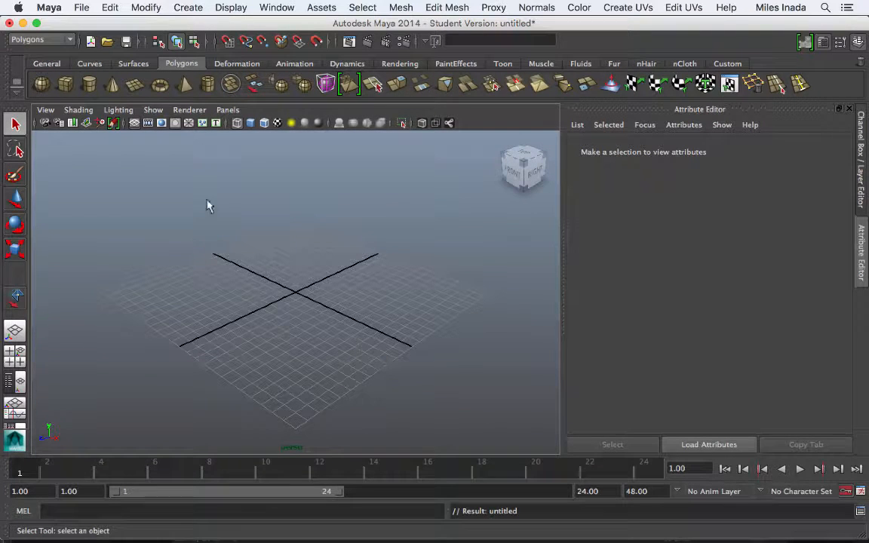
# - Create a new Maya project named uvDemo stored on the Desktop
pyautogui.click(81, 8)
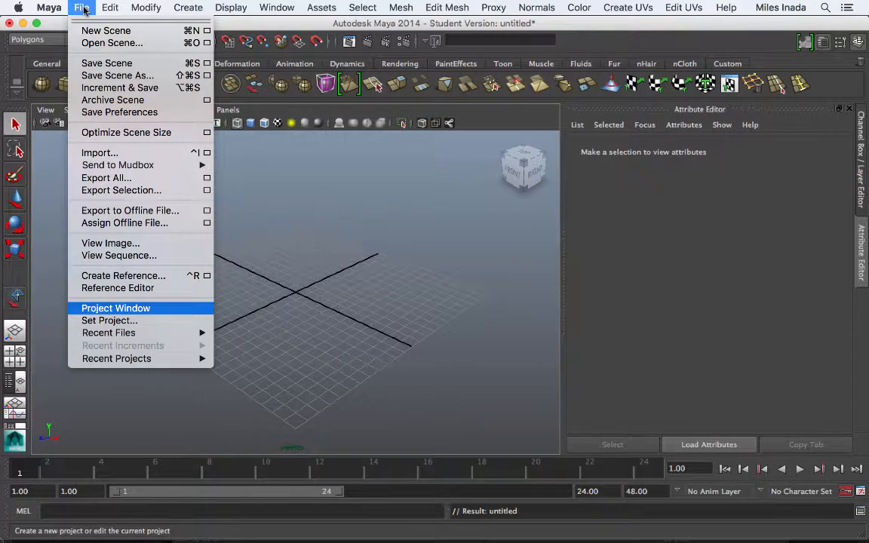
pyautogui.moveTo(131, 308)
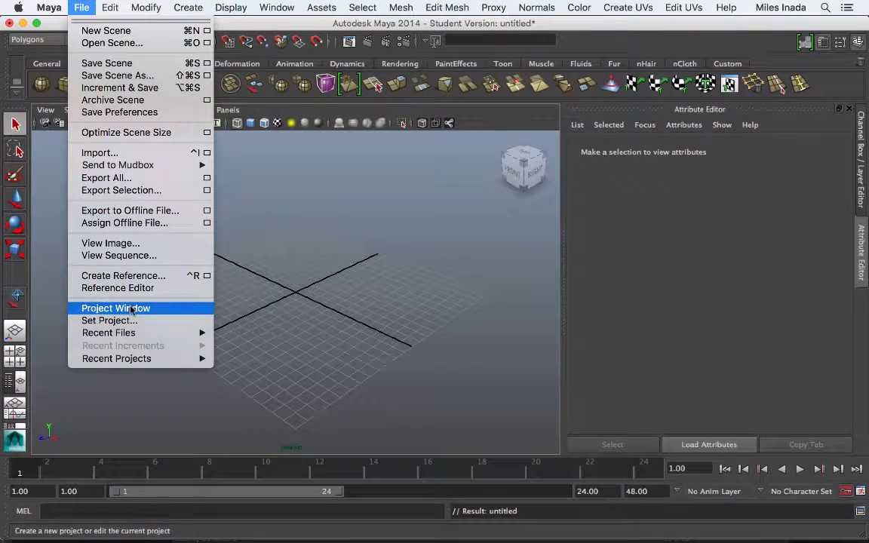
pyautogui.click(115, 307)
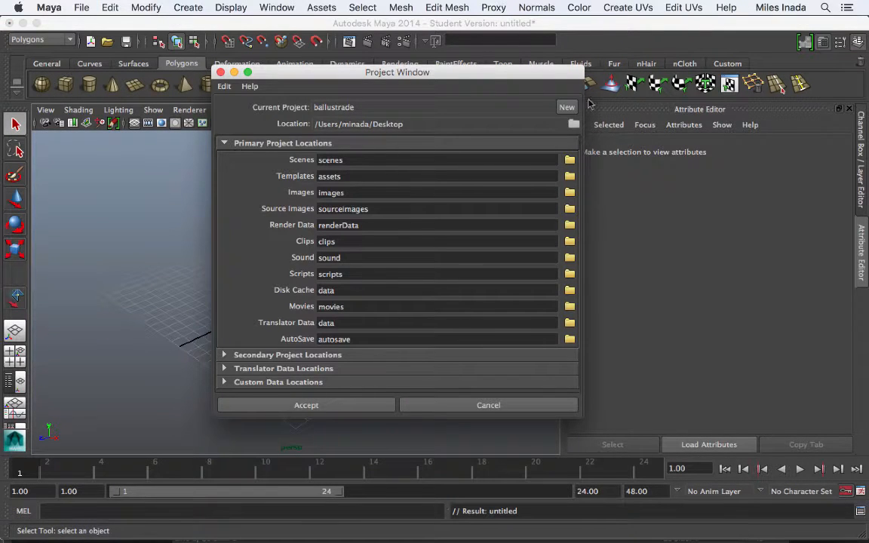
pyautogui.click(566, 107)
pyautogui.write('uvDemo')
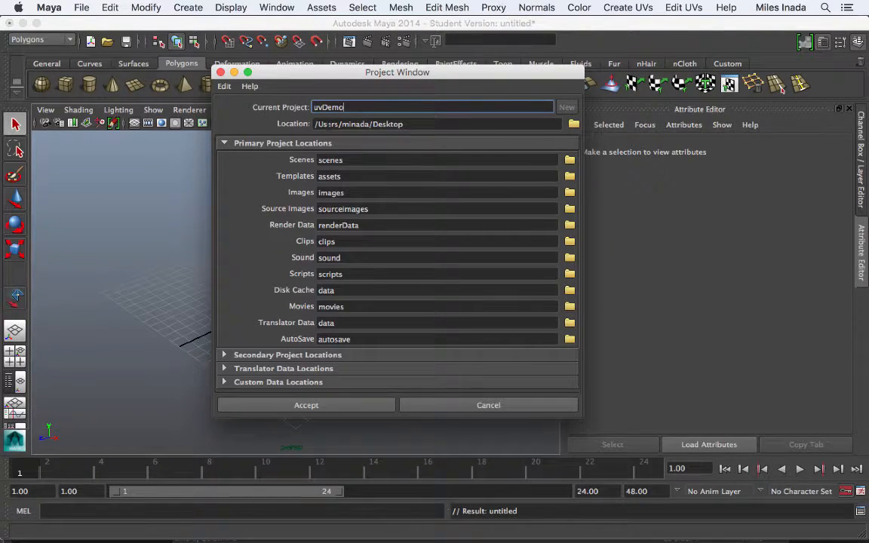
pyautogui.click(570, 123)
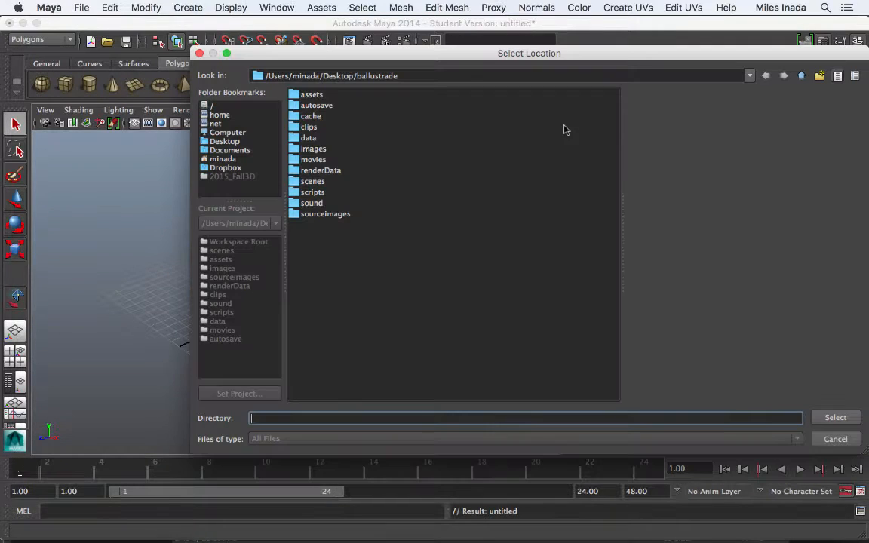
pyautogui.click(225, 141)
pyautogui.write('uvDemo')
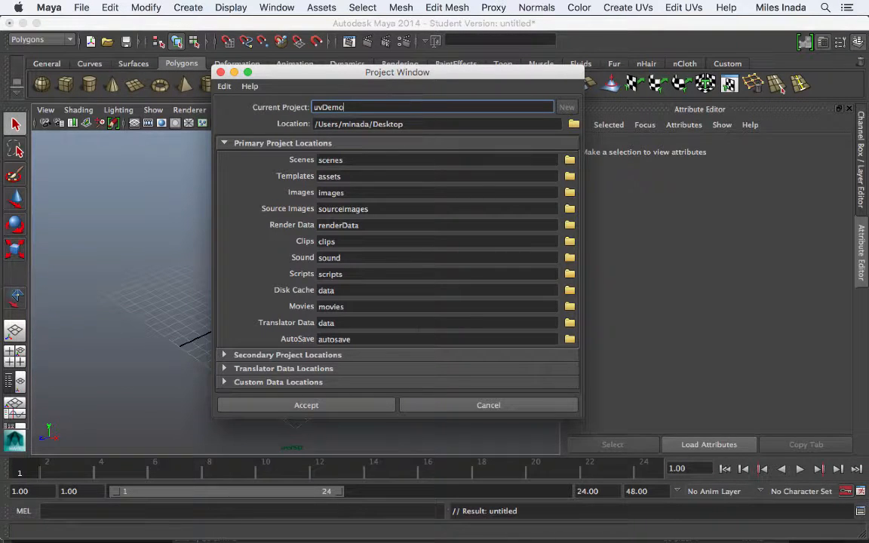
pyautogui.click(306, 405)
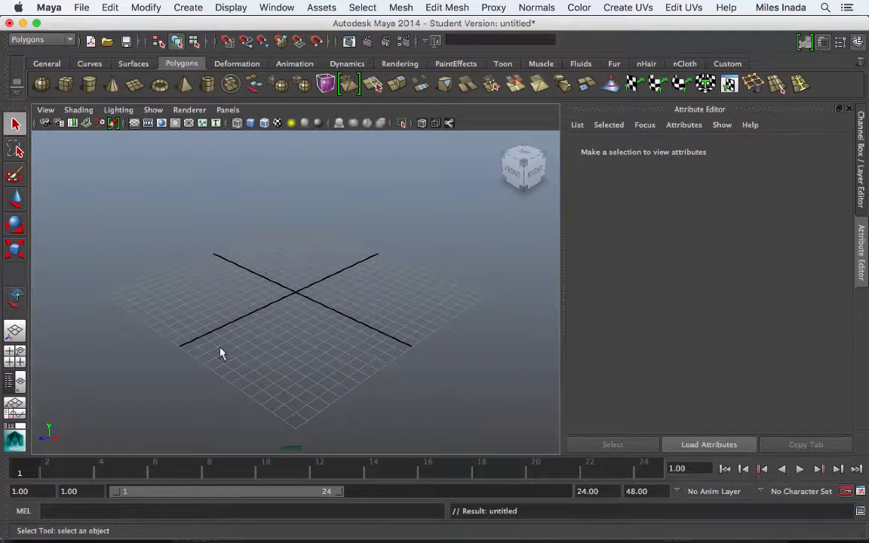
pyautogui.moveTo(227, 243)
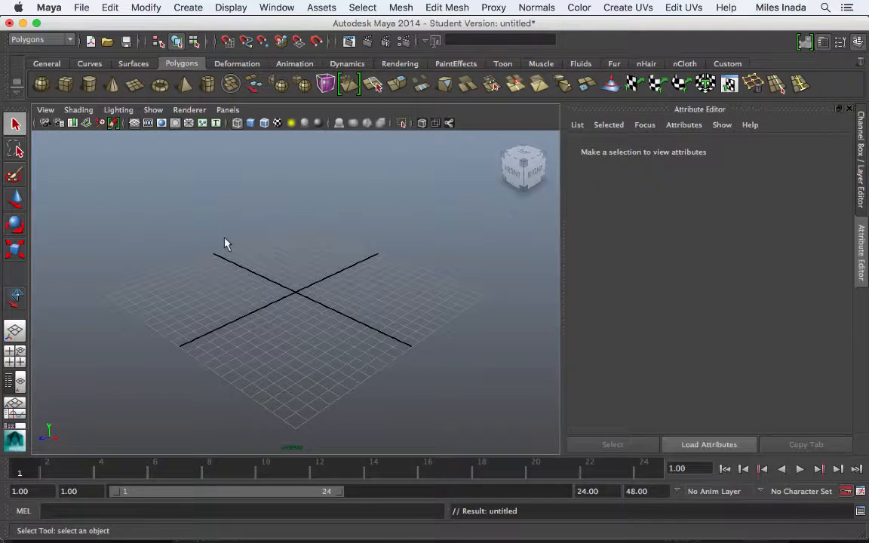
pyautogui.moveTo(295, 272)
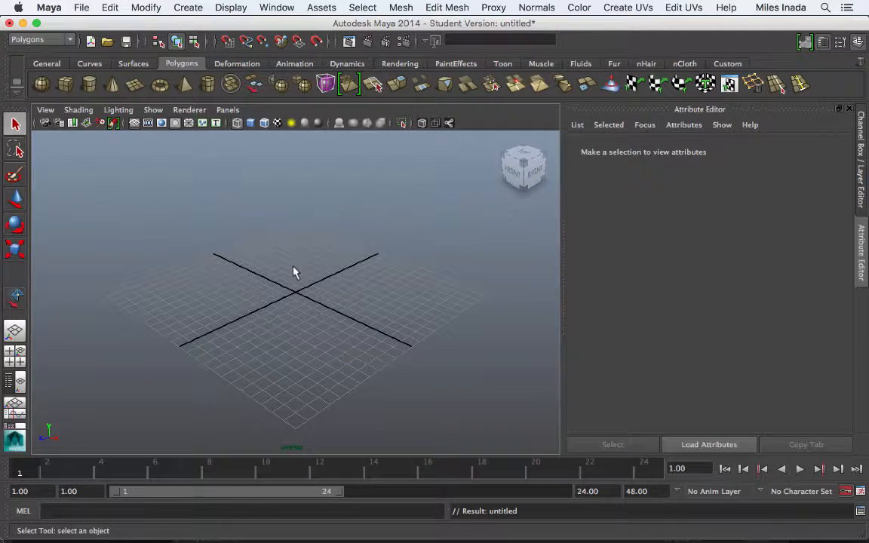
pyautogui.moveTo(252, 304)
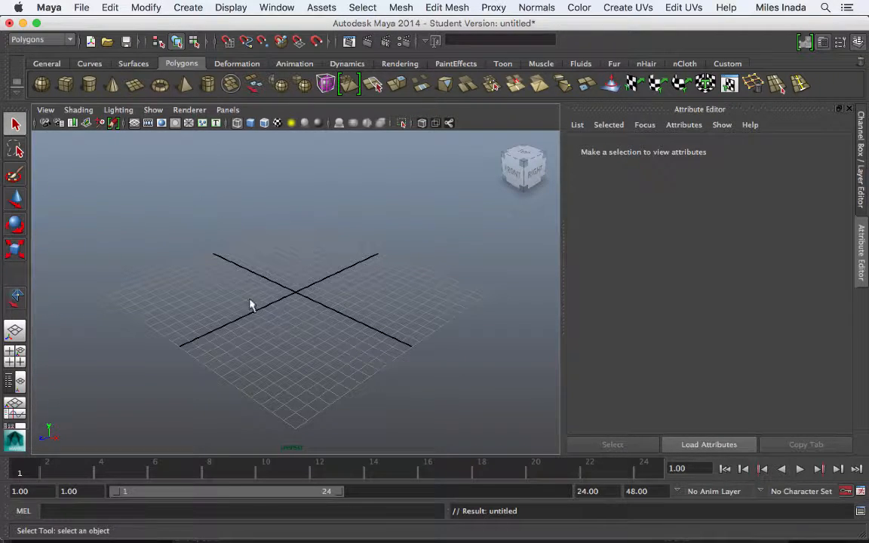
pyautogui.moveTo(309, 285)
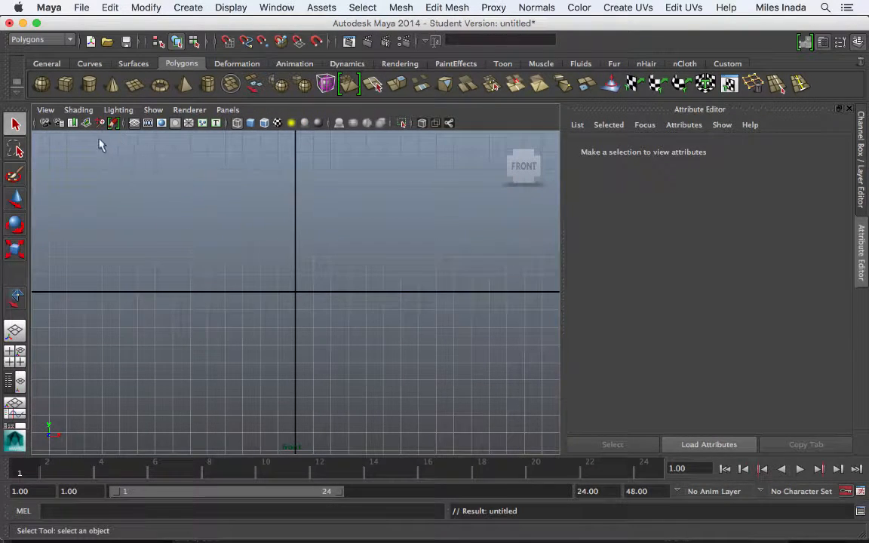
pyautogui.moveTo(87, 123)
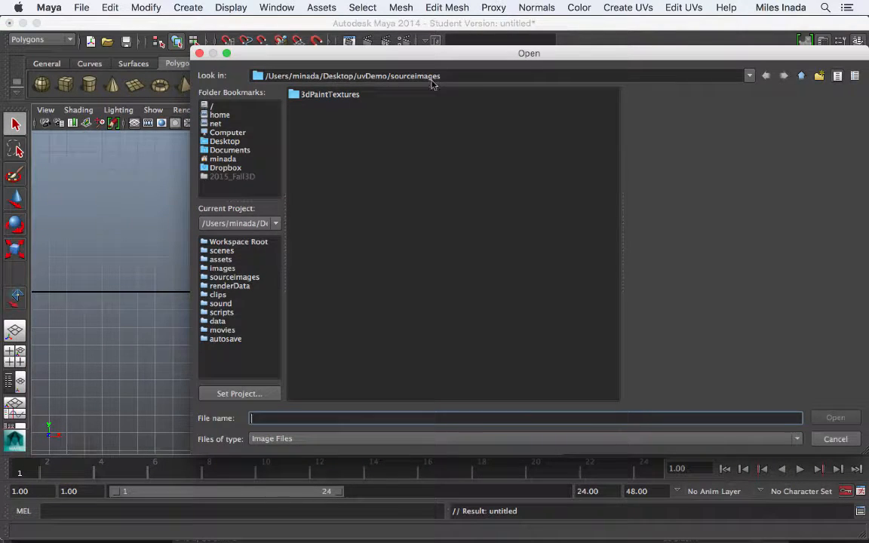
# - Browse the Open dialog to the uvDemo project's sourceimages folder
pyautogui.doubleClick(426, 75)
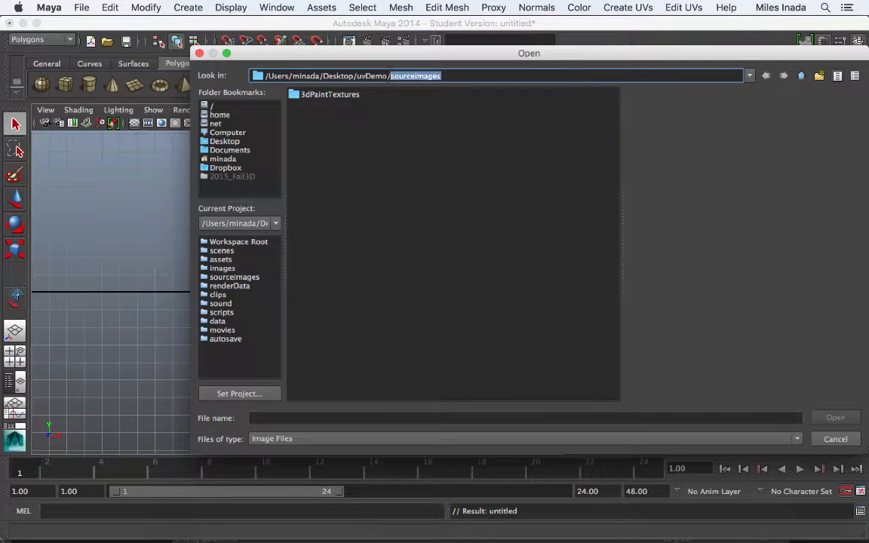
pyautogui.moveTo(404, 85)
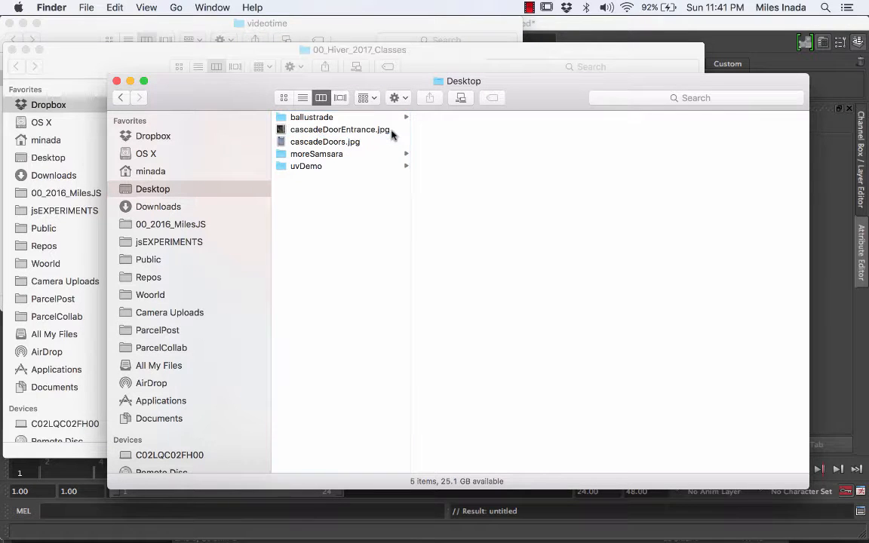
pyautogui.moveTo(353, 142)
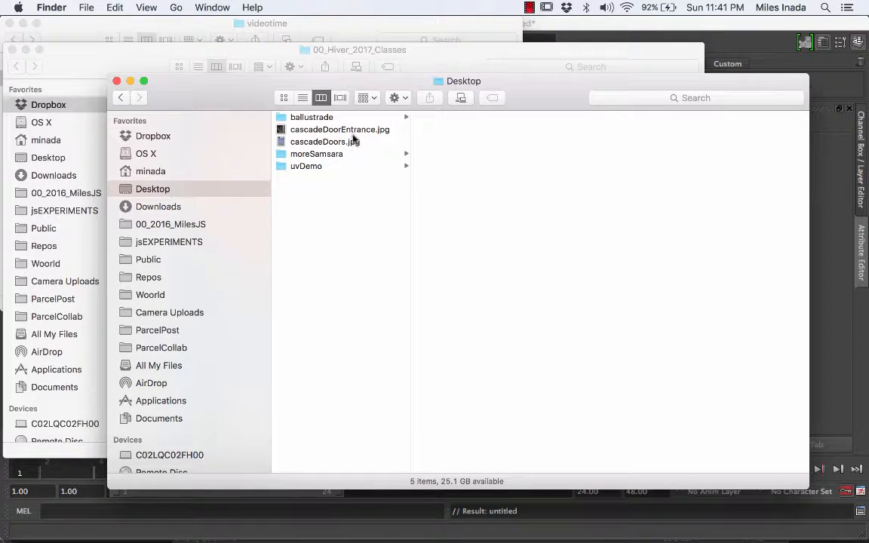
pyautogui.moveTo(330, 159)
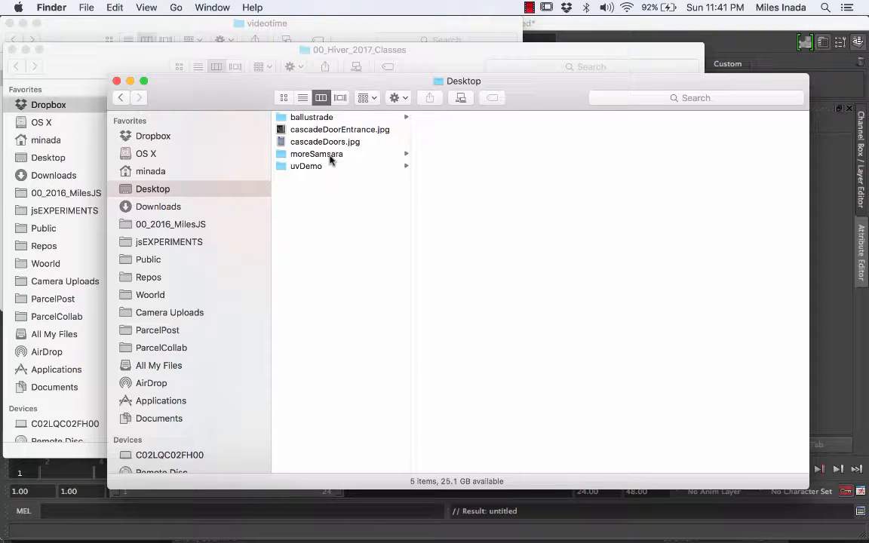
pyautogui.moveTo(315, 172)
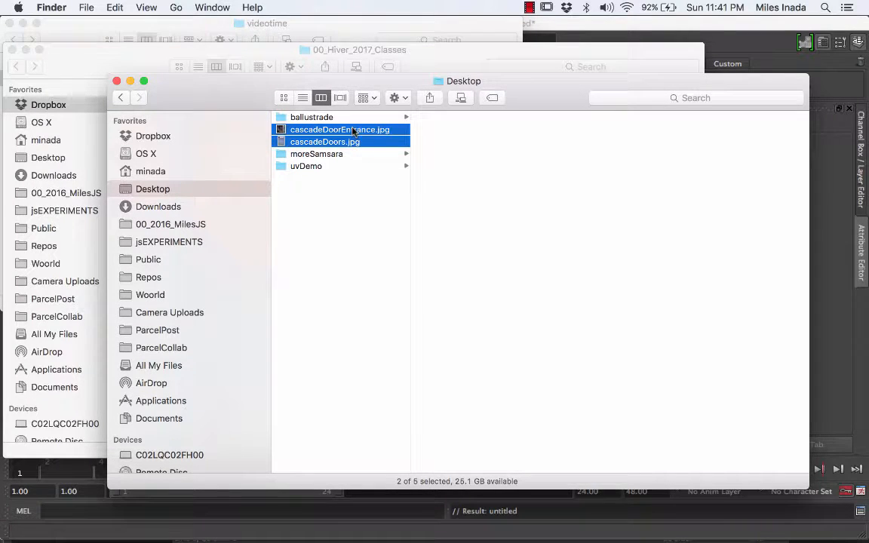
# - Drag cascadeDoorEntrance.jpg and cascadeDoors.jpg into uvDemo/sourceimages
pyautogui.moveTo(339, 135); pyautogui.dragTo(306, 174)
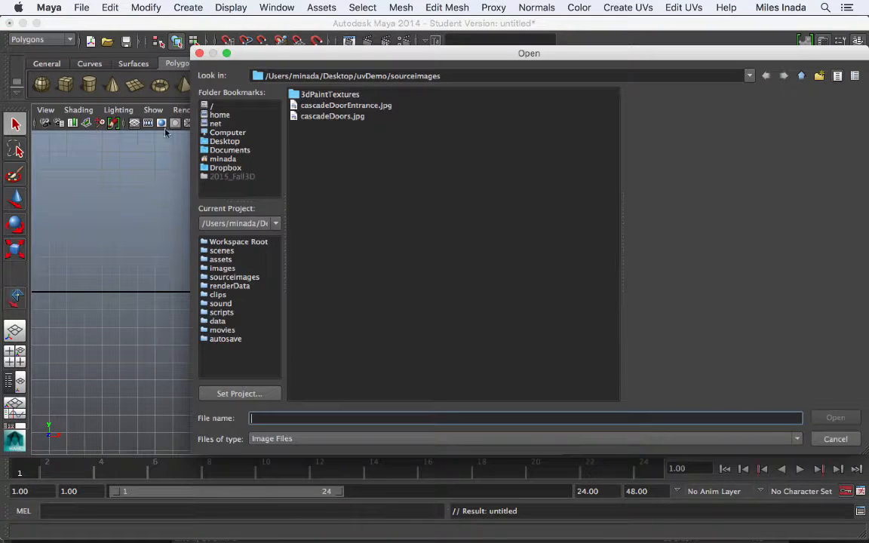
pyautogui.moveTo(391, 133)
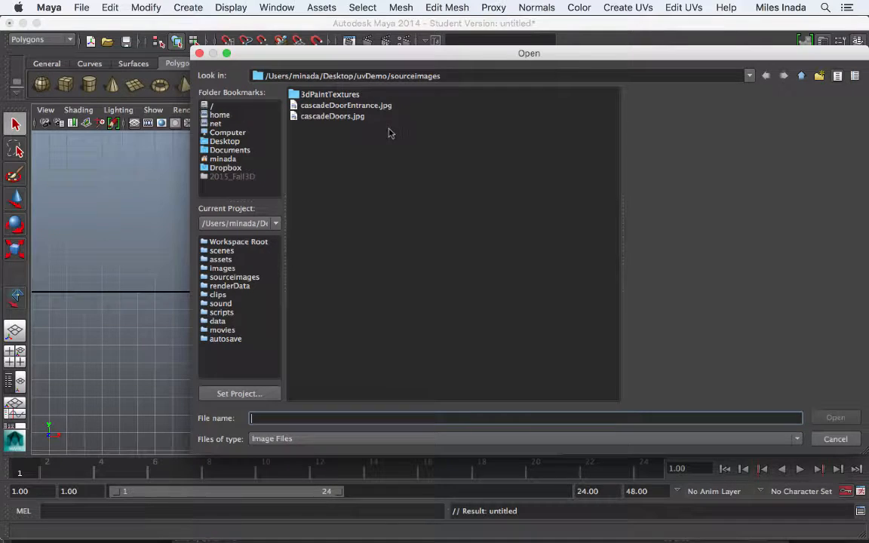
# - Load cascadeDoorEntrance.jpg from the Open dialog as the image plane
pyautogui.click(333, 116)
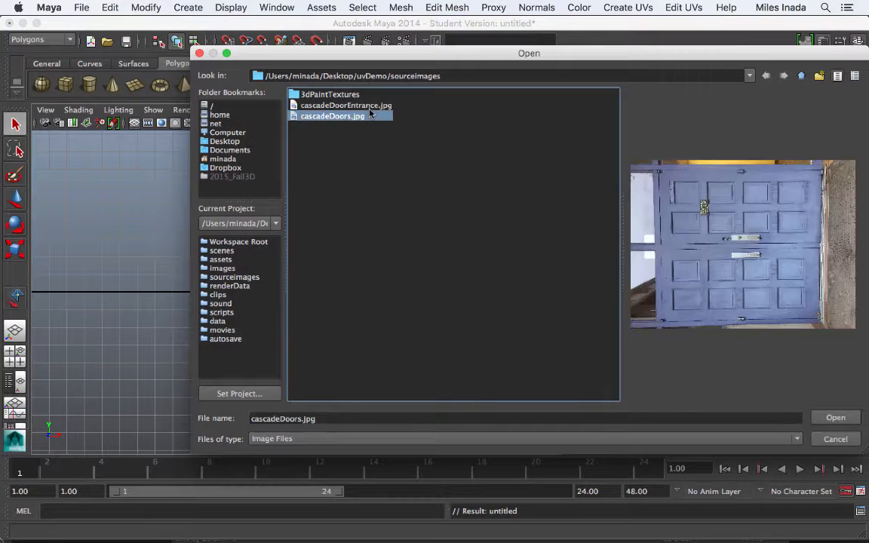
pyautogui.click(346, 105)
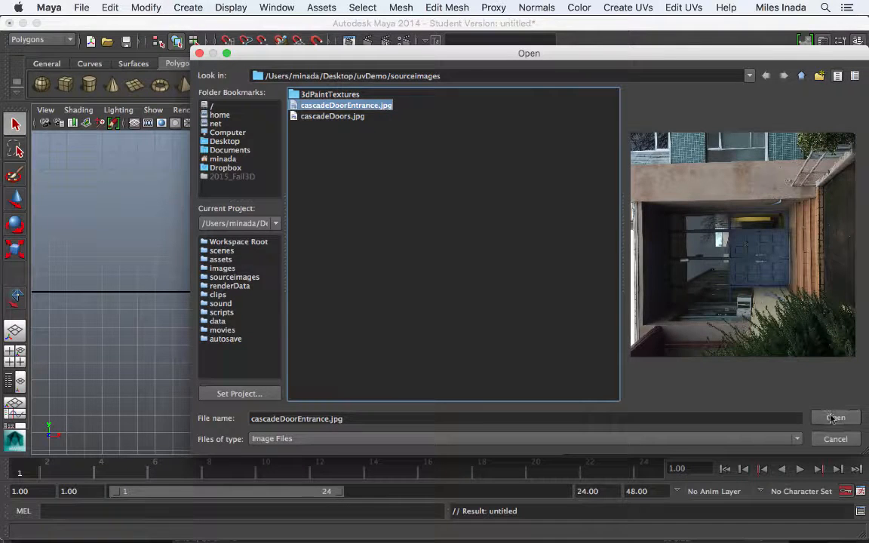
pyautogui.click(836, 417)
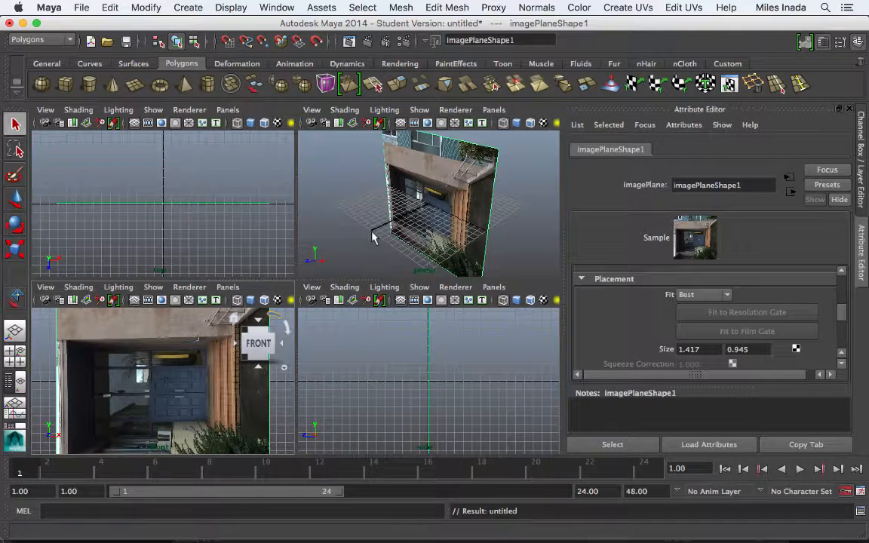
pyautogui.moveTo(466, 187)
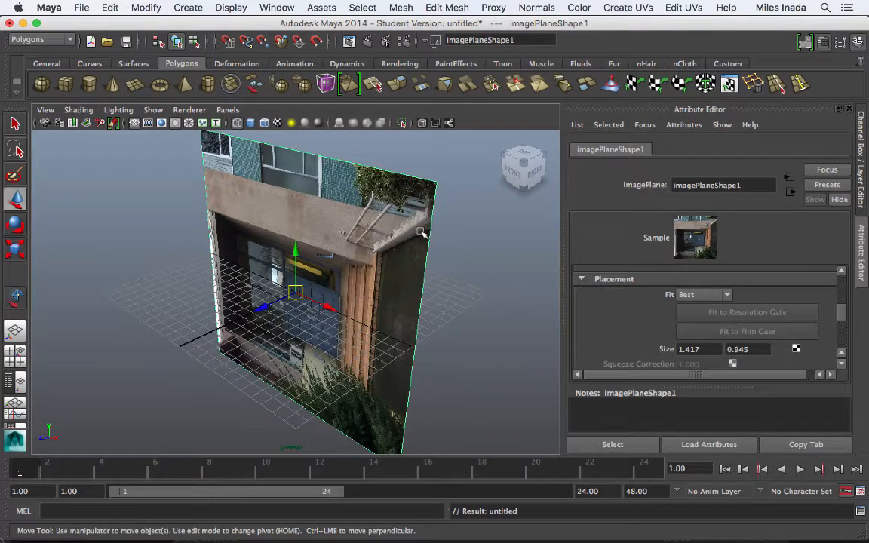
# - Rotate the door entrance image plane so the photo stands upright in the front view
pyautogui.moveTo(295, 294); pyautogui.dragTo(335, 274)
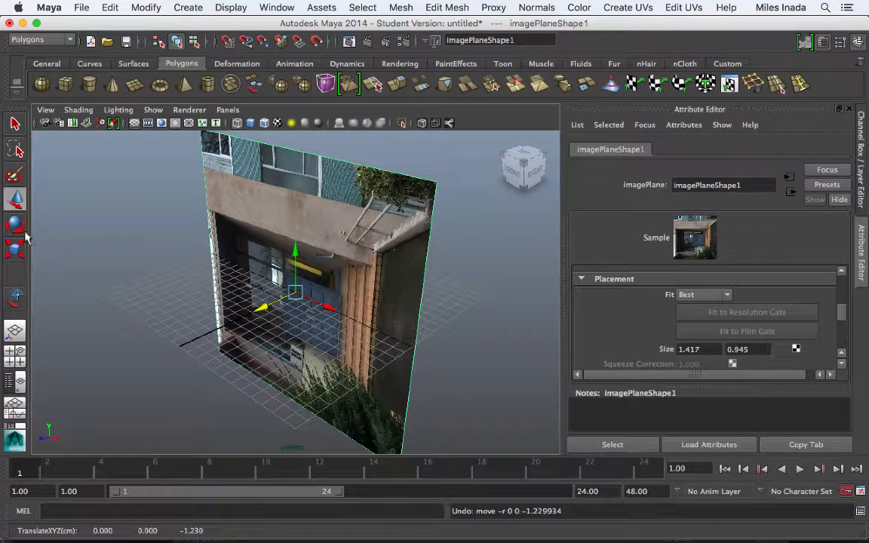
pyautogui.click(16, 224)
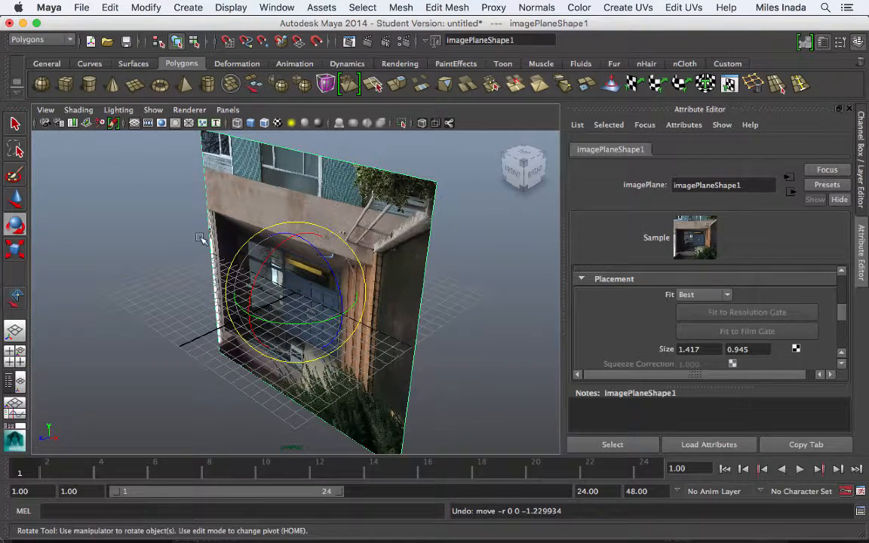
pyautogui.moveTo(308, 267)
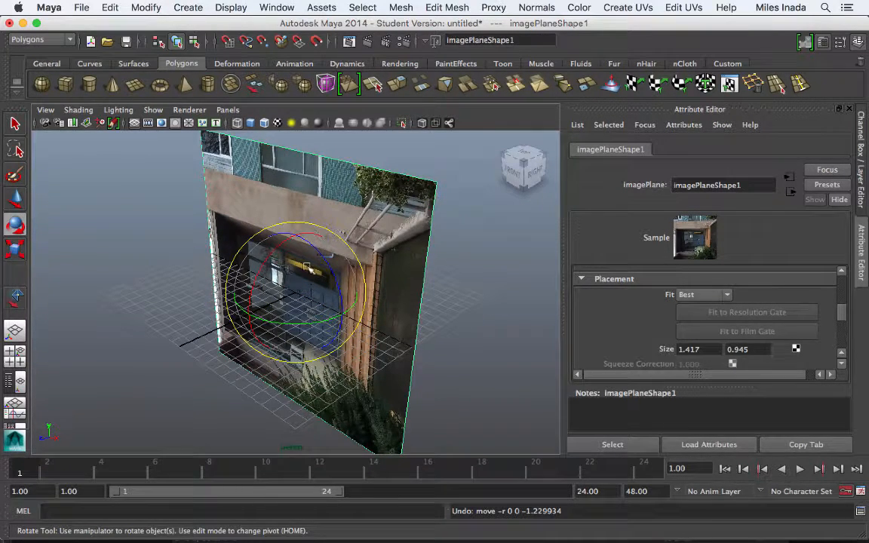
pyautogui.moveTo(305, 267); pyautogui.dragTo(327, 258)
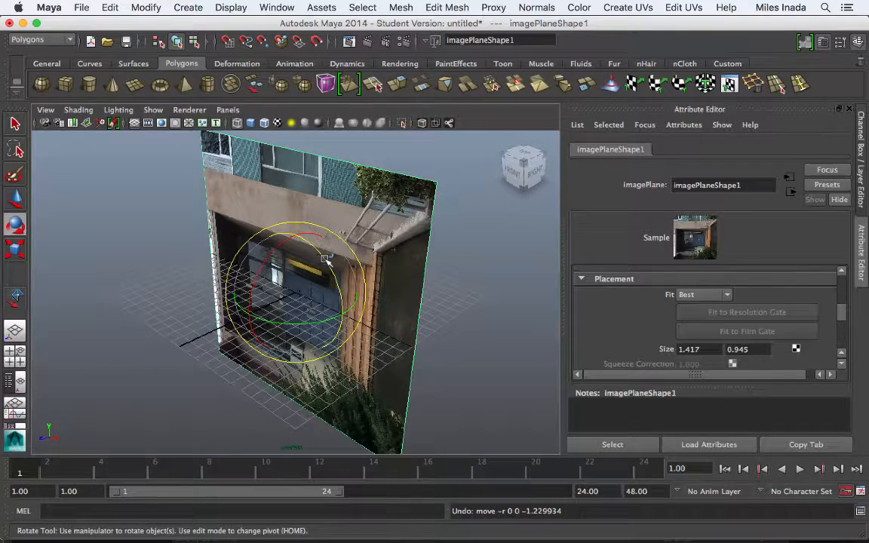
pyautogui.moveTo(327, 256); pyautogui.dragTo(330, 327)
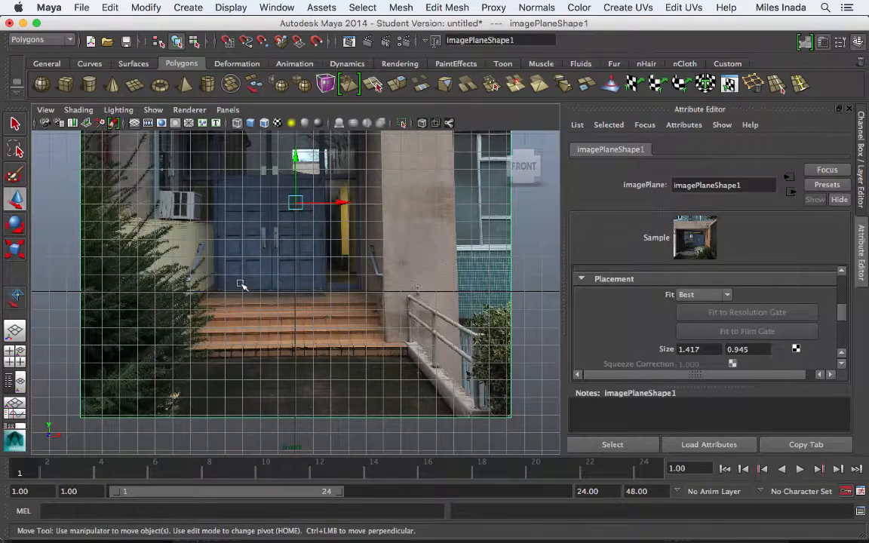
pyautogui.moveTo(143, 163)
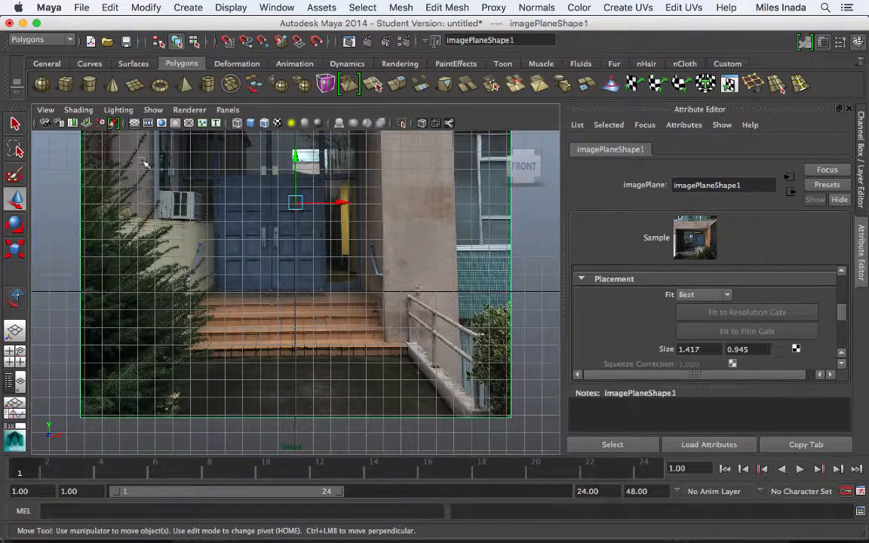
# - Turn off Grid in the viewport's Show menu
pyautogui.click(153, 109)
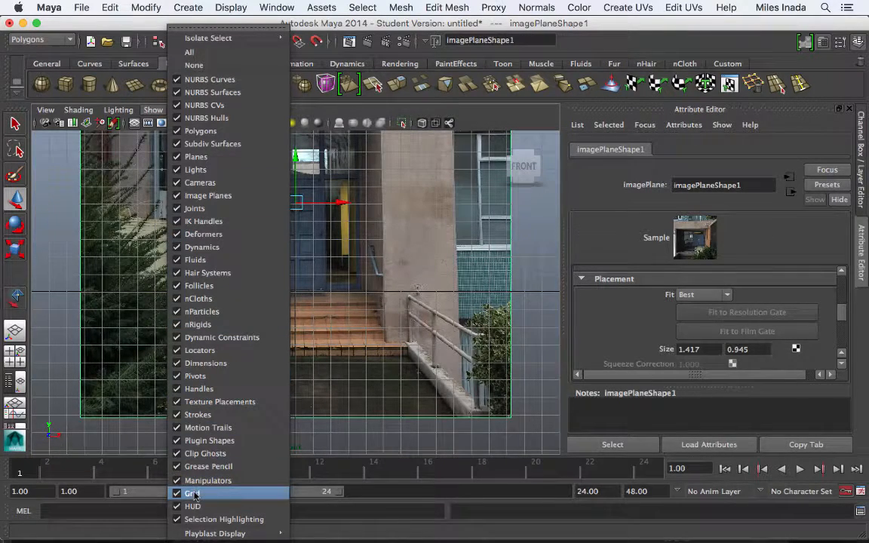
pyautogui.click(193, 490)
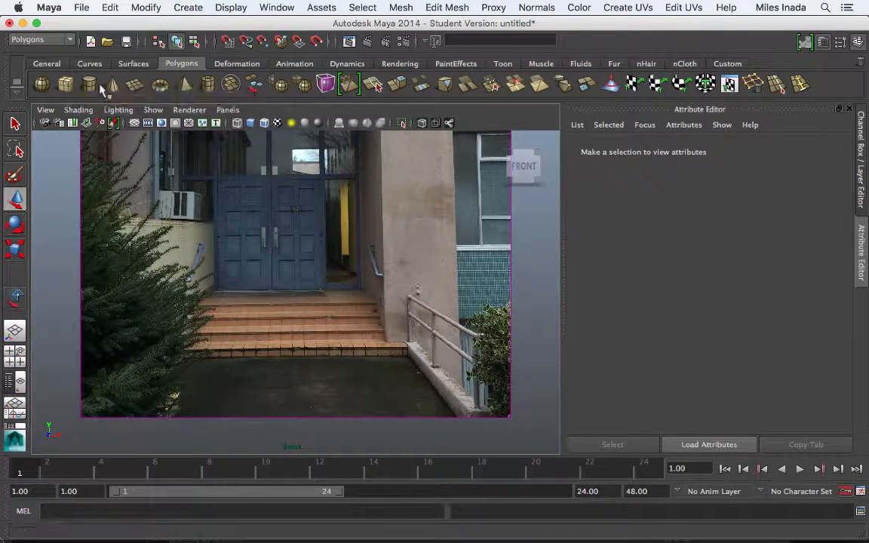
# - Draw a tall, thin polygon cube over the right door leaf and check it in perspective
pyautogui.click(54, 83)
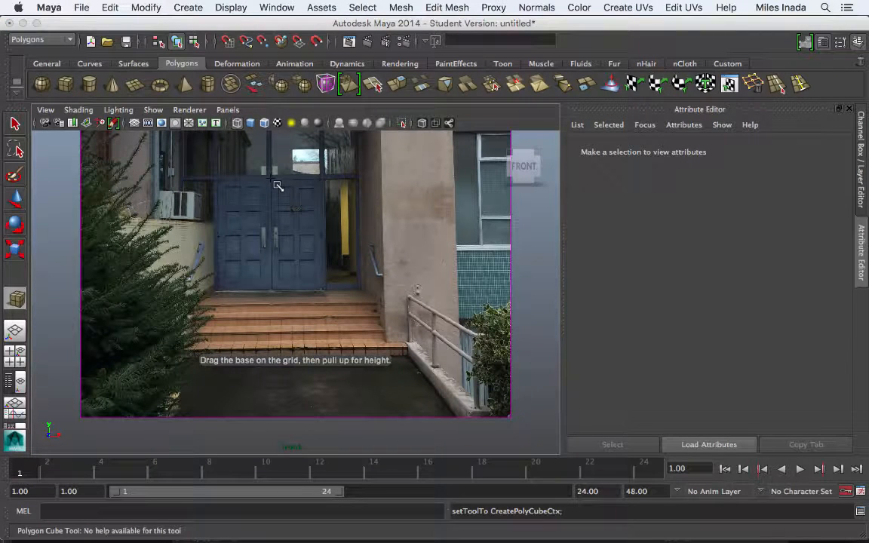
pyautogui.moveTo(272, 185); pyautogui.dragTo(324, 294)
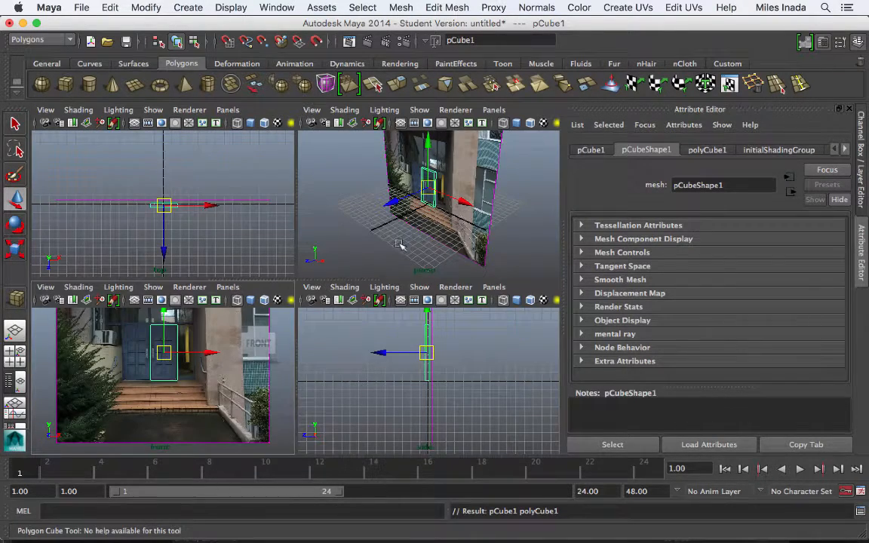
pyautogui.press('space')
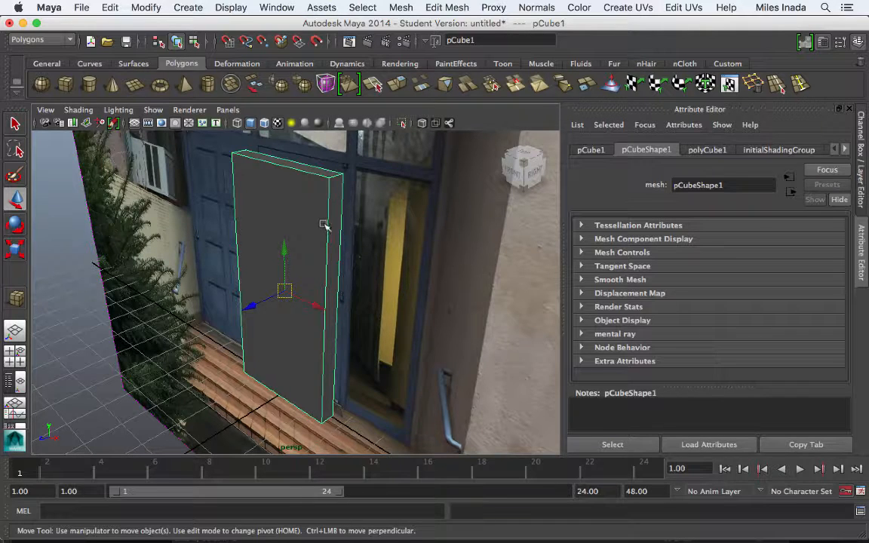
pyautogui.rightClick(324, 226)
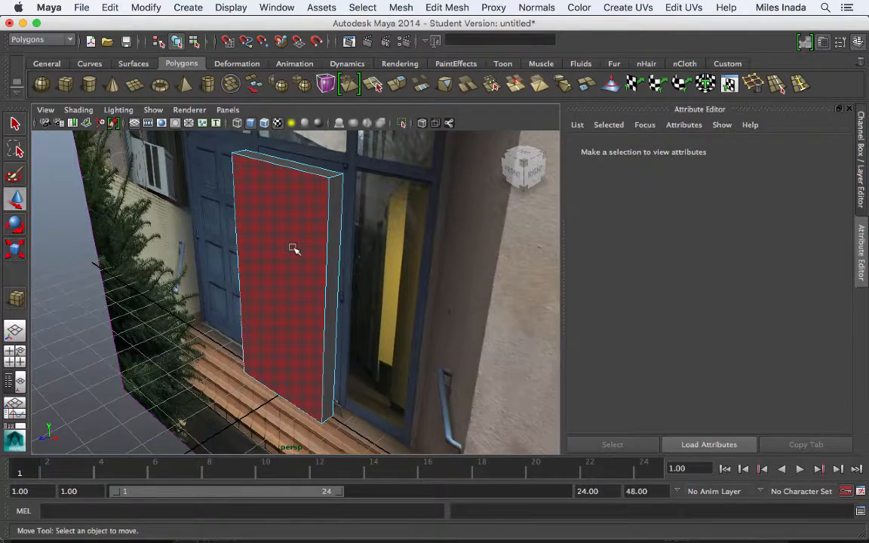
pyautogui.click(294, 249)
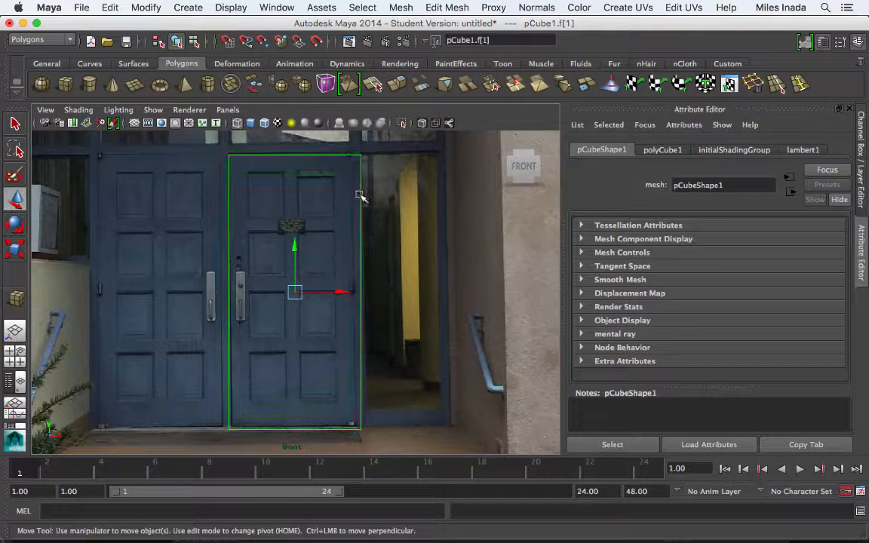
# - Move the box's vertices in Vertex mode to hug the right door leaf's edges
pyautogui.rightClick(359, 196)
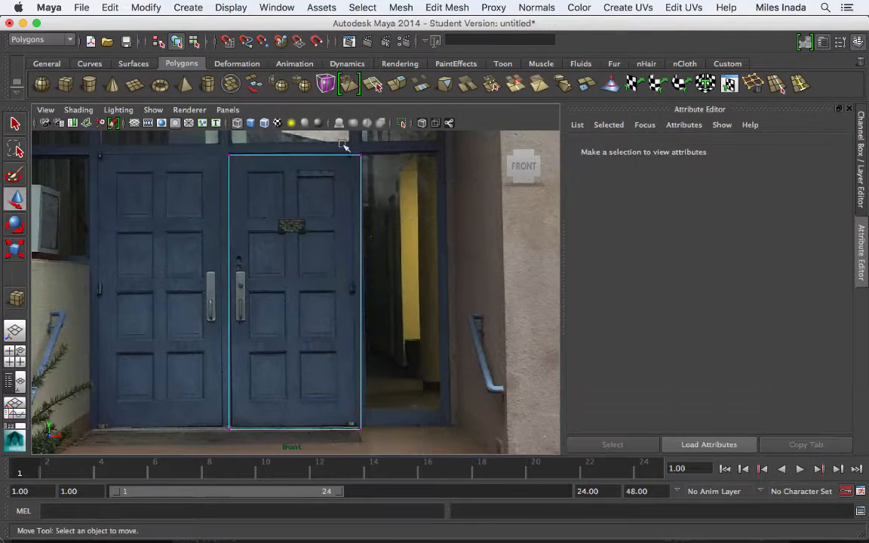
pyautogui.moveTo(349, 151); pyautogui.dragTo(383, 444)
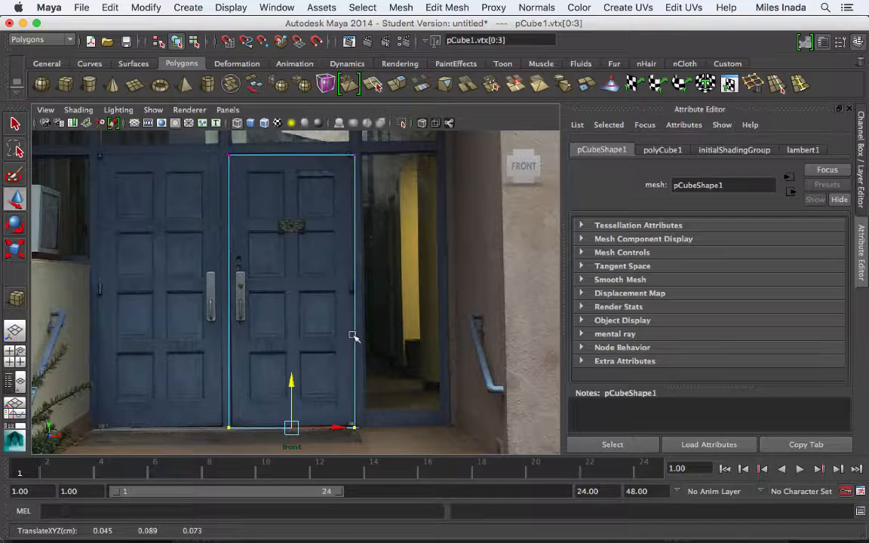
pyautogui.rightClick(352, 338)
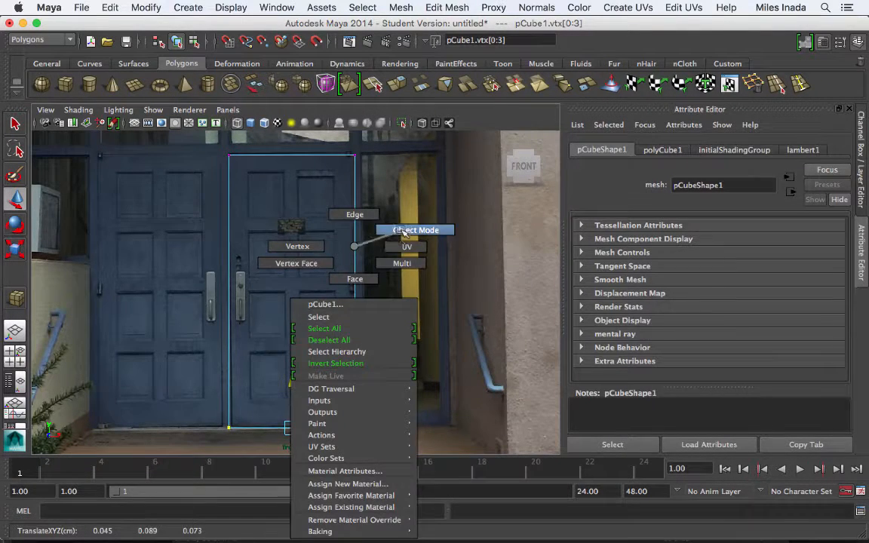
# - Return to Object Mode, enable X-Ray, and delete the box's construction history
pyautogui.click(415, 230)
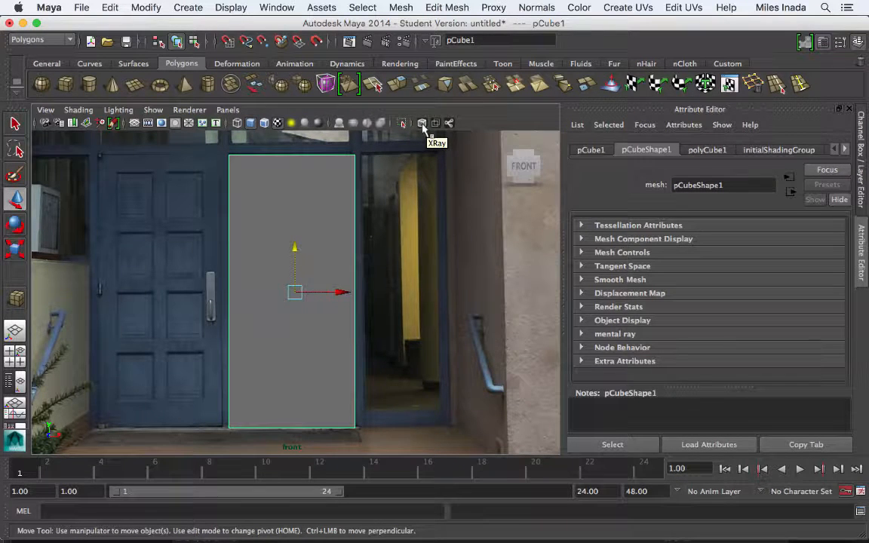
pyautogui.click(420, 123)
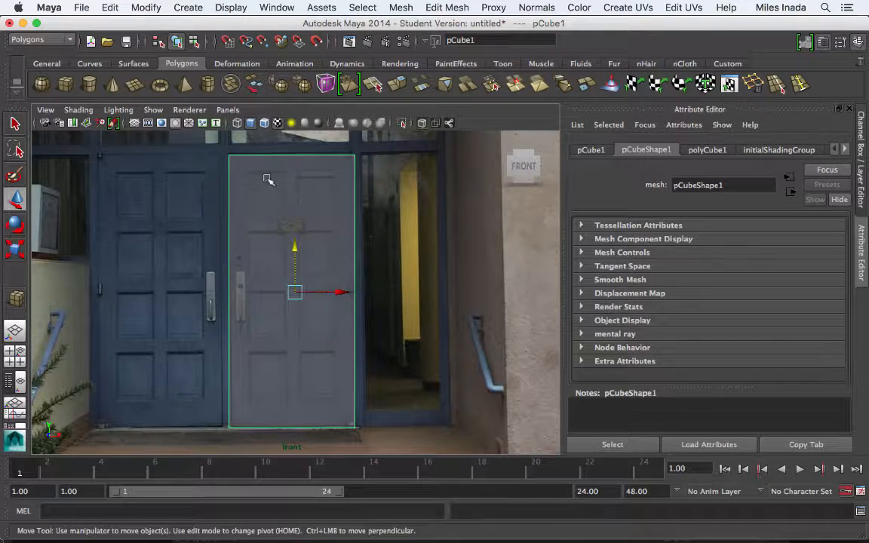
pyautogui.click(108, 8)
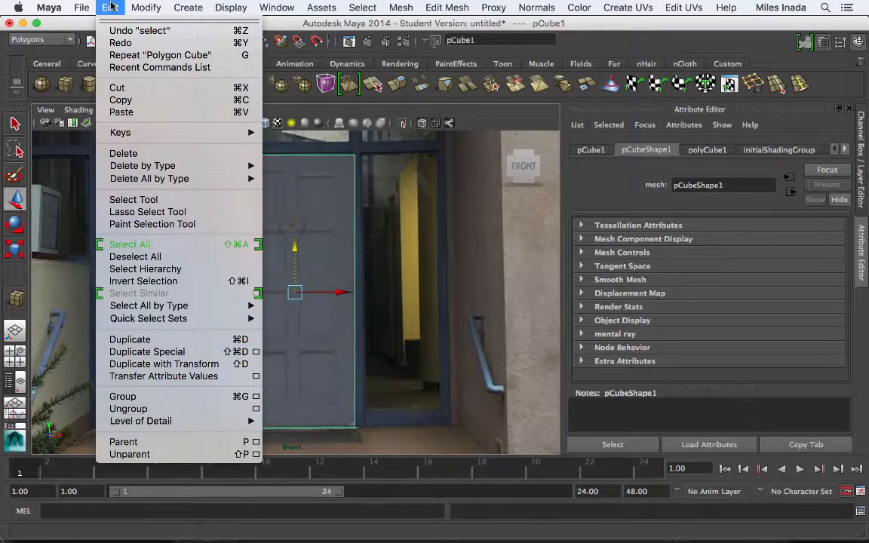
pyautogui.moveTo(142, 165)
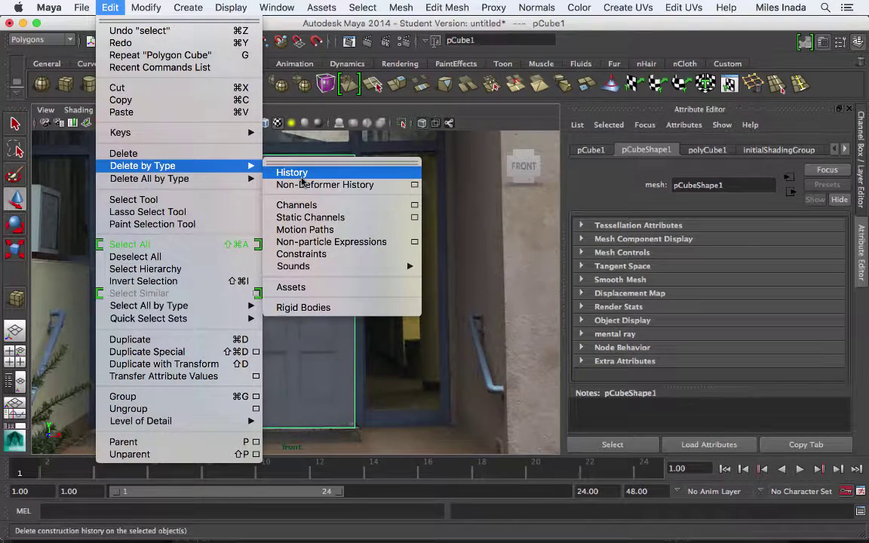
pyautogui.click(292, 171)
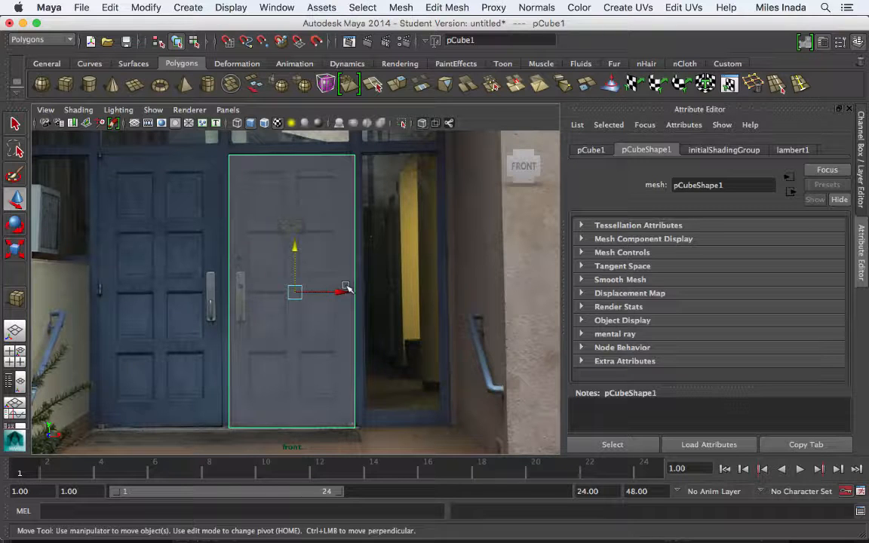
pyautogui.moveTo(376, 258)
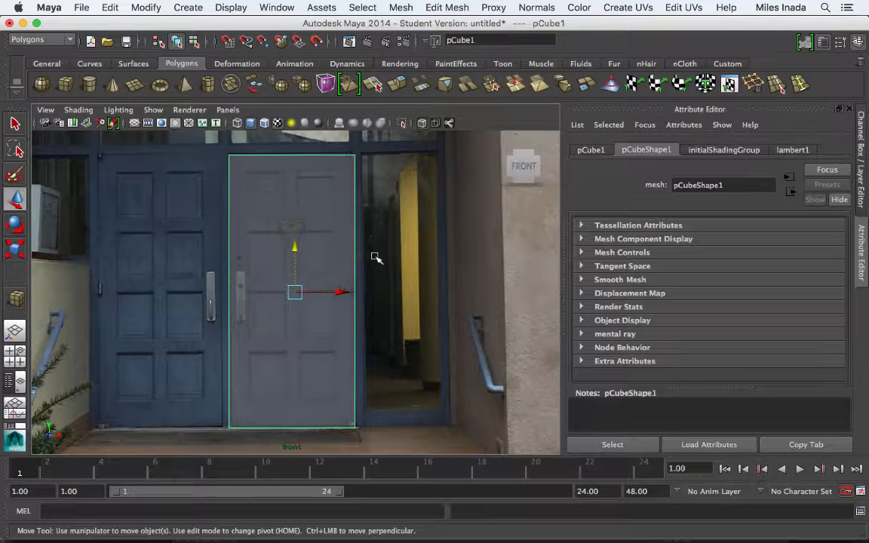
pyautogui.moveTo(353, 247)
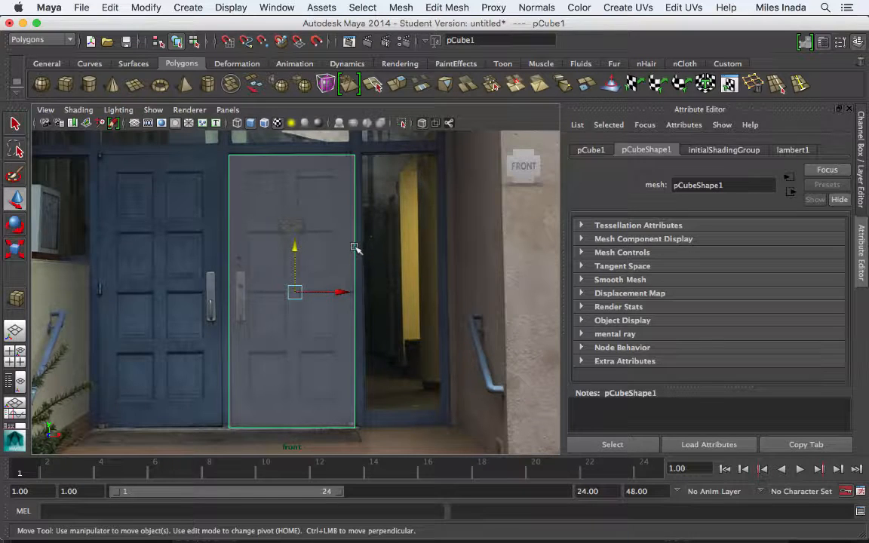
# - Rename pCube1 to cascadeDoor in the Outliner
pyautogui.click(276, 8)
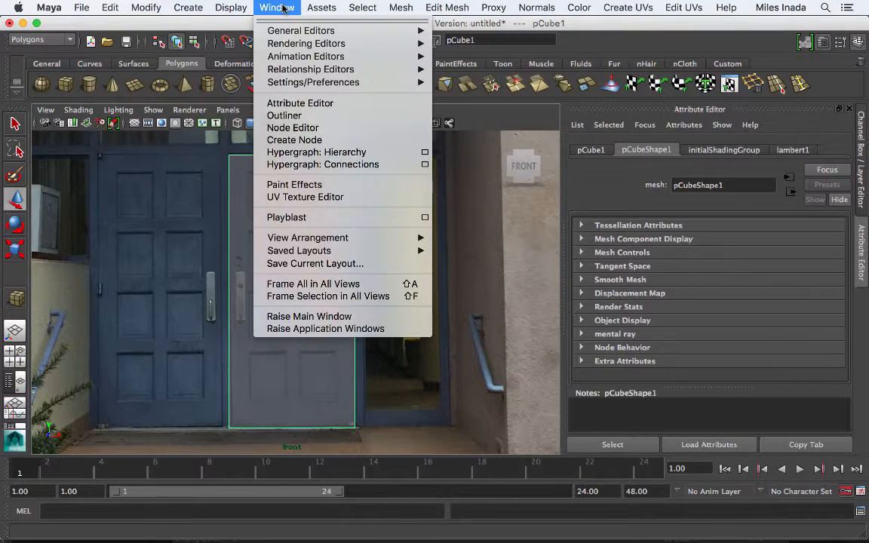
pyautogui.moveTo(302, 115)
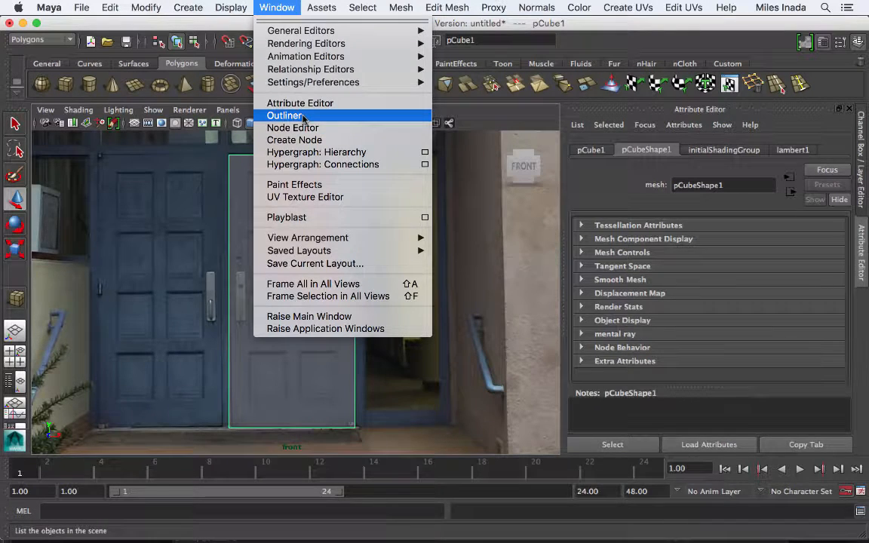
pyautogui.click(284, 115)
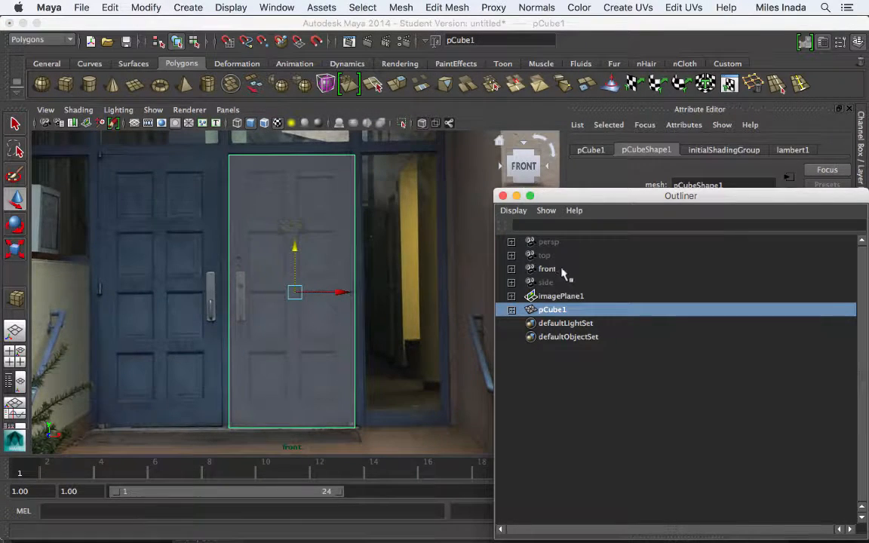
pyautogui.doubleClick(553, 309)
pyautogui.write('c')
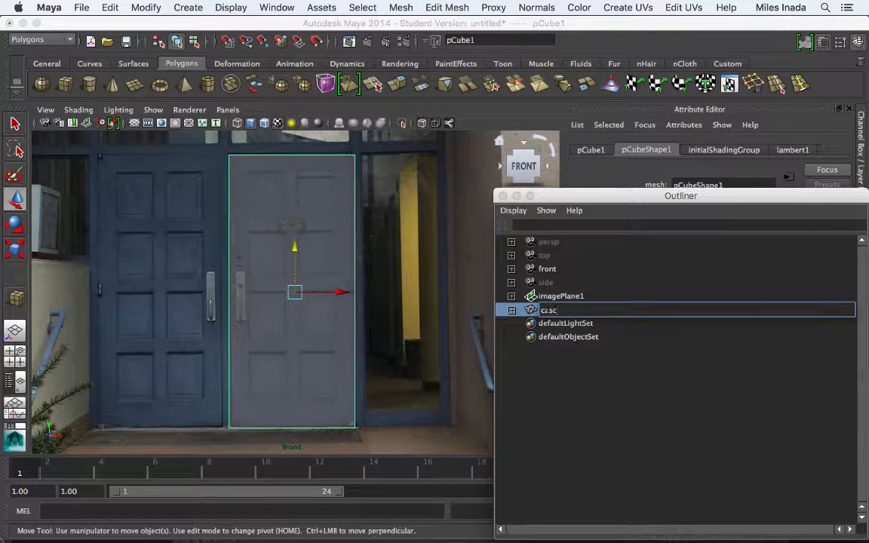
pyautogui.write('ascadeDoor')
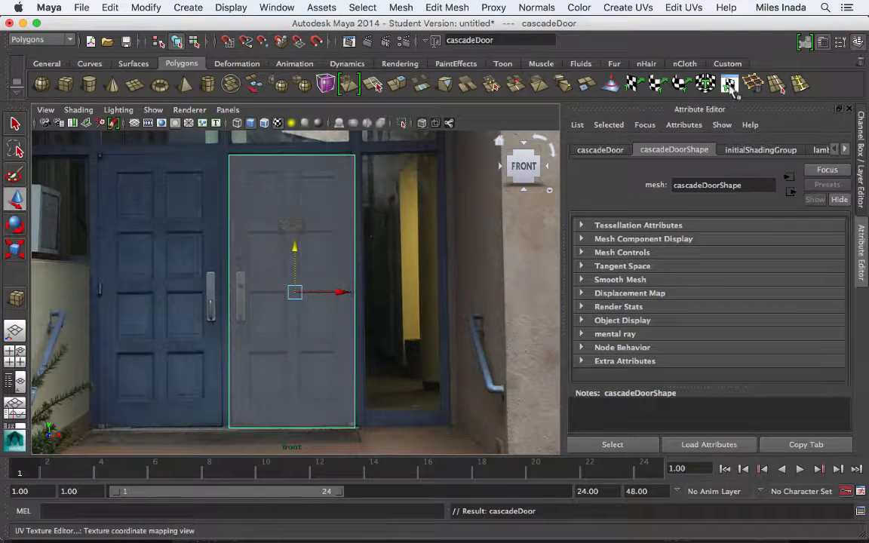
pyautogui.moveTo(734, 89)
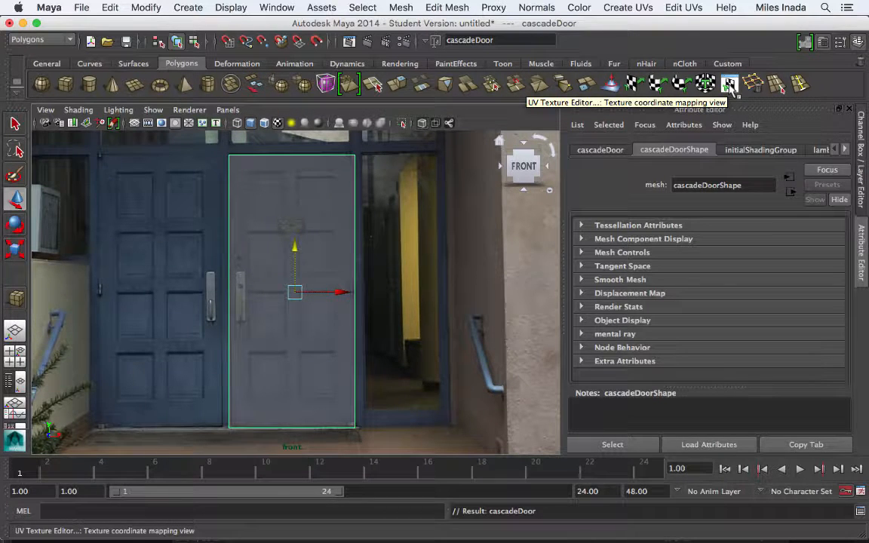
# - Open the UV Texture Editor showing cascadeDoor's default cube UV layout
pyautogui.click(729, 83)
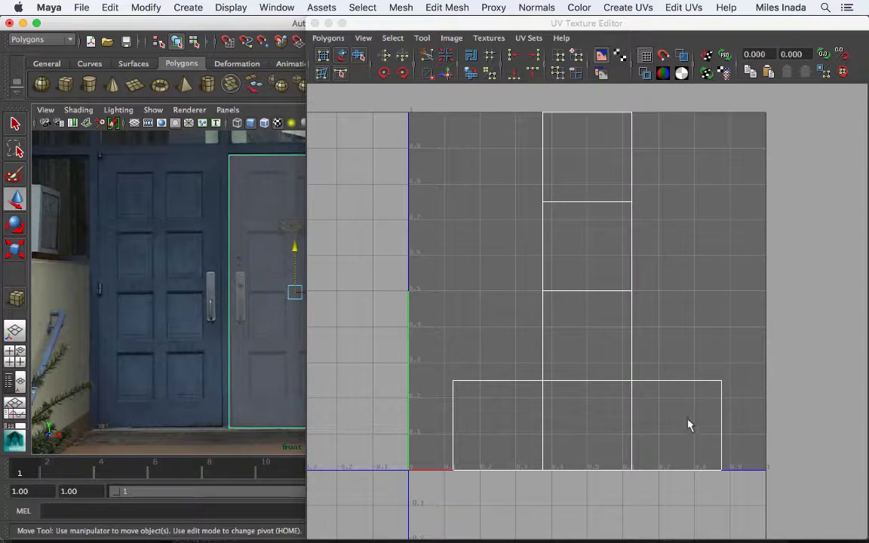
pyautogui.moveTo(497, 210)
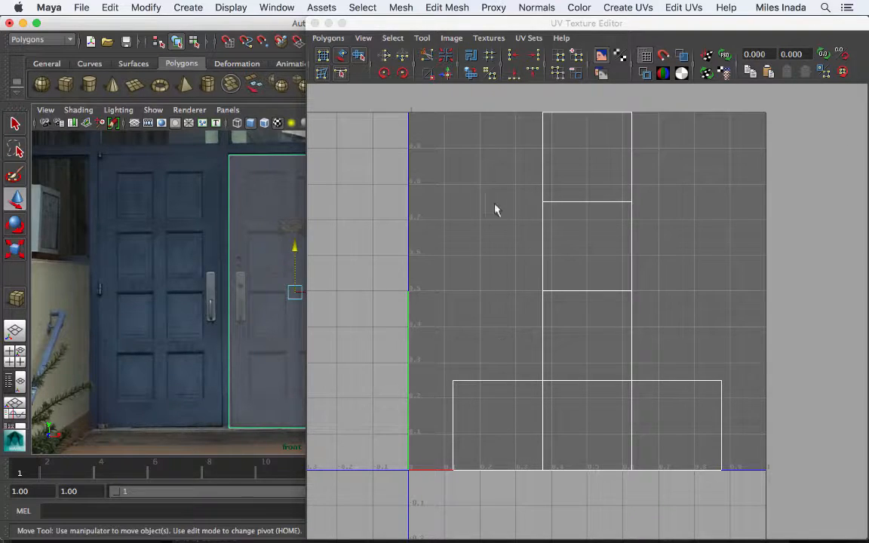
pyautogui.moveTo(249, 307)
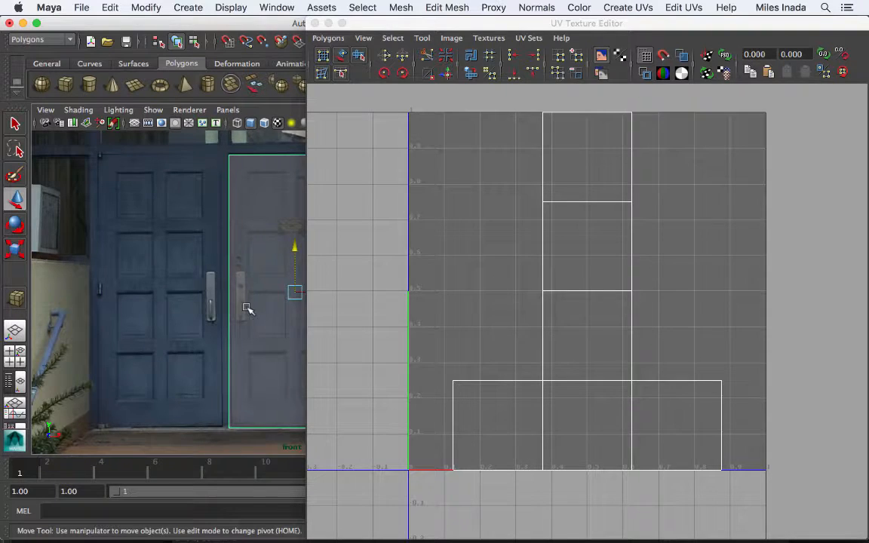
pyautogui.moveTo(571, 315)
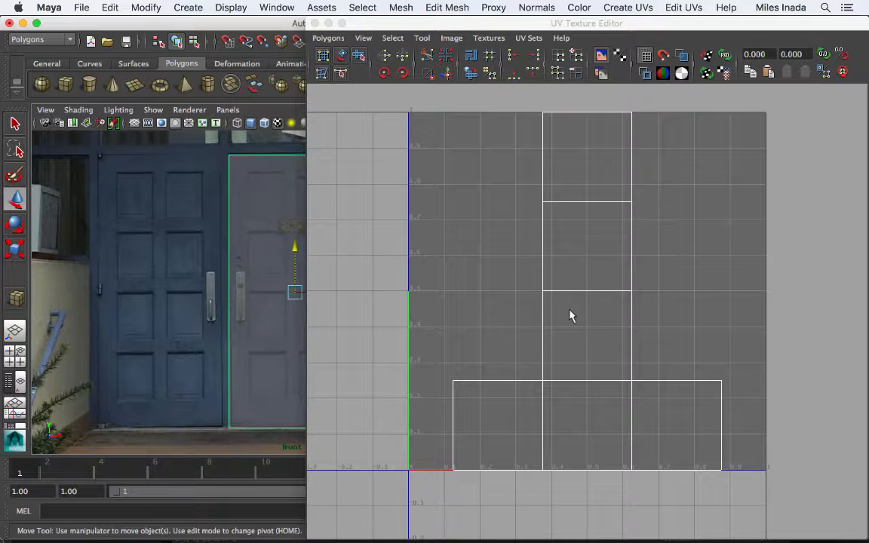
pyautogui.moveTo(472, 156)
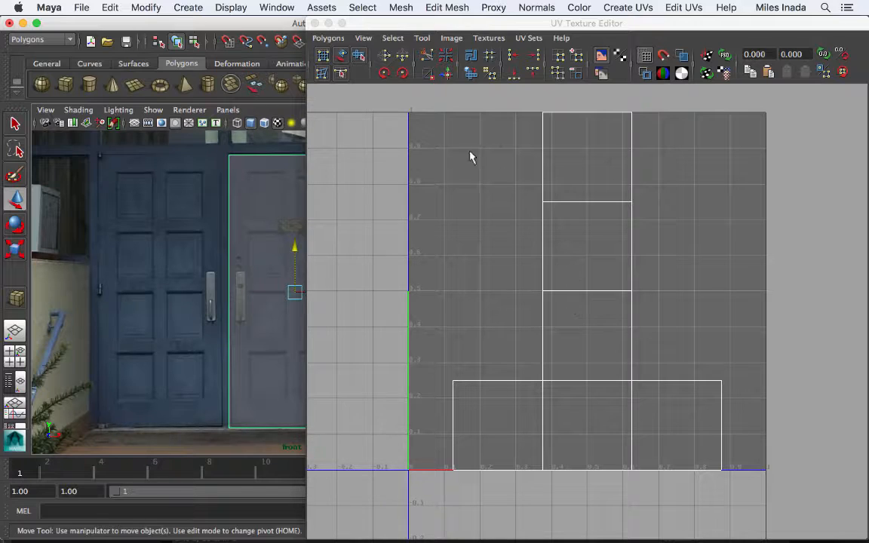
pyautogui.moveTo(678, 364)
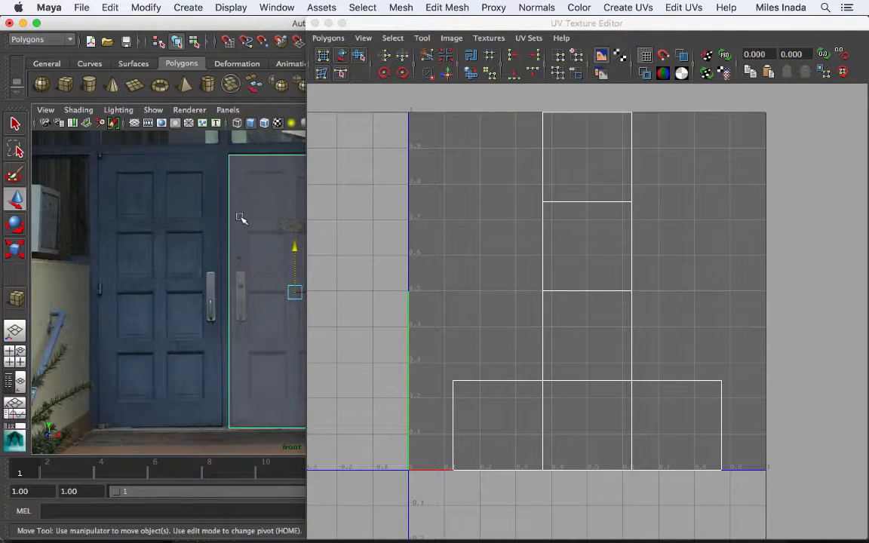
pyautogui.moveTo(554, 378)
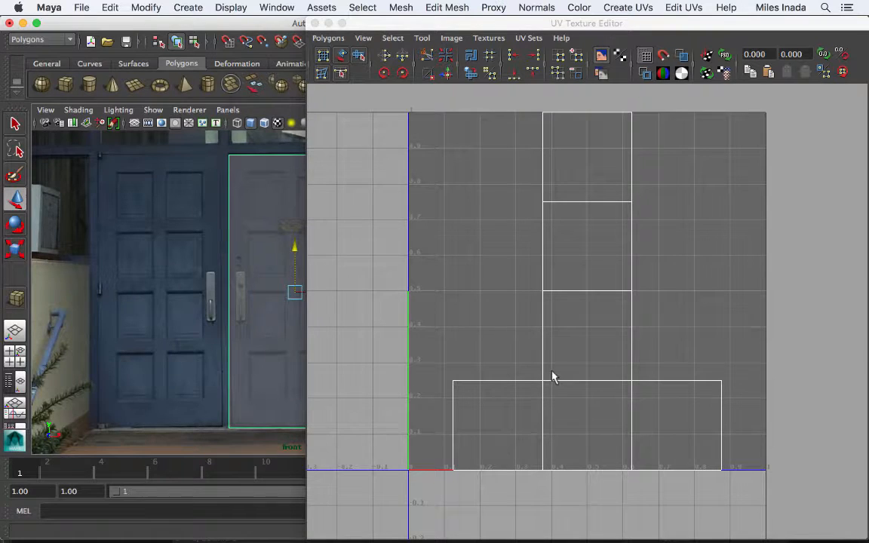
pyautogui.moveTo(621, 268)
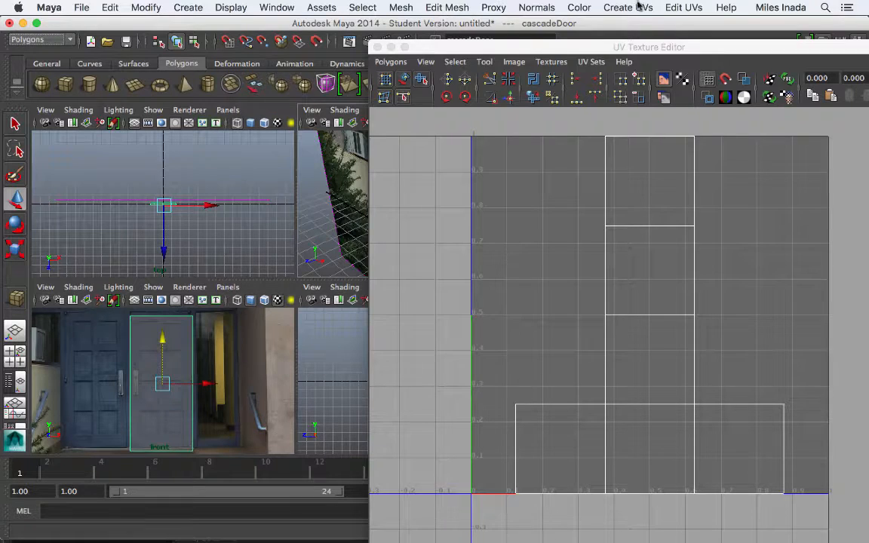
# - Apply Automatic Mapping to cascadeDoor to replace its default cube UVs
pyautogui.click(627, 7)
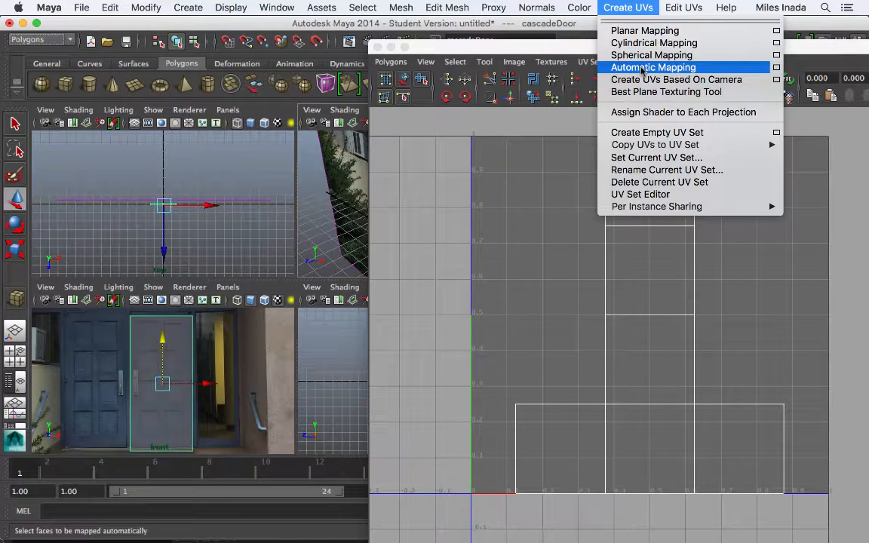
pyautogui.click(652, 67)
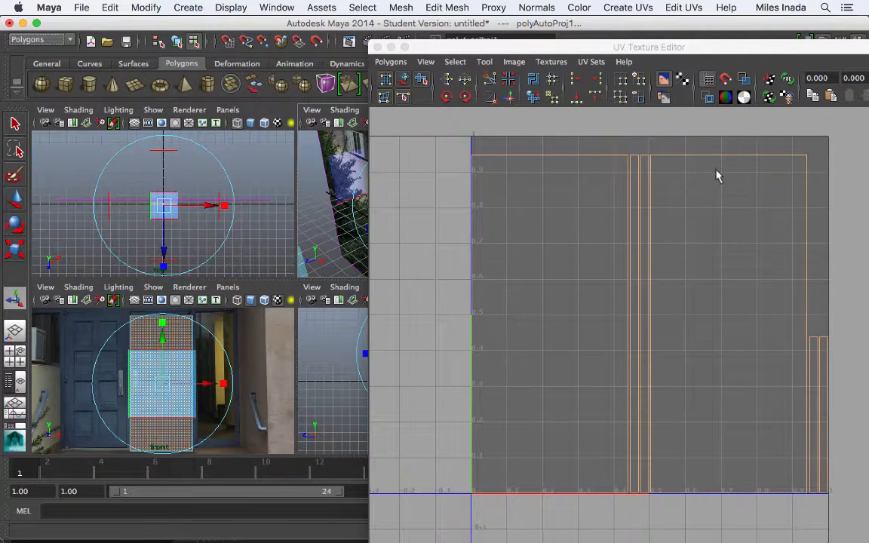
pyautogui.moveTo(701, 183)
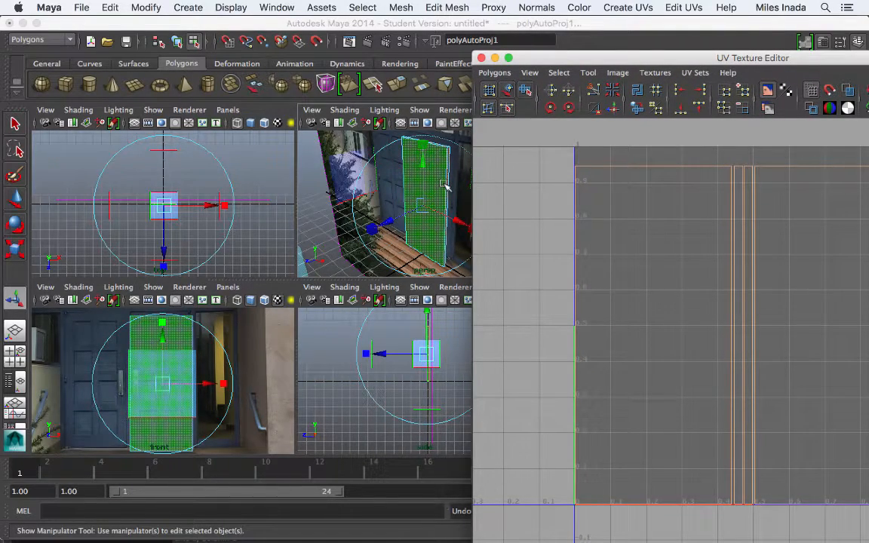
# - Switch cascadeDoor to Face mode and select its front face
pyautogui.rightClick(443, 216)
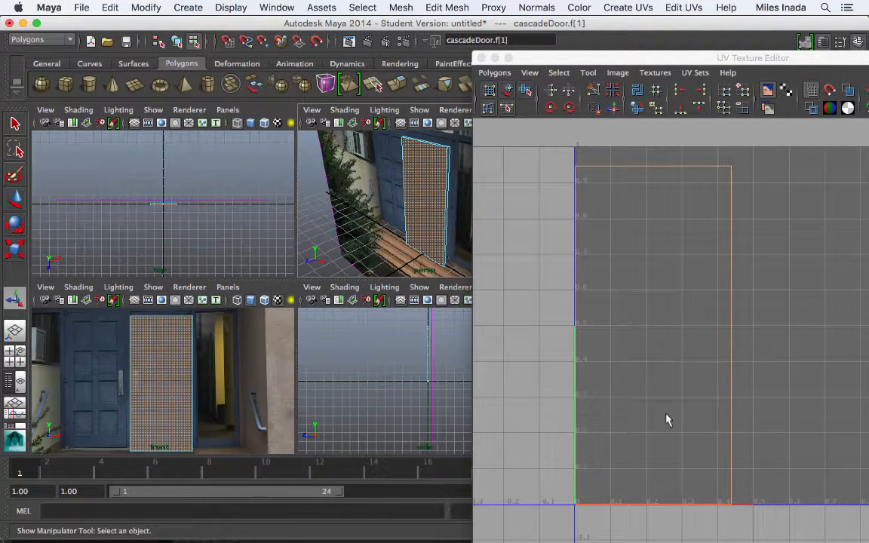
pyautogui.moveTo(692, 243)
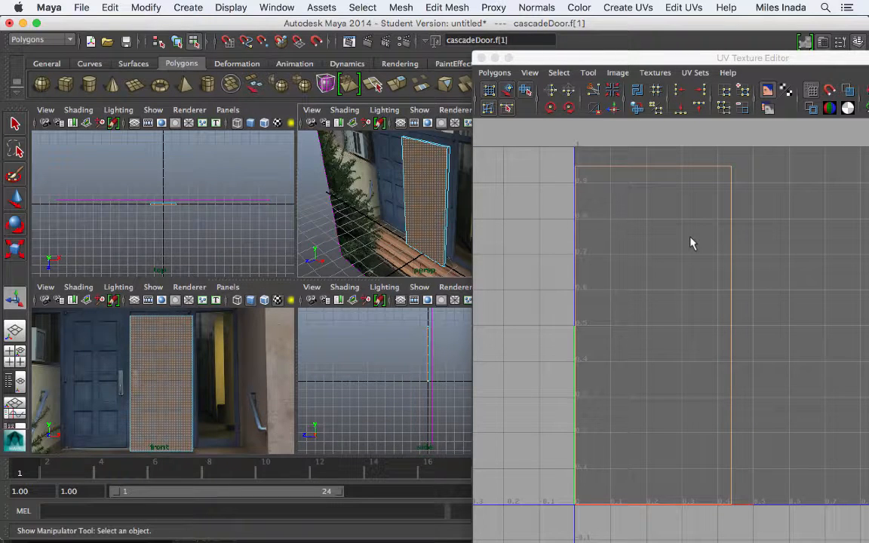
pyautogui.moveTo(603, 172)
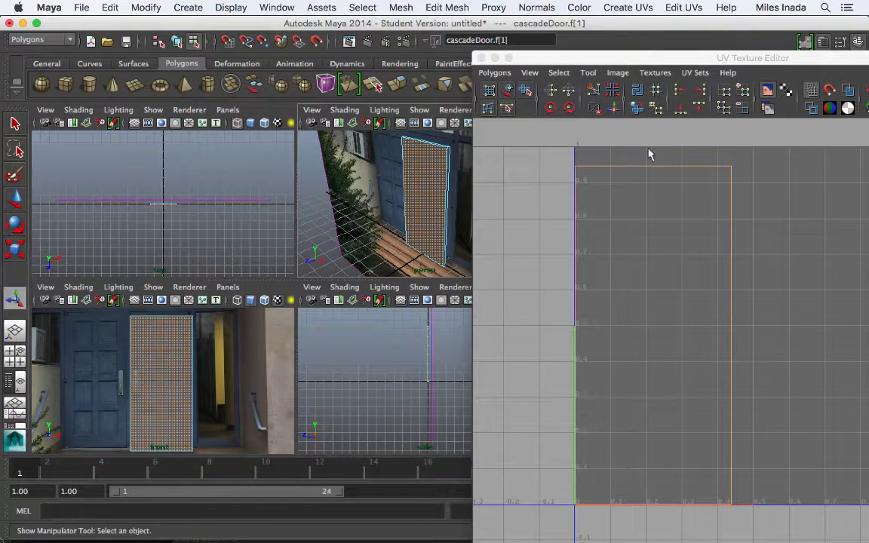
pyautogui.rightClick(656, 167)
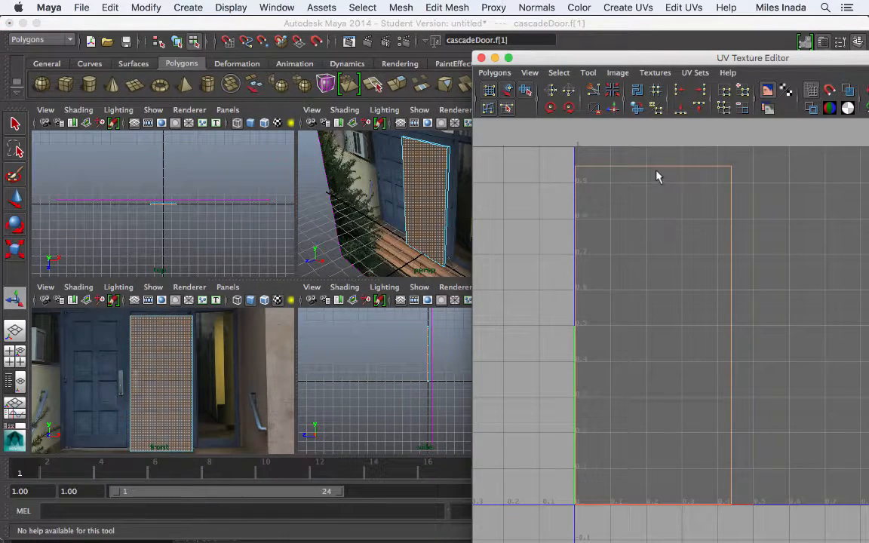
# - In UV mode, marquee-select the two UV points along the door's top front edge
pyautogui.rightClick(657, 170)
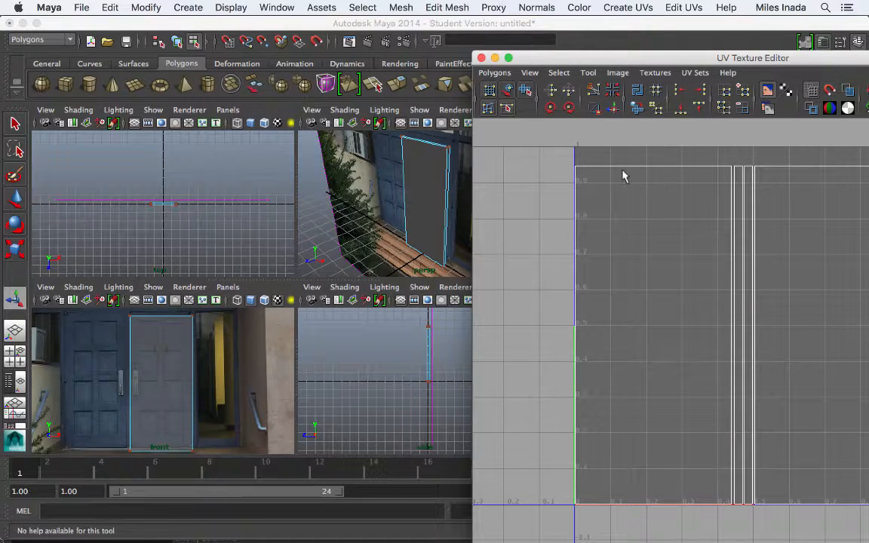
pyautogui.moveTo(577, 180)
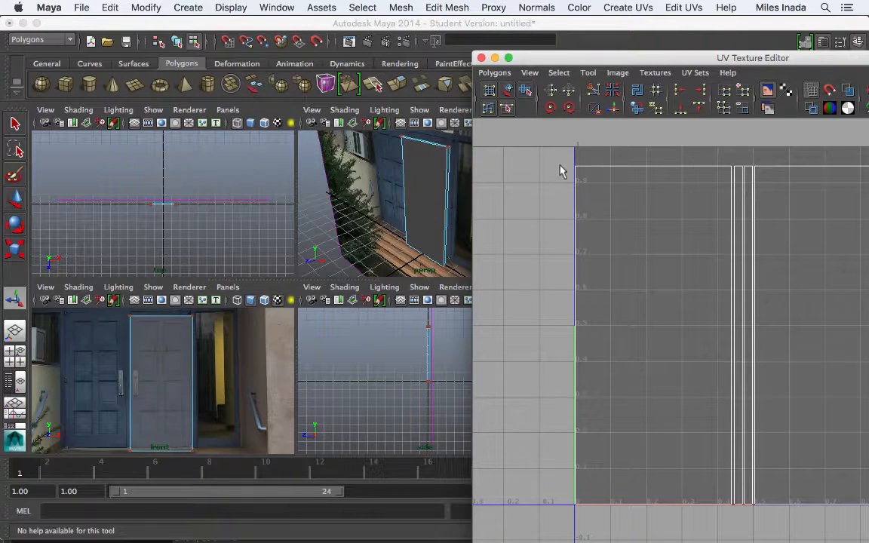
pyautogui.moveTo(561, 170); pyautogui.dragTo(732, 185)
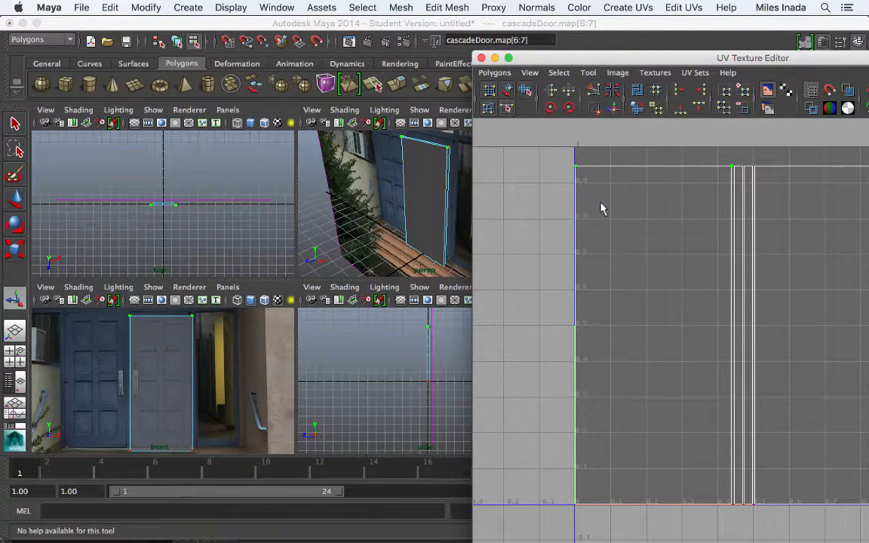
pyautogui.moveTo(618, 193)
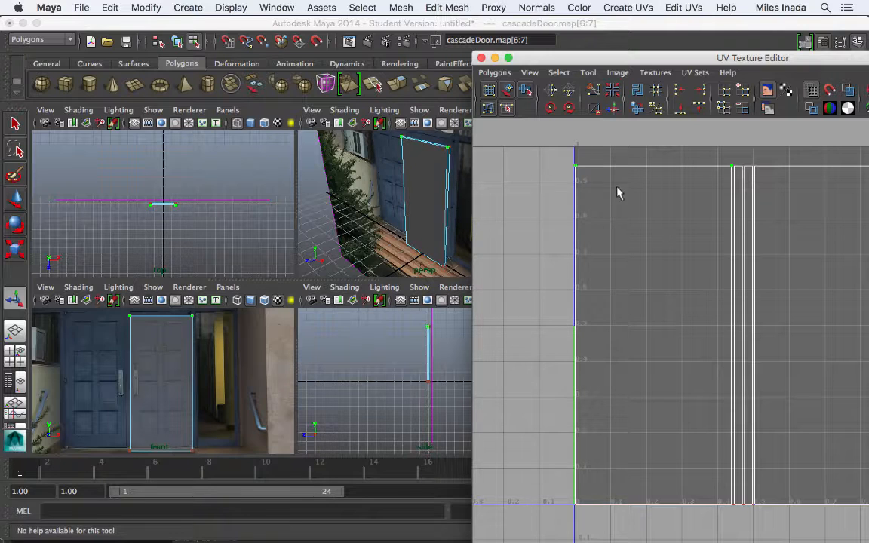
pyautogui.moveTo(703, 177)
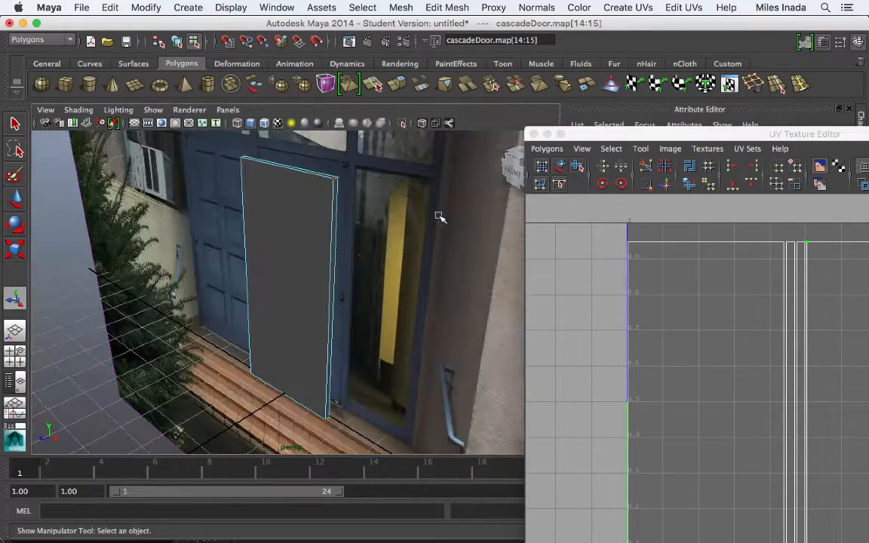
pyautogui.moveTo(327, 306)
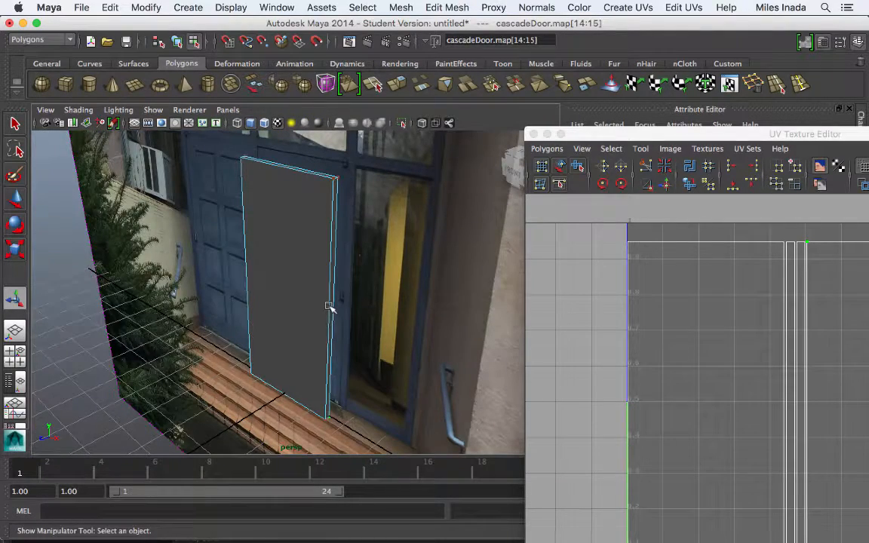
# - Orbit around the door, then save the scene as door01.mb
pyautogui.moveTo(329, 305); pyautogui.dragTo(304, 287)
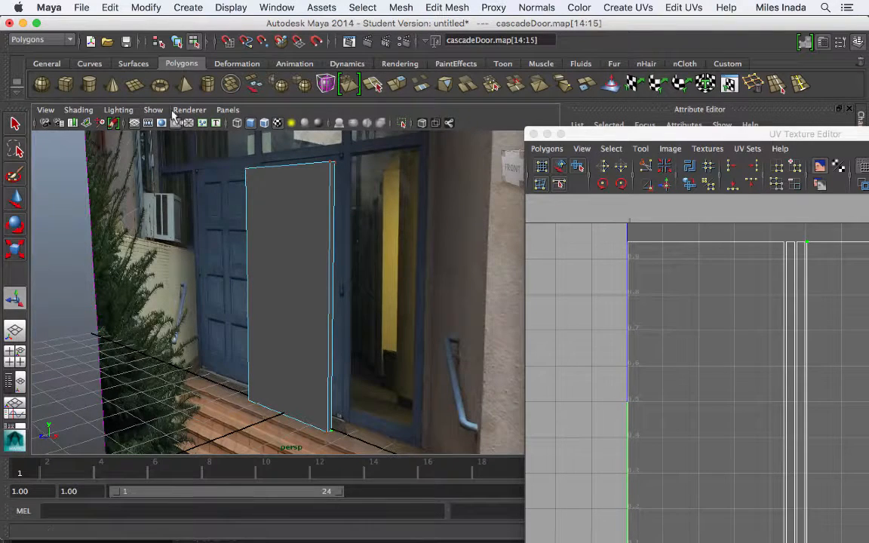
pyautogui.click(153, 110)
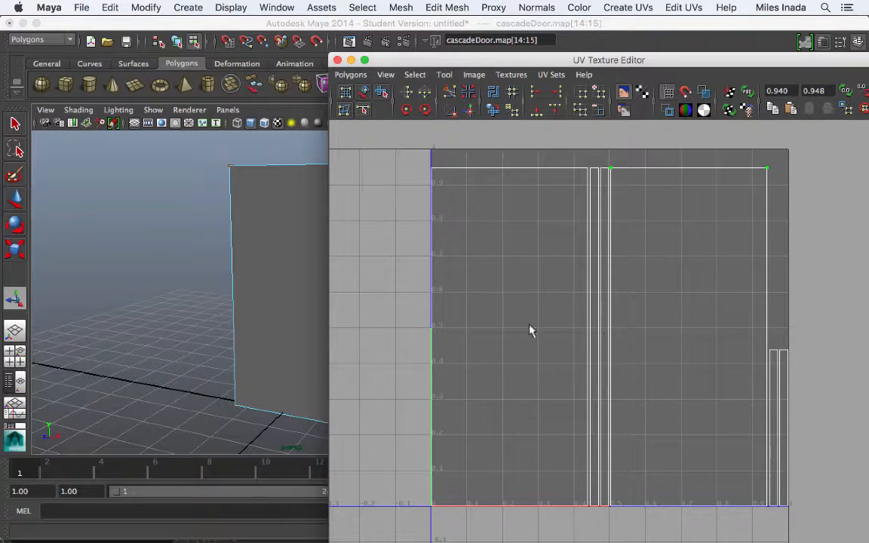
pyautogui.moveTo(688, 223)
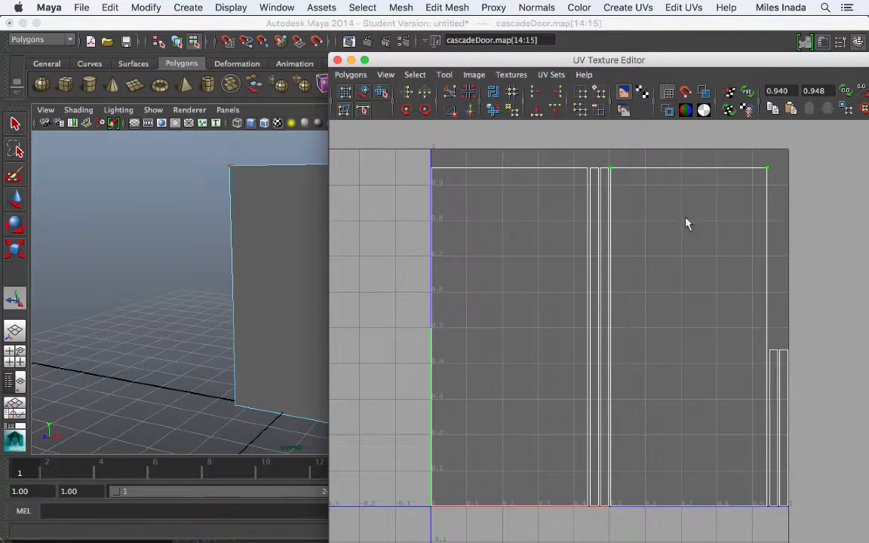
pyautogui.moveTo(671, 483)
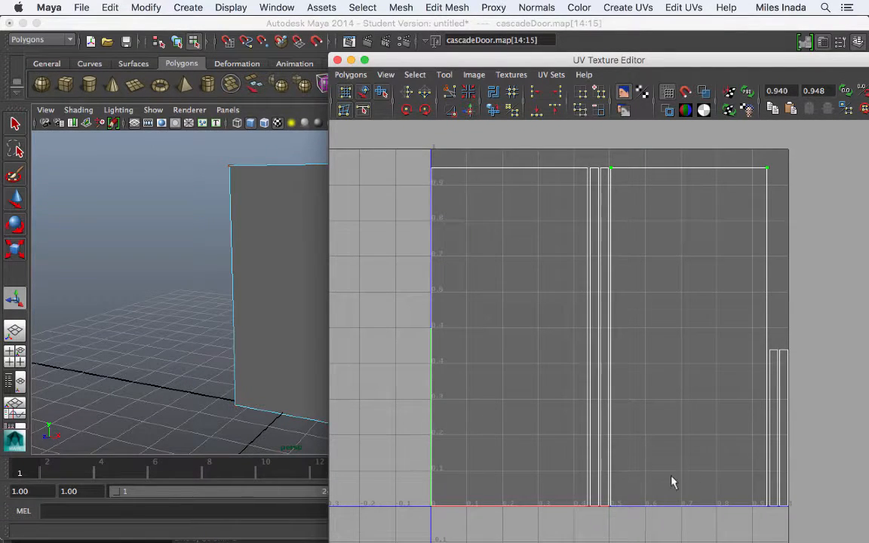
pyautogui.moveTo(852, 274)
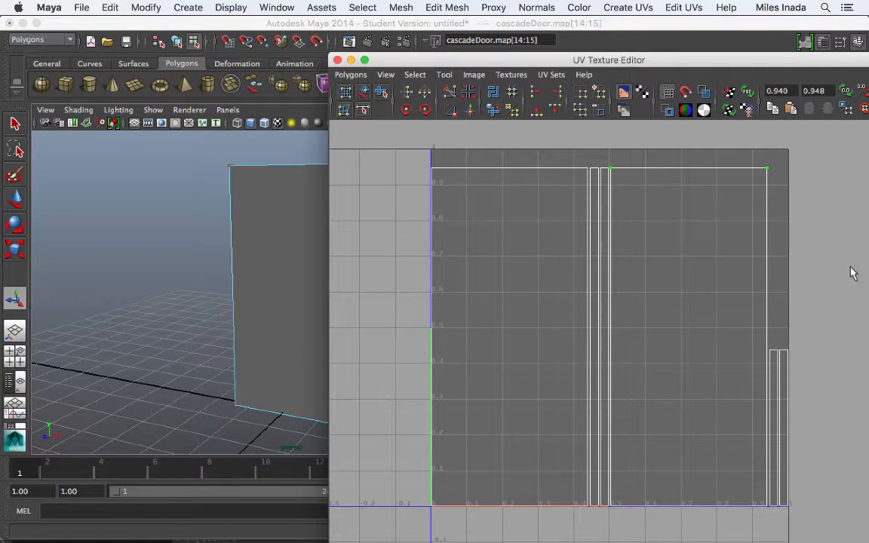
pyautogui.moveTo(490, 424)
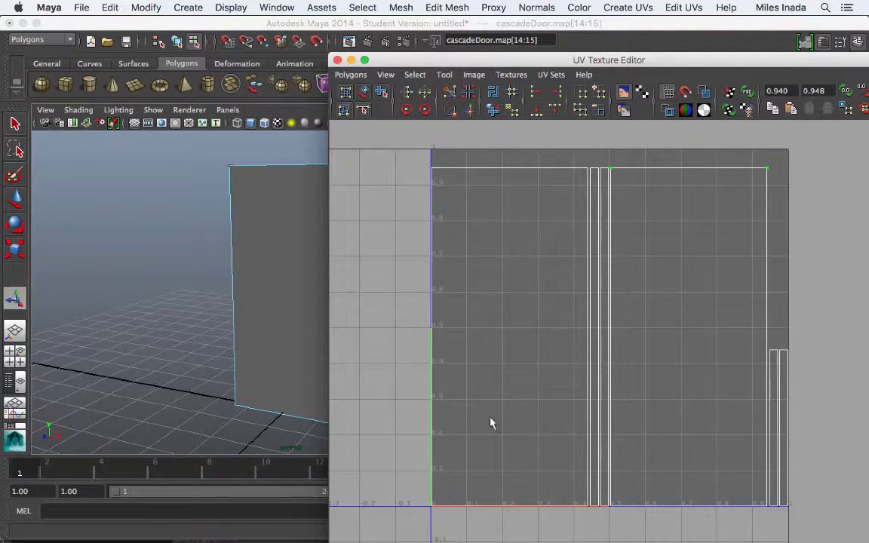
pyautogui.moveTo(525, 458)
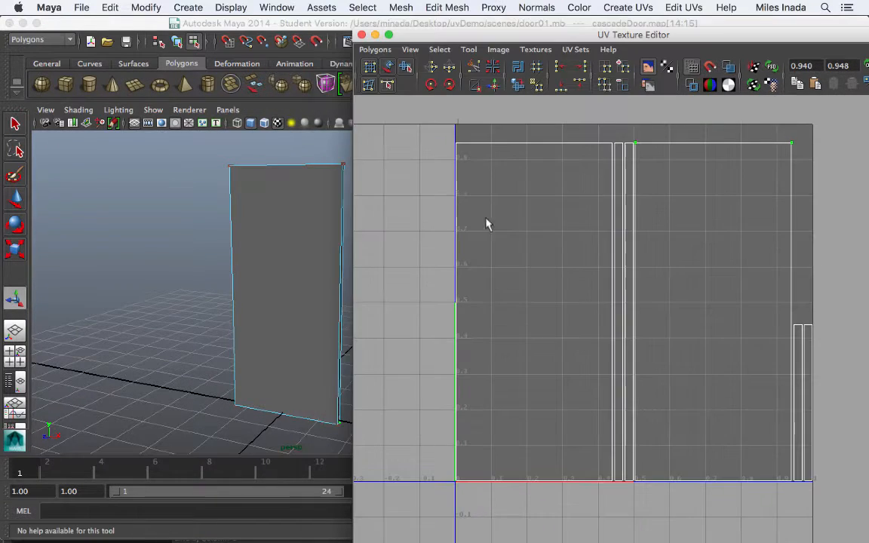
pyautogui.moveTo(444, 176)
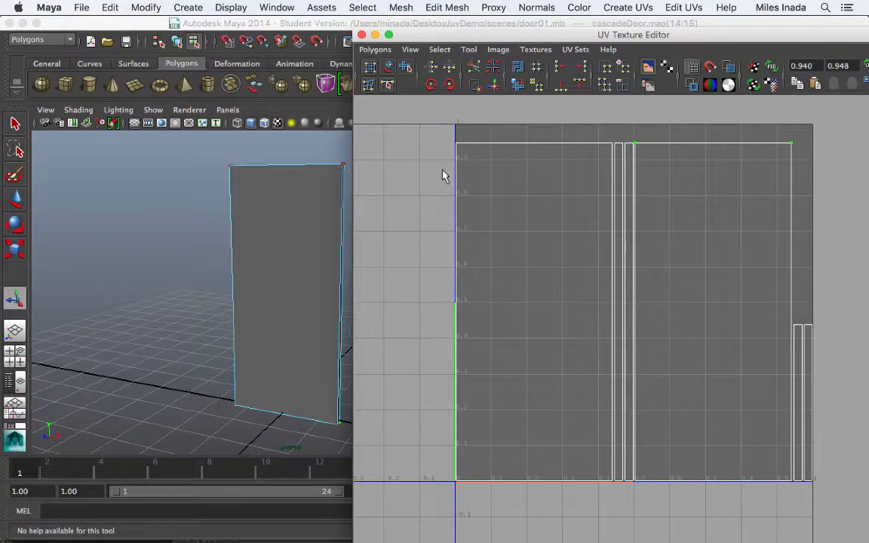
pyautogui.moveTo(470, 164)
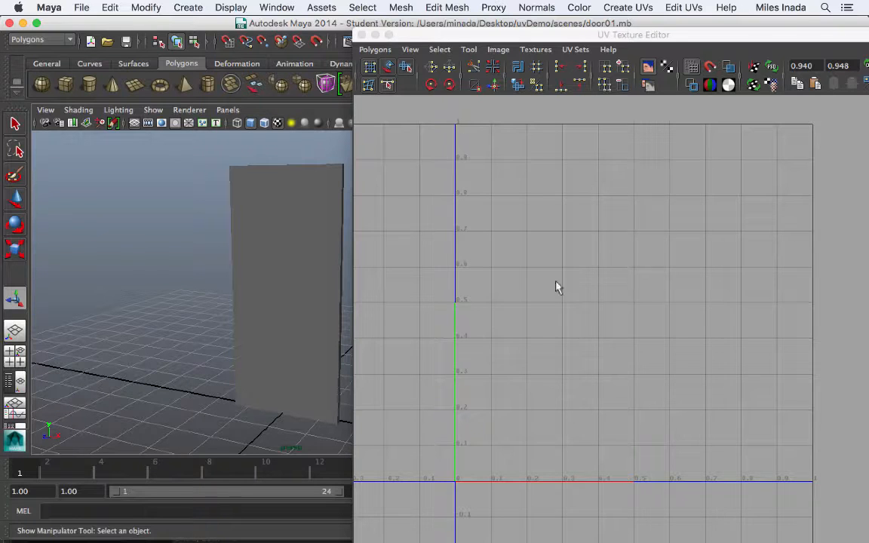
# - Select the door mesh and export its UVs as a 1024×1024 PNG named doorOutUv
pyautogui.click(283, 286)
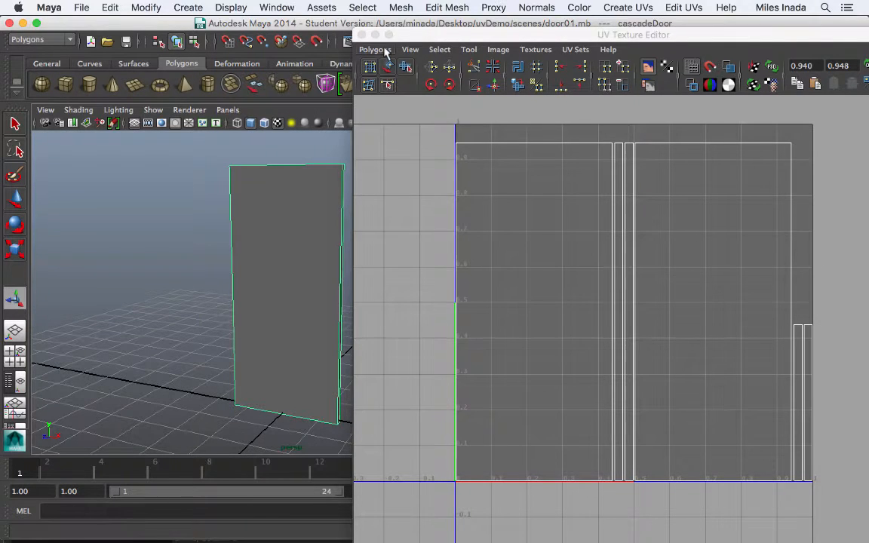
pyautogui.click(375, 49)
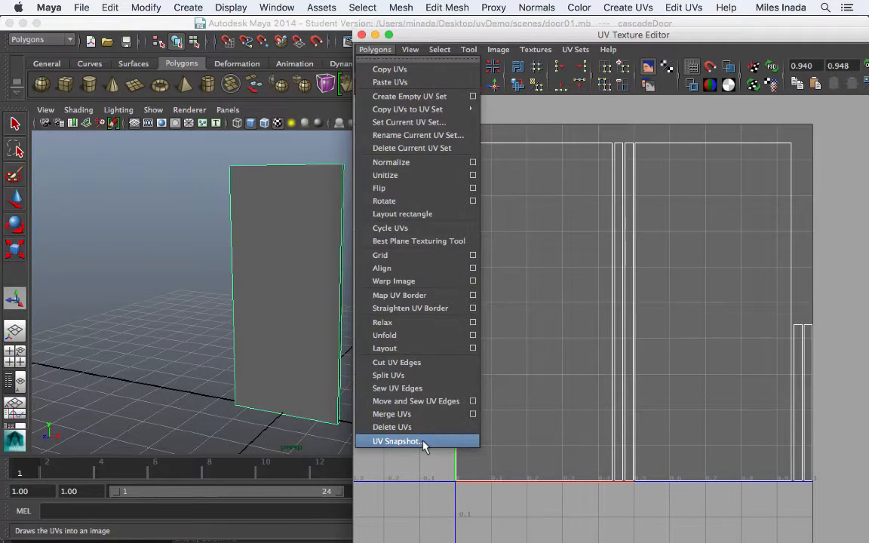
pyautogui.click(397, 440)
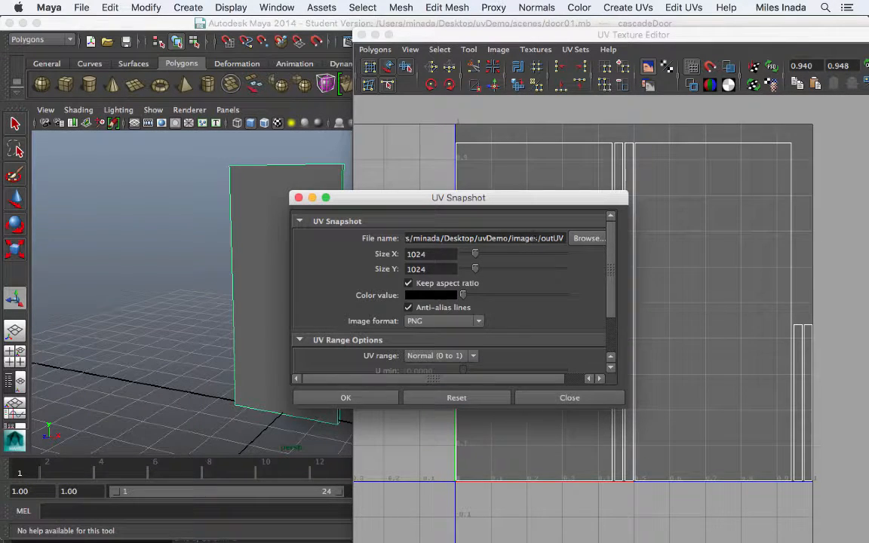
pyautogui.moveTo(522, 261)
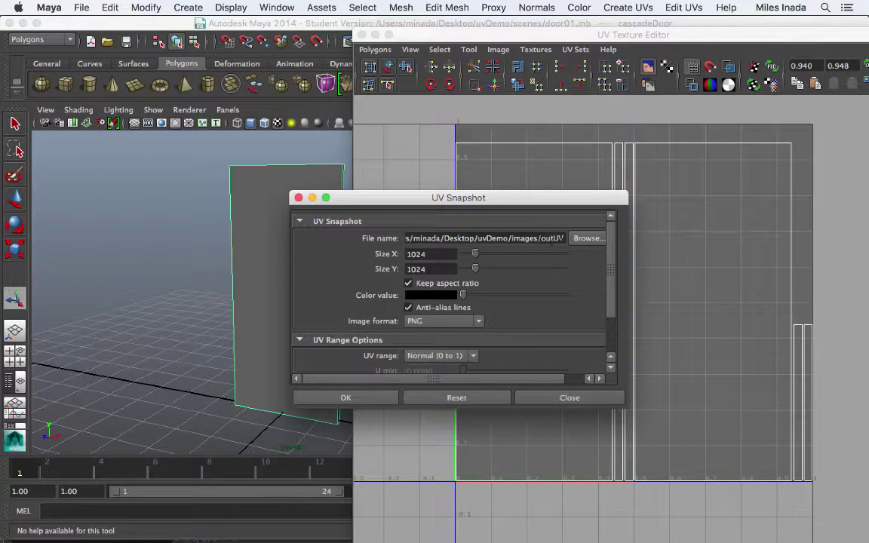
pyautogui.click(587, 238)
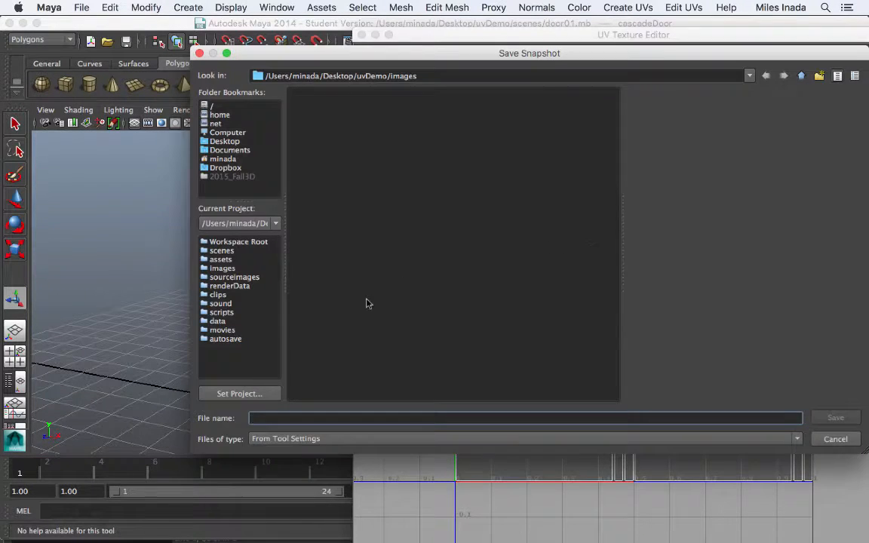
pyautogui.write('door')
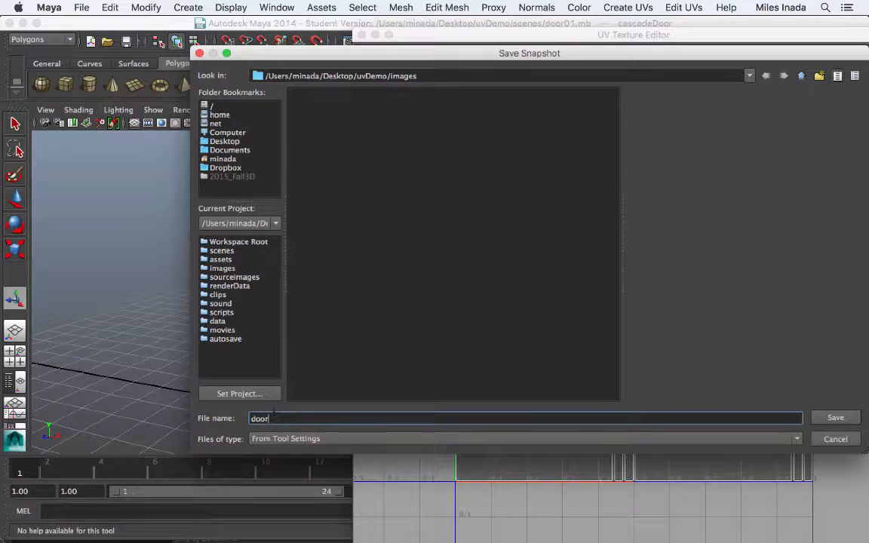
pyautogui.write('OutUv')
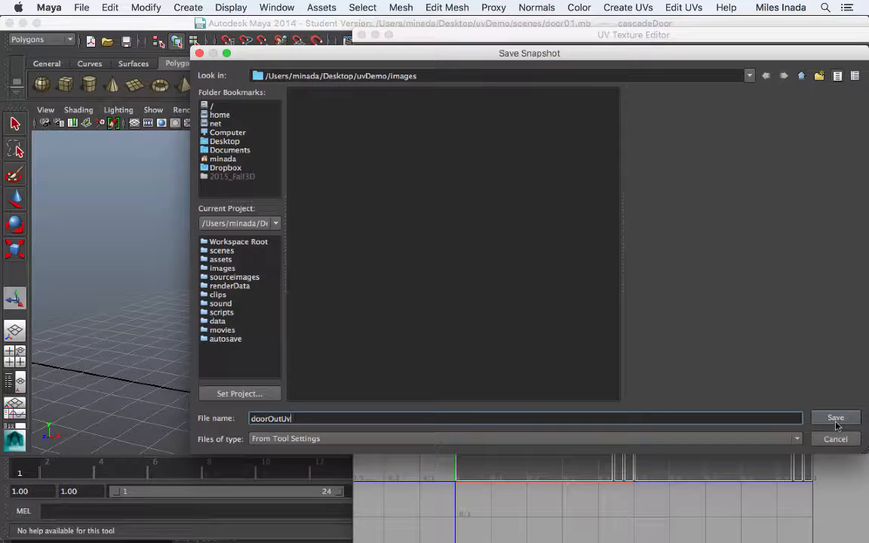
pyautogui.click(835, 416)
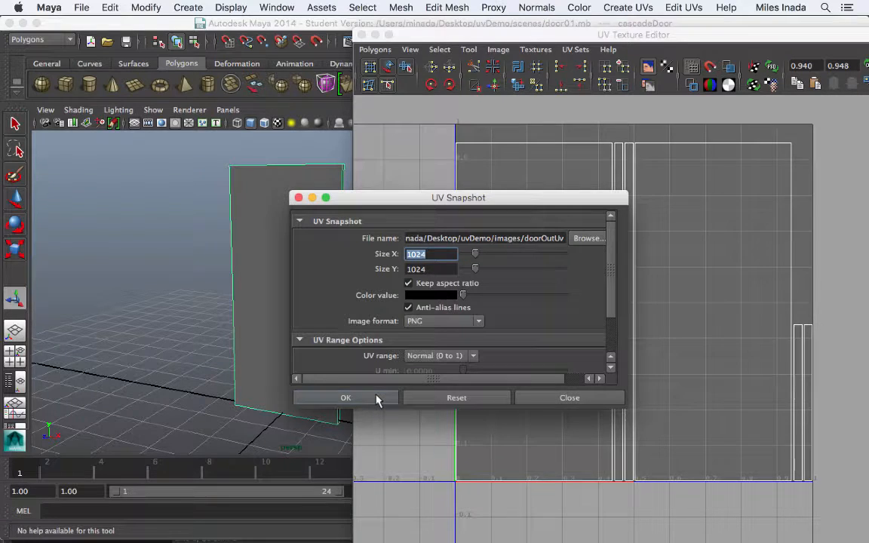
pyautogui.click(346, 397)
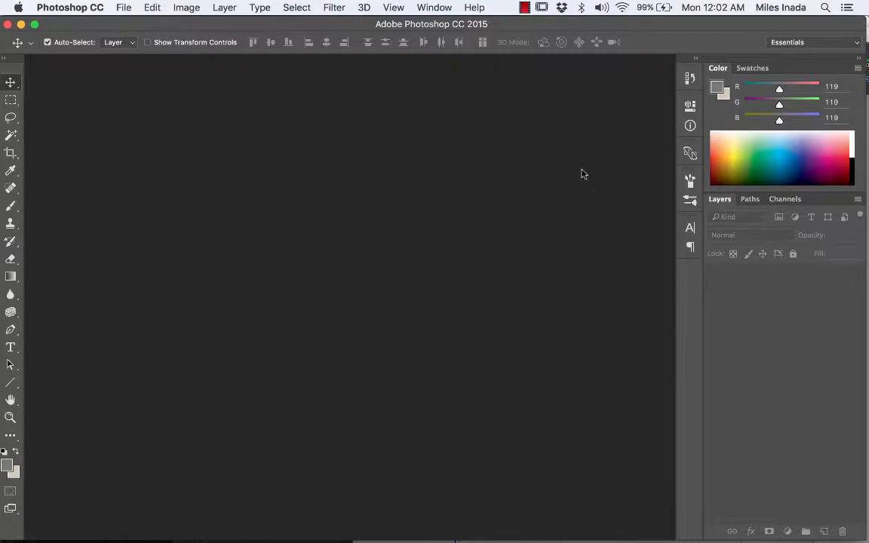
# - Open doorOutUv.png from the Desktop's uvDemo images folder
pyautogui.click(123, 8)
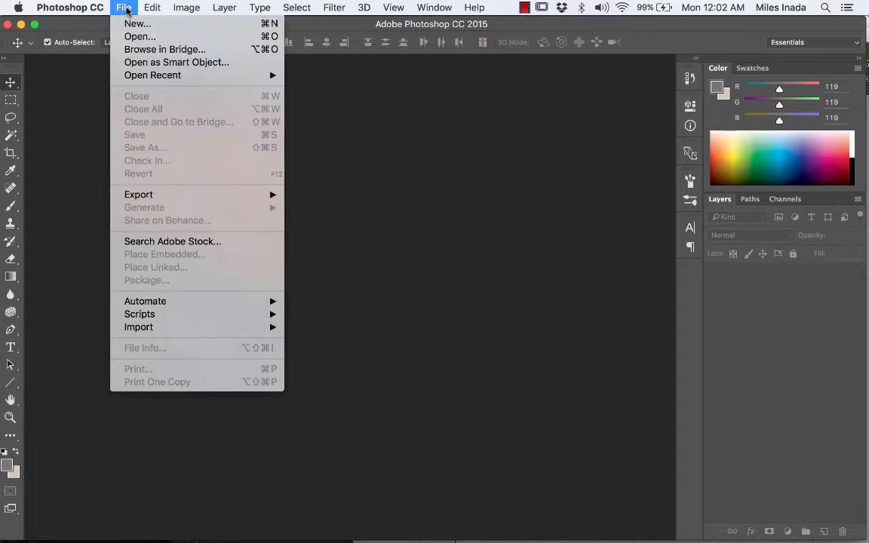
pyautogui.moveTo(139, 36)
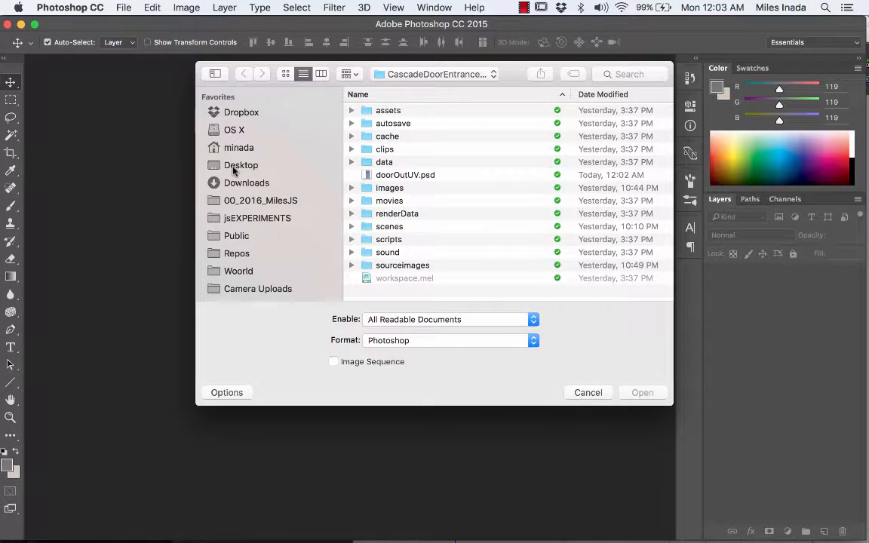
pyautogui.click(241, 165)
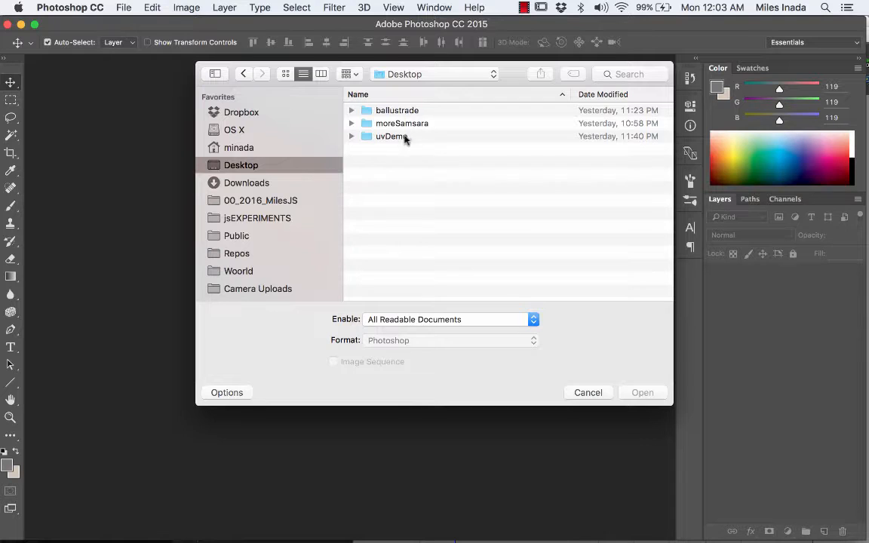
pyautogui.click(391, 135)
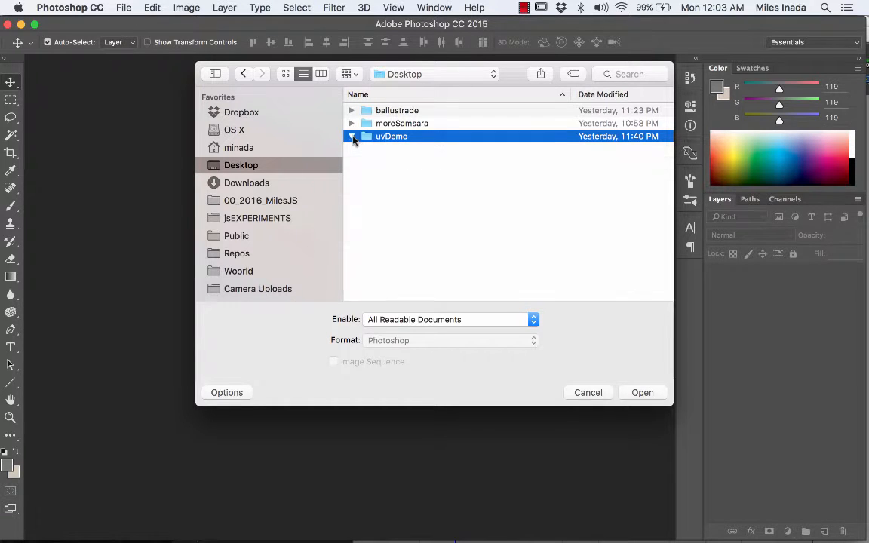
pyautogui.click(352, 136)
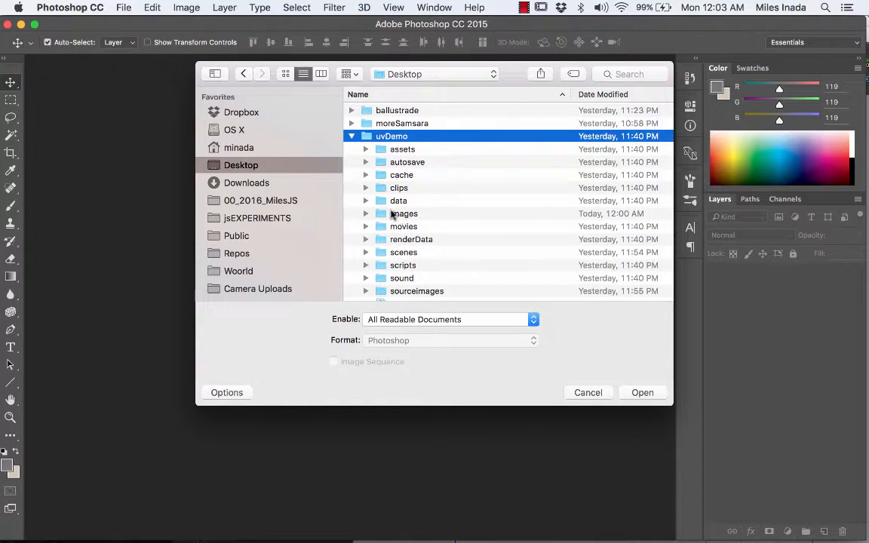
pyautogui.doubleClick(405, 214)
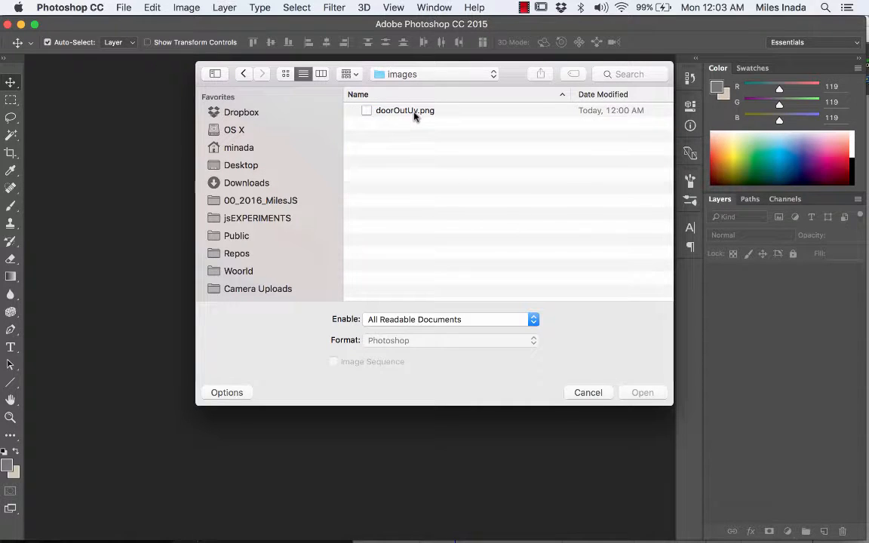
pyautogui.click(403, 110)
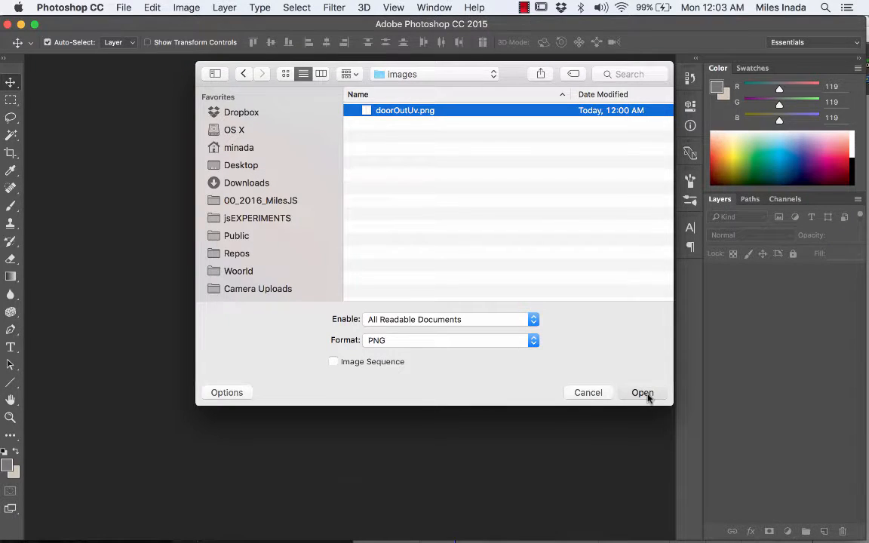
pyautogui.click(642, 393)
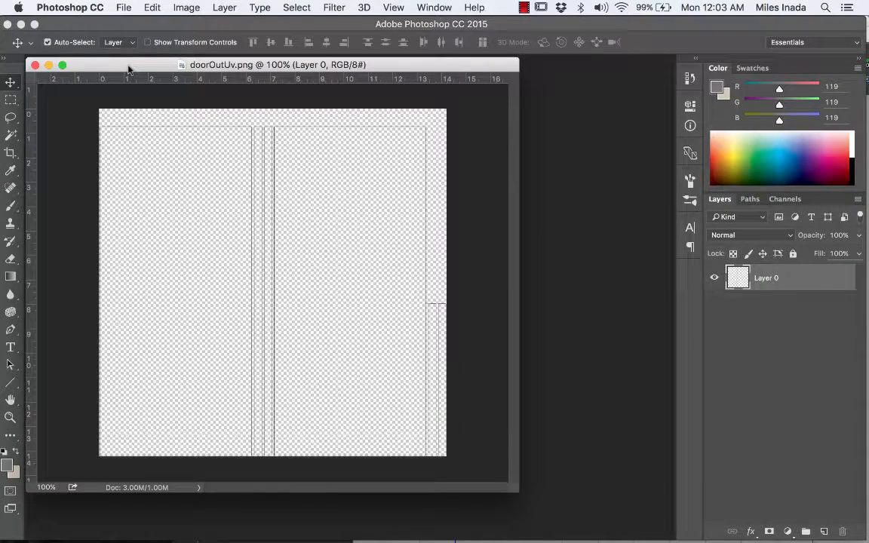
# - Open cascadeDoors.jpg from uvDemo's sourceimages folder as a second document
pyautogui.click(119, 8)
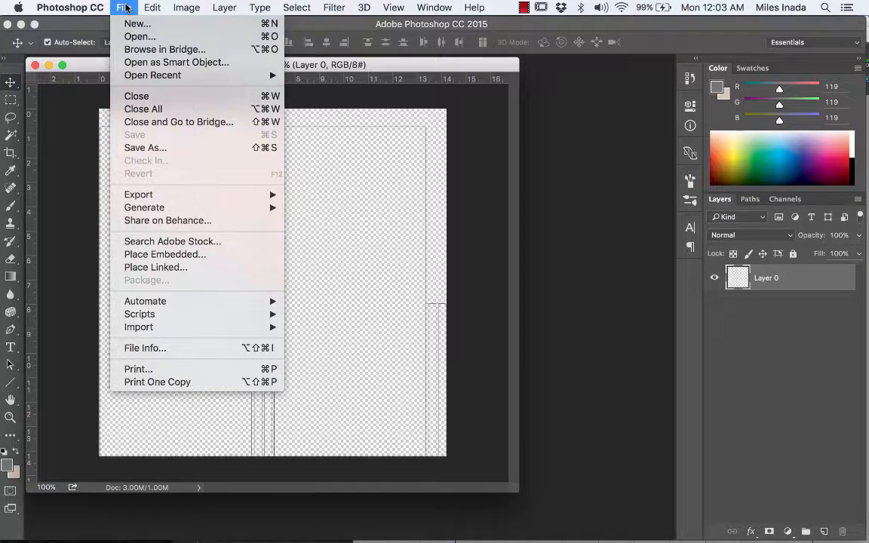
pyautogui.click(134, 35)
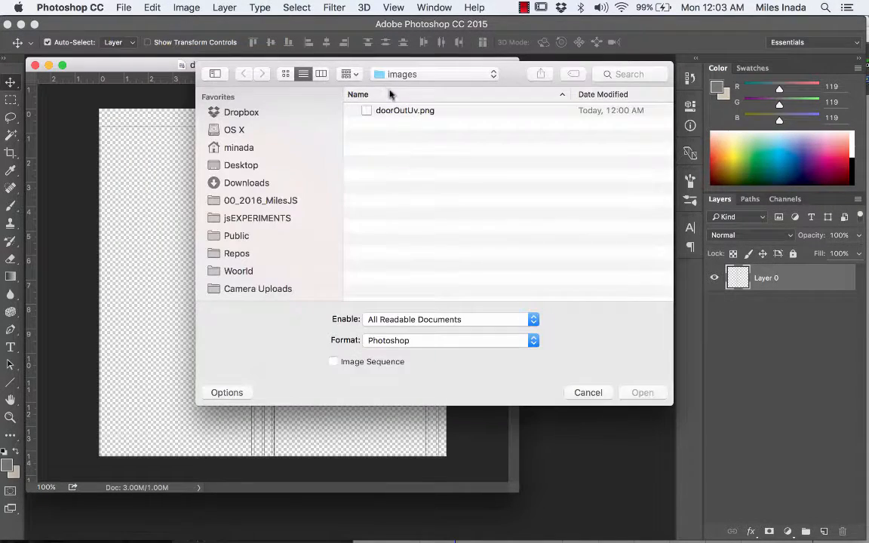
pyautogui.click(437, 74)
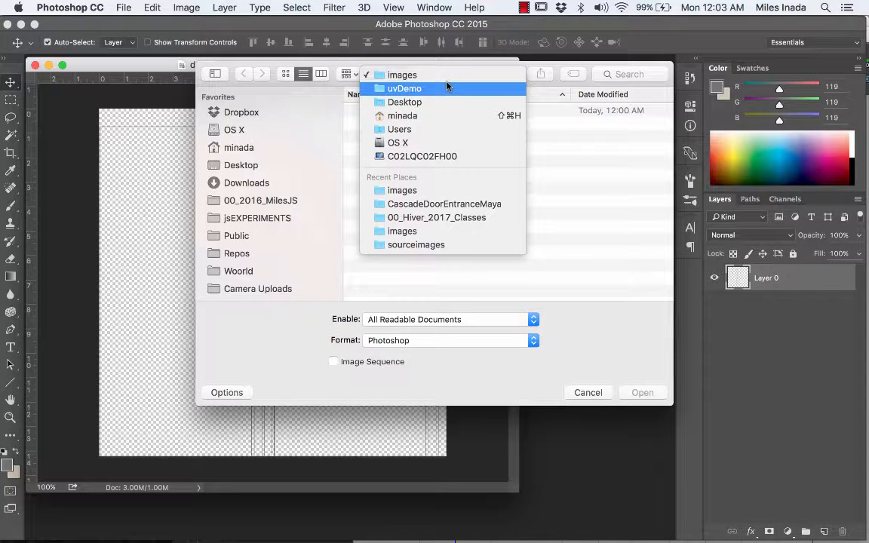
pyautogui.click(410, 88)
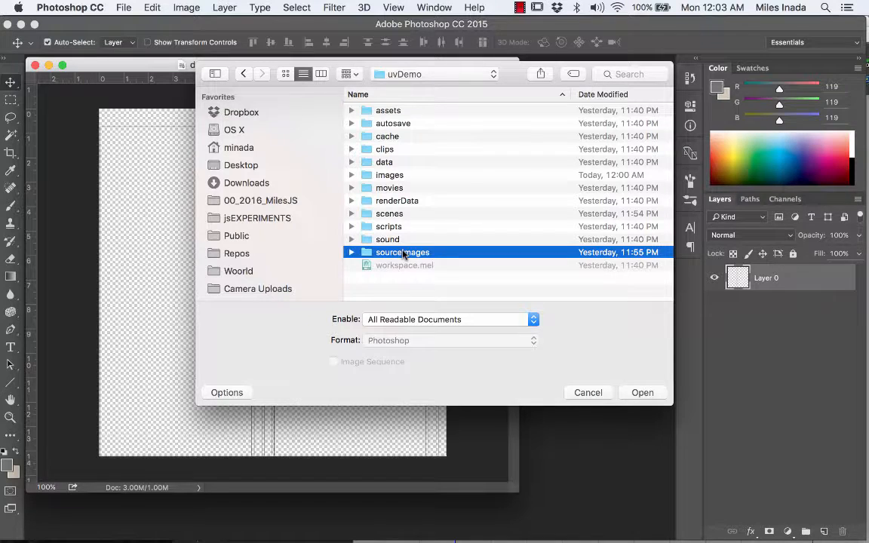
pyautogui.doubleClick(402, 252)
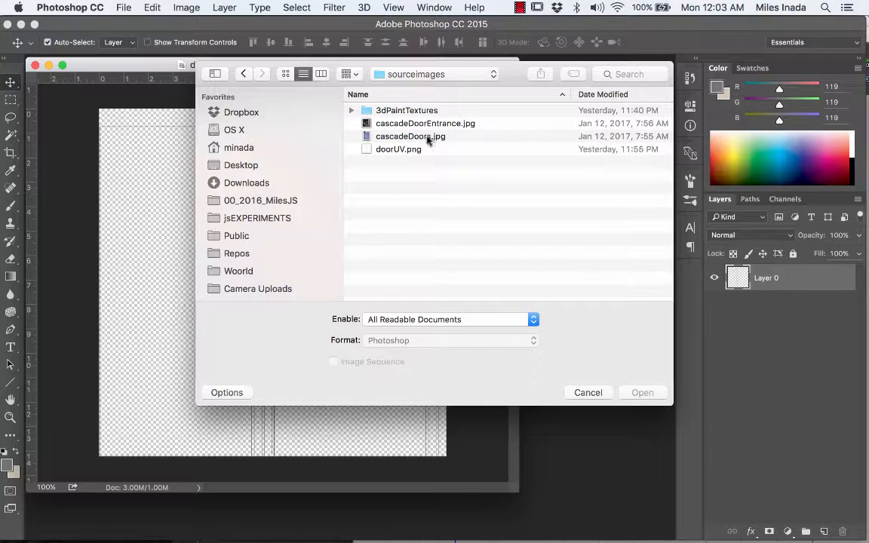
pyautogui.click(411, 136)
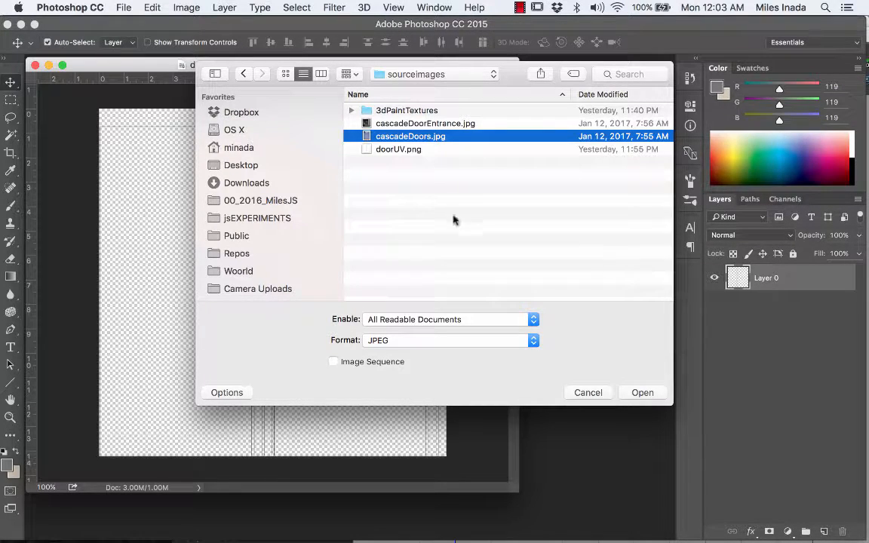
pyautogui.click(642, 392)
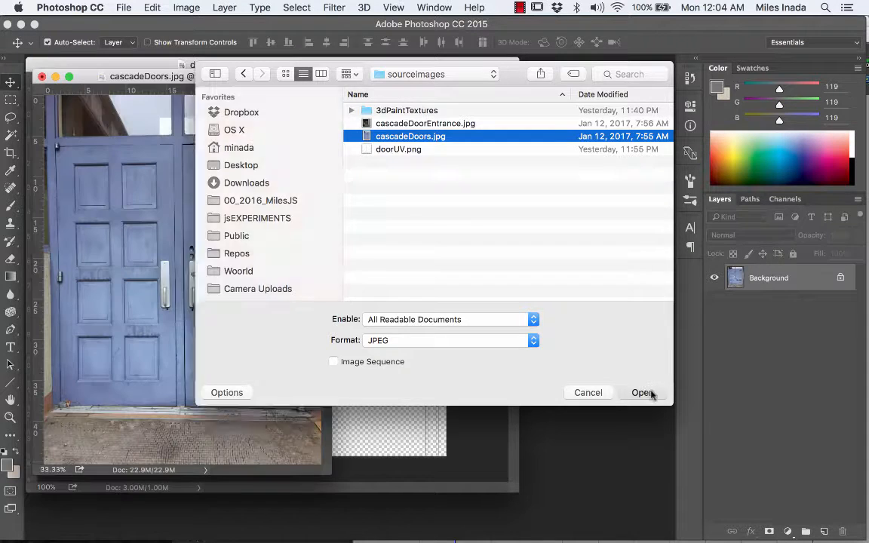
pyautogui.click(641, 392)
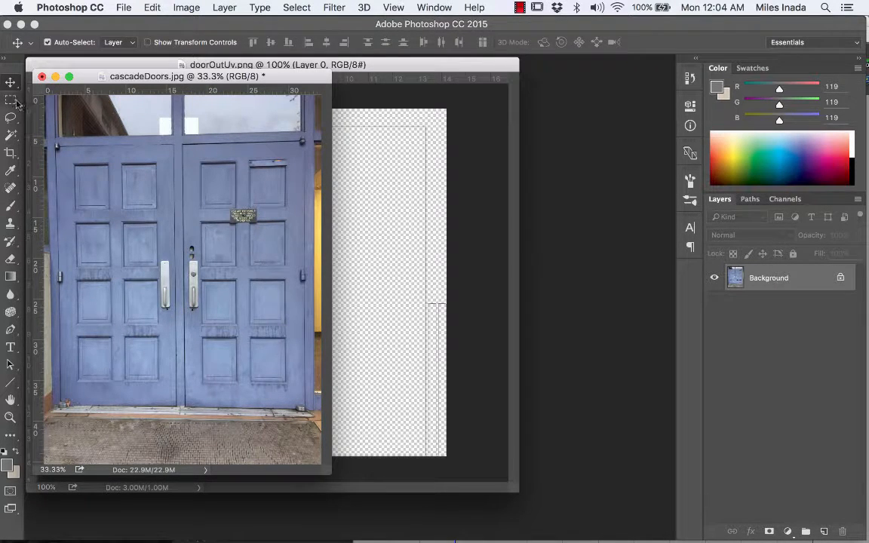
# - Move the UV layer above the door layer, rename it uv, and shift the door left
pyautogui.click(10, 103)
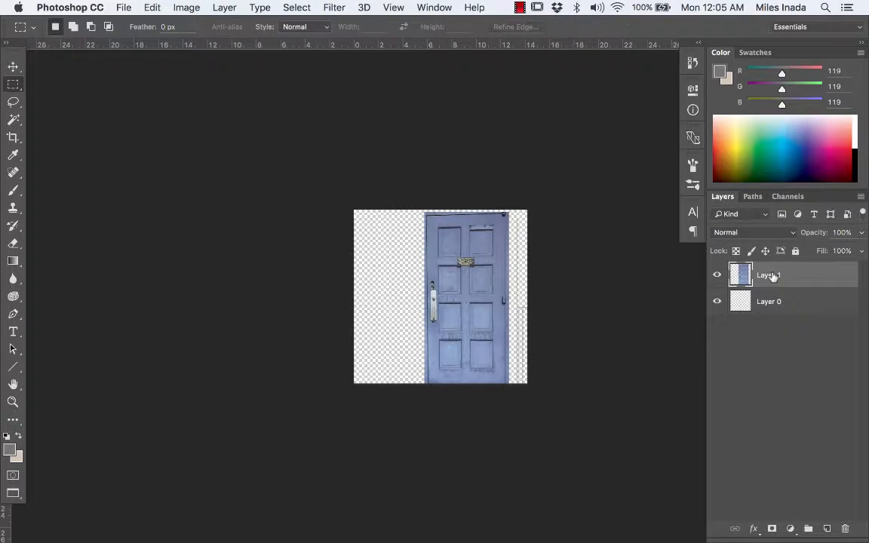
pyautogui.moveTo(768, 275); pyautogui.dragTo(768, 302)
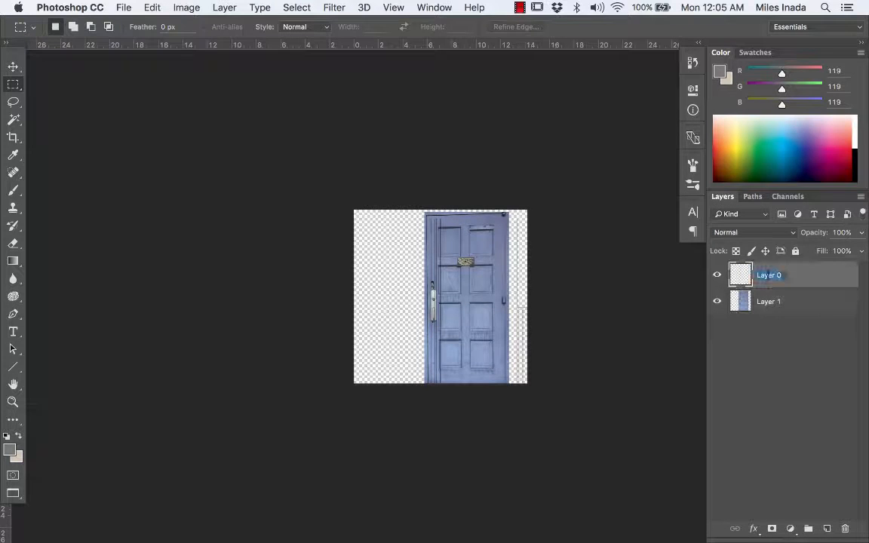
pyautogui.write('uv')
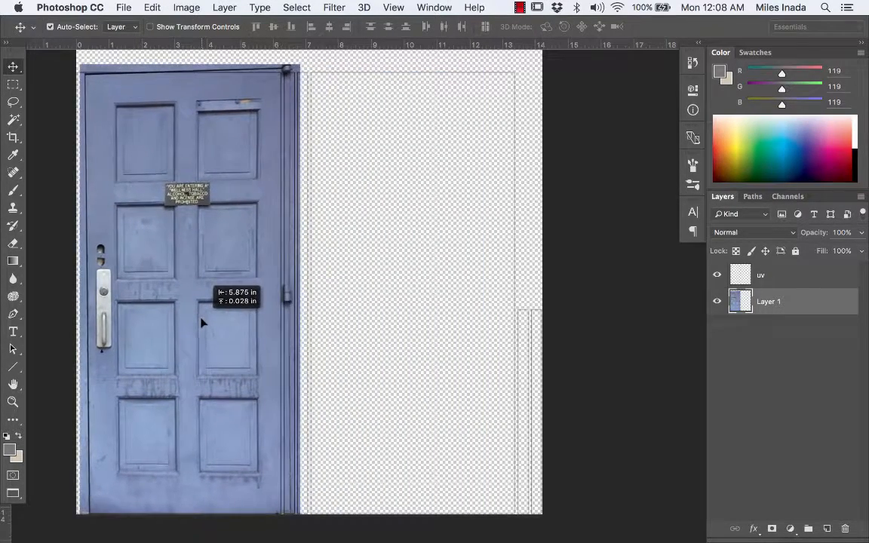
pyautogui.moveTo(201, 322); pyautogui.dragTo(260, 334)
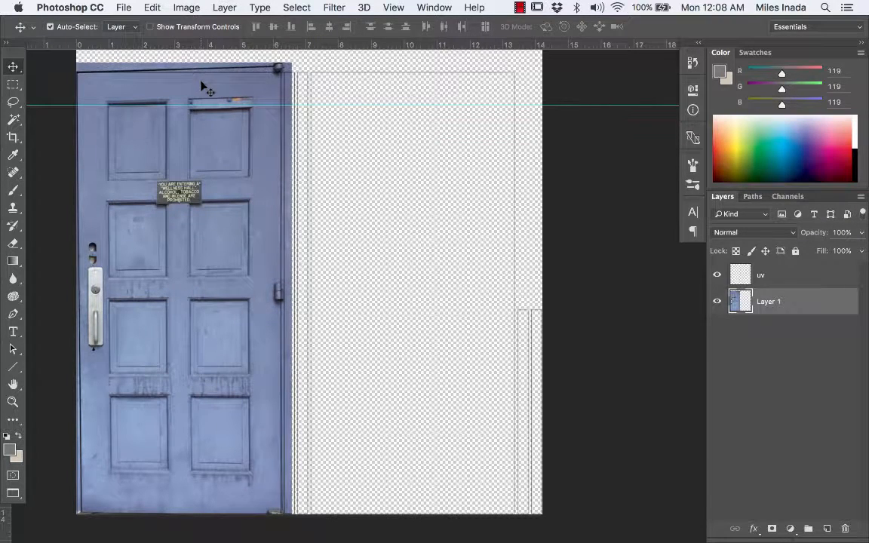
# - Distort the door photo's corners to fill the UV layout's left door panel
pyautogui.click(149, 8)
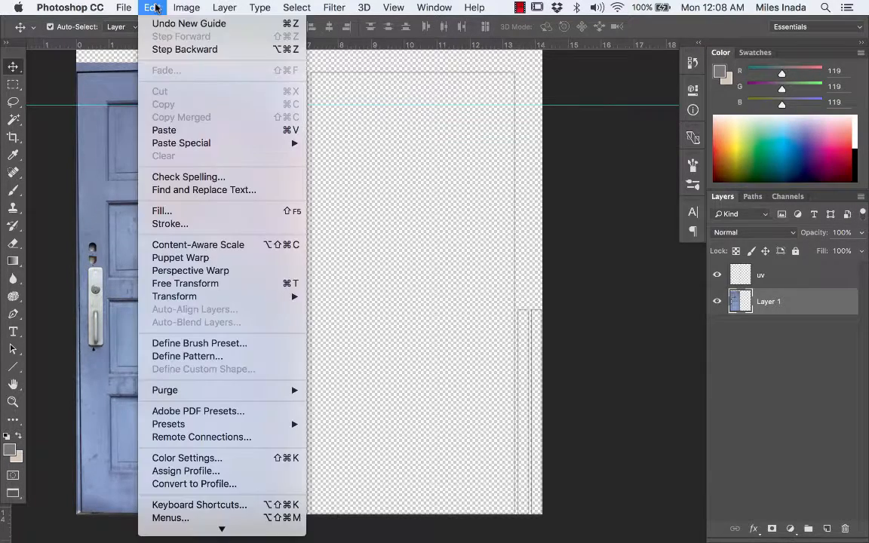
pyautogui.moveTo(175, 296)
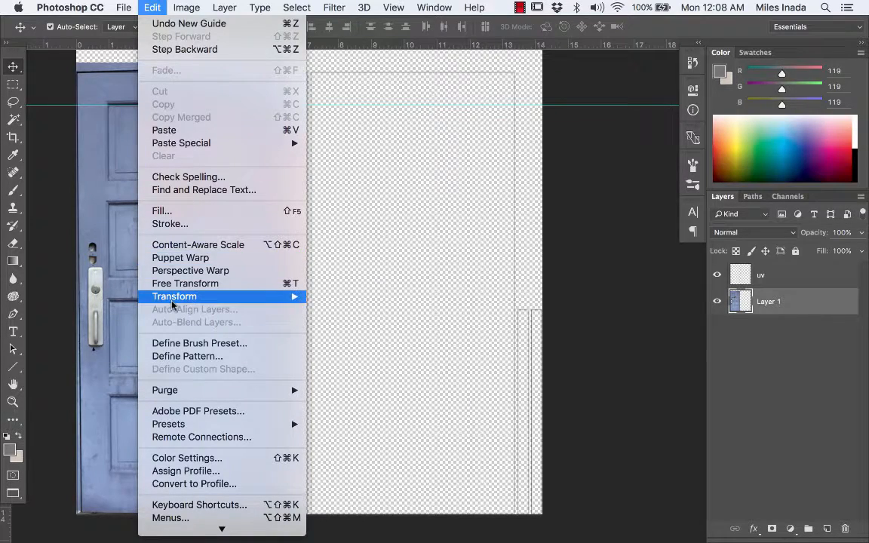
pyautogui.moveTo(358, 356)
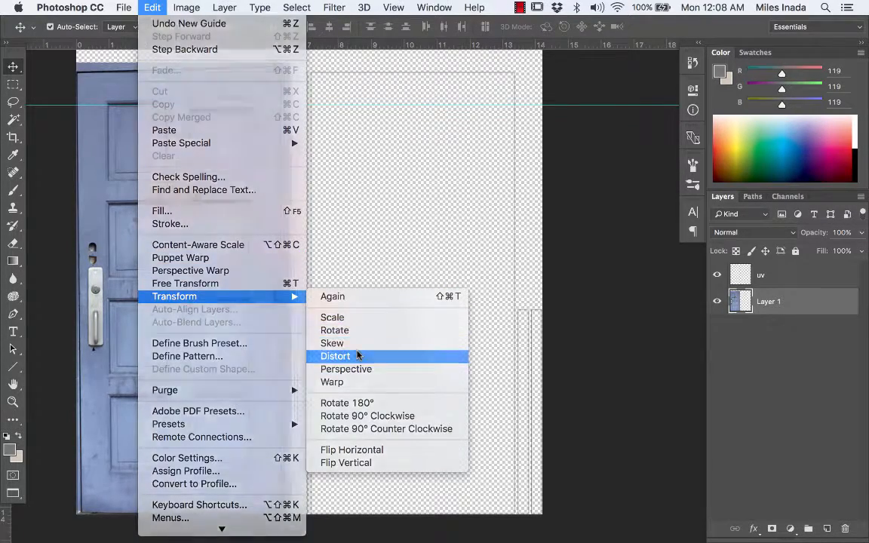
pyautogui.click(335, 356)
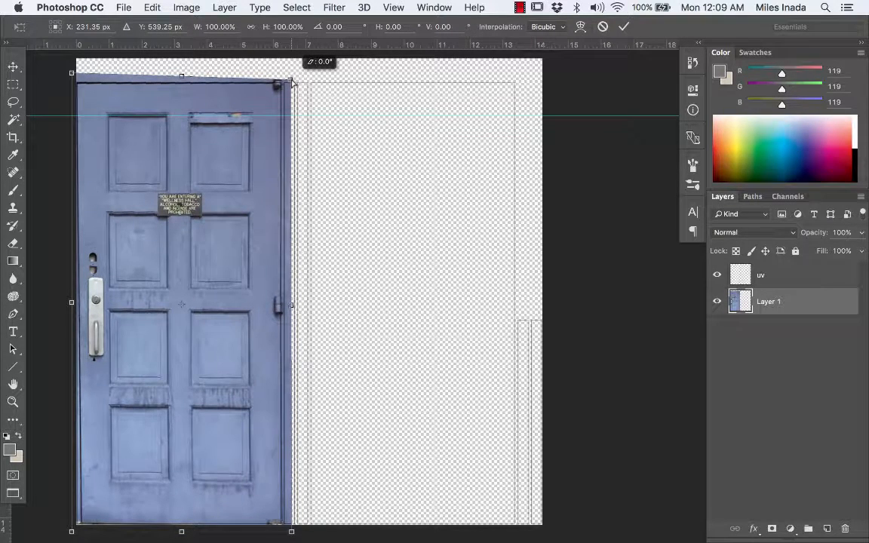
pyautogui.click(152, 7)
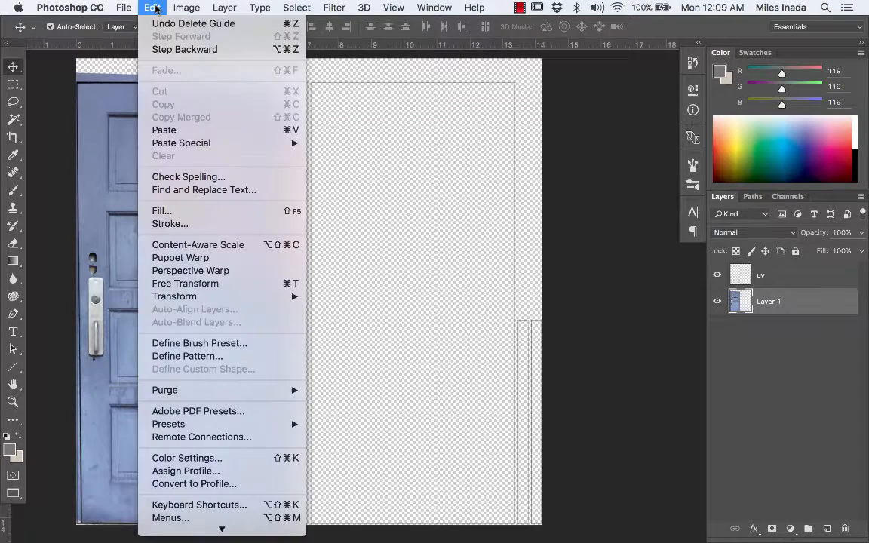
pyautogui.moveTo(179, 309)
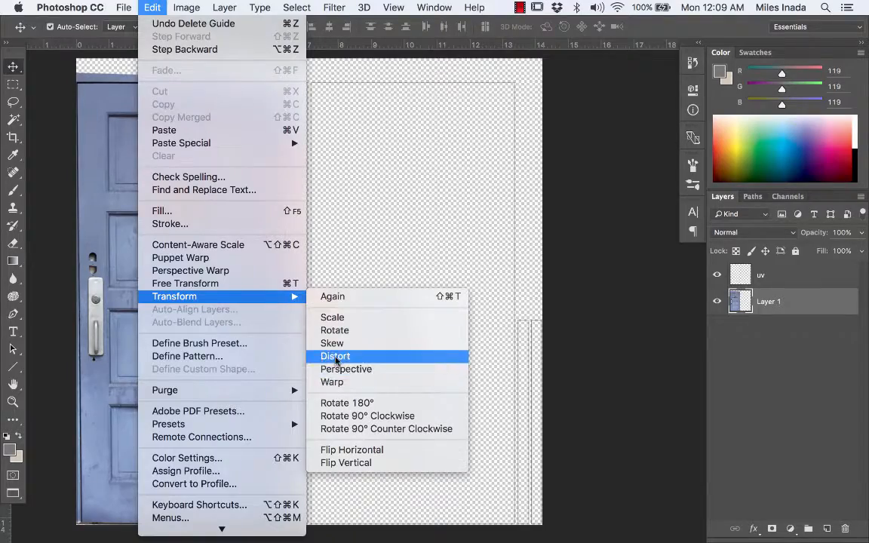
pyautogui.click(335, 356)
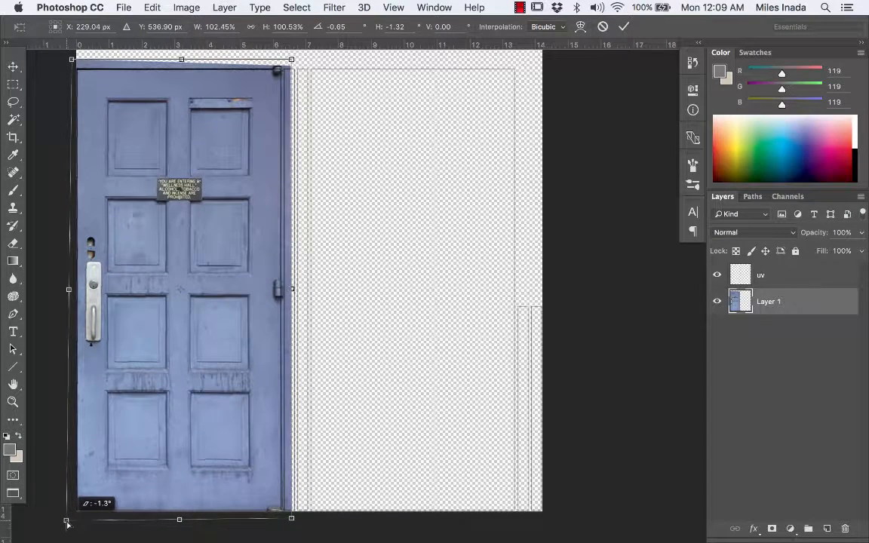
pyautogui.press('Return')
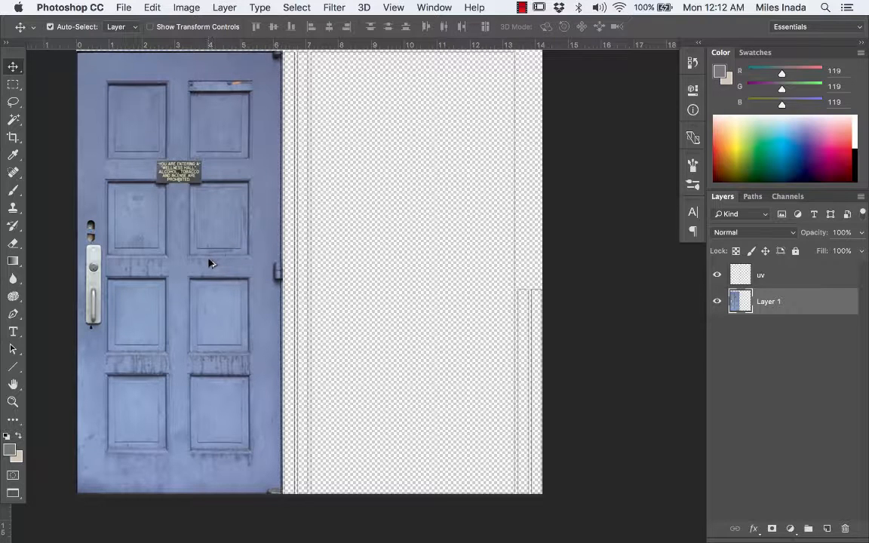
# - Duplicate the Layer 1 door into the right UV panel and flip the copy vertically
pyautogui.moveTo(212, 264); pyautogui.dragTo(415, 249)
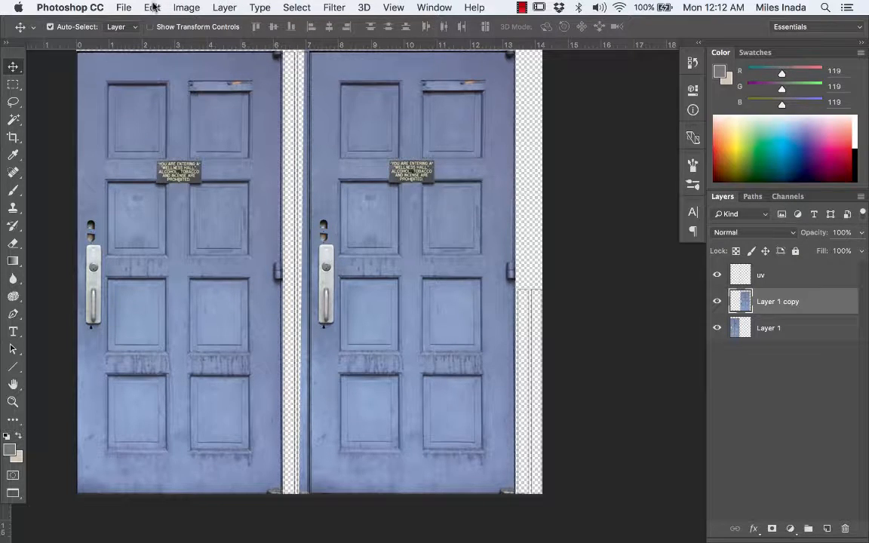
pyautogui.click(154, 7)
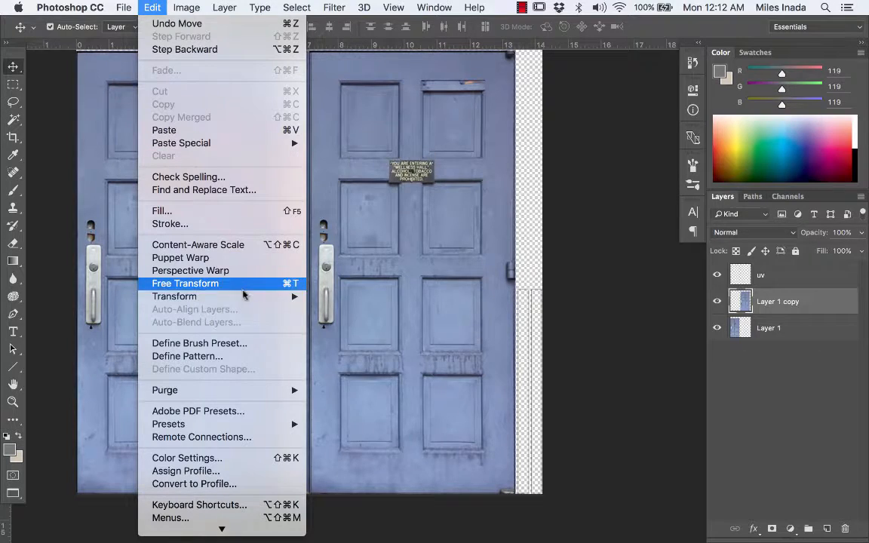
pyautogui.moveTo(174, 296)
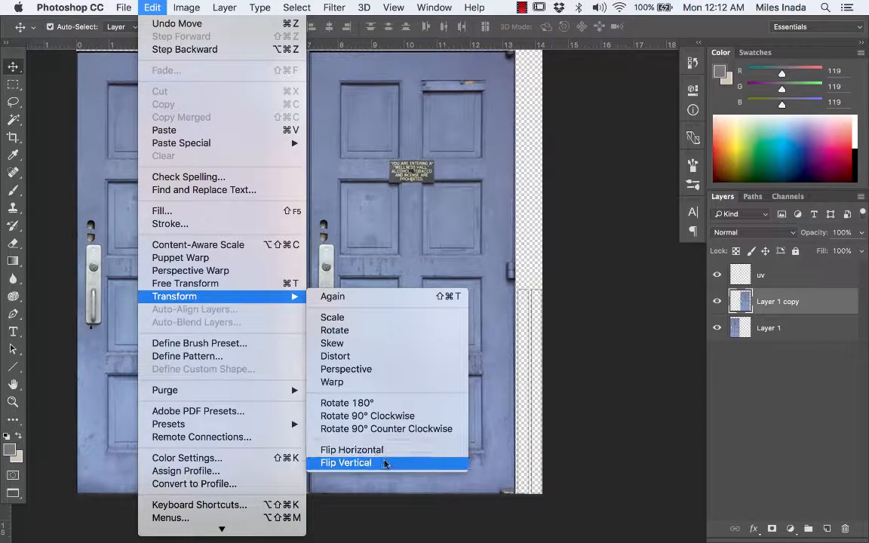
pyautogui.click(346, 462)
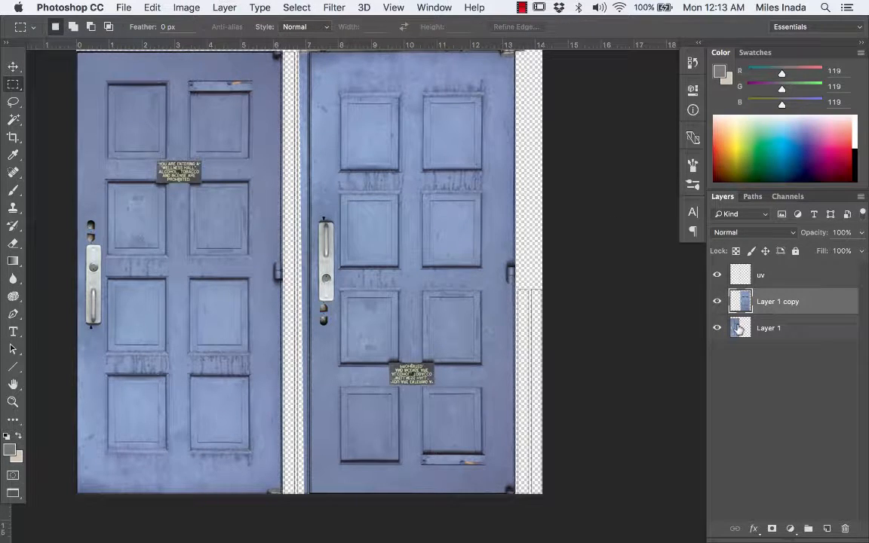
# - Stretch a door-edge strip to full door height and move it into the gap between doors
pyautogui.click(768, 328)
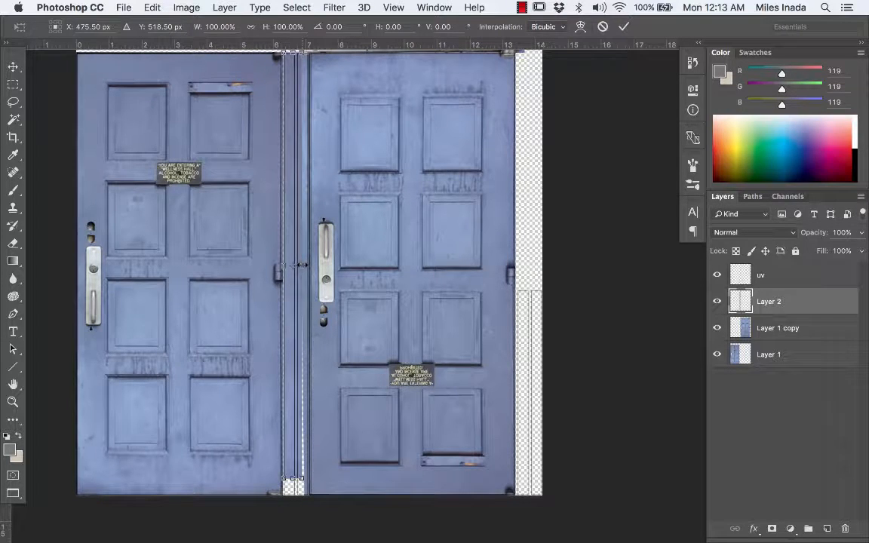
pyautogui.moveTo(283, 264); pyautogui.dragTo(307, 265)
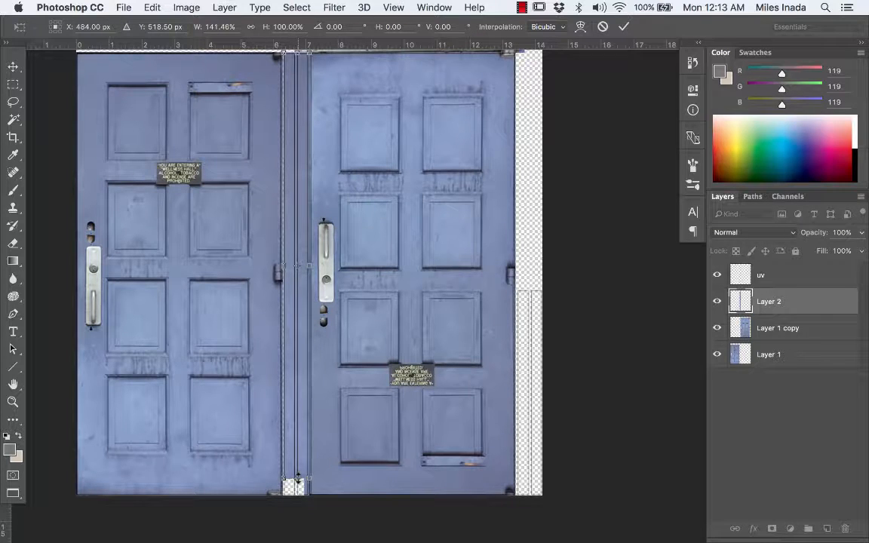
pyautogui.moveTo(295, 480); pyautogui.dragTo(295, 495)
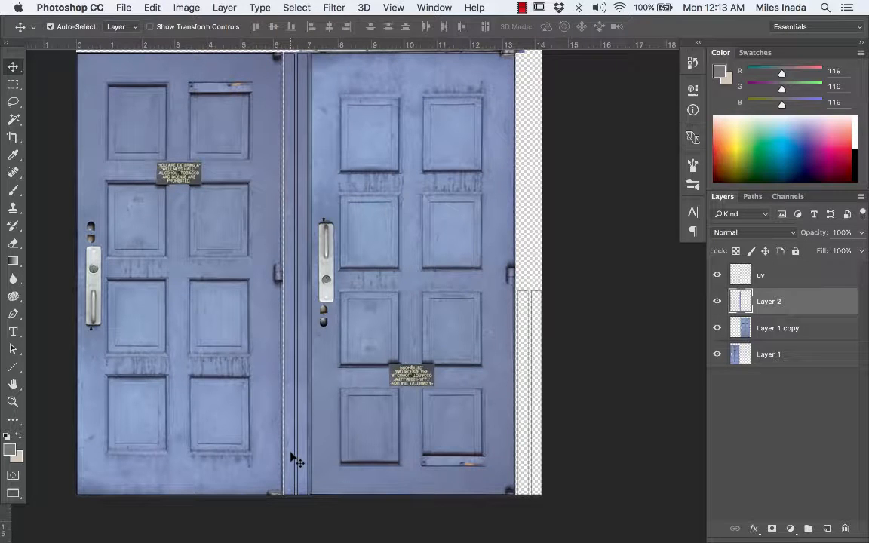
pyautogui.moveTo(294, 452); pyautogui.dragTo(392, 453)
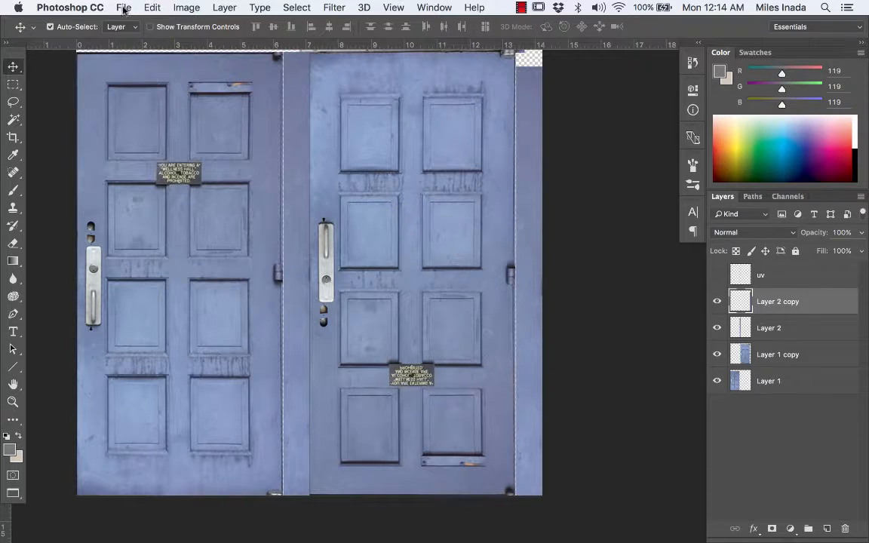
# - Save As doorTexture.psd in uvDemo's sourceimages folder, confirming the Photoshop Format Options
pyautogui.click(129, 8)
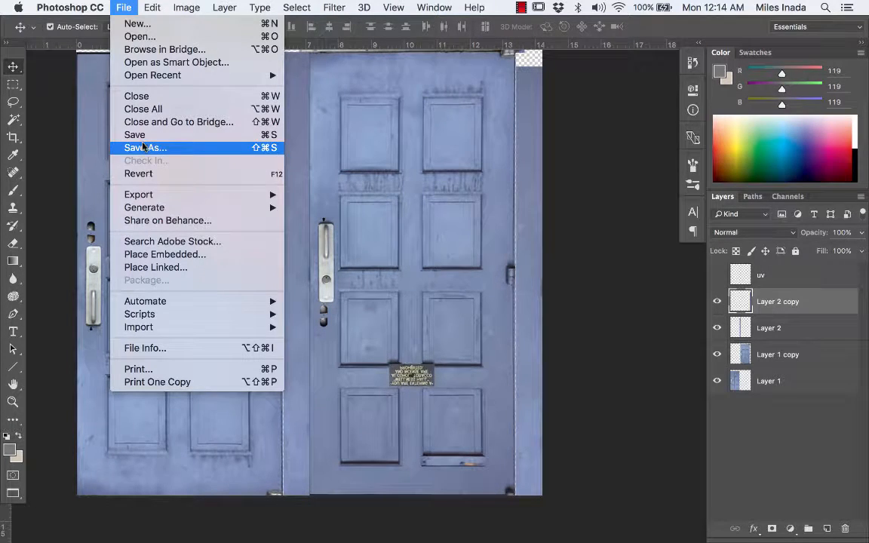
pyautogui.click(145, 147)
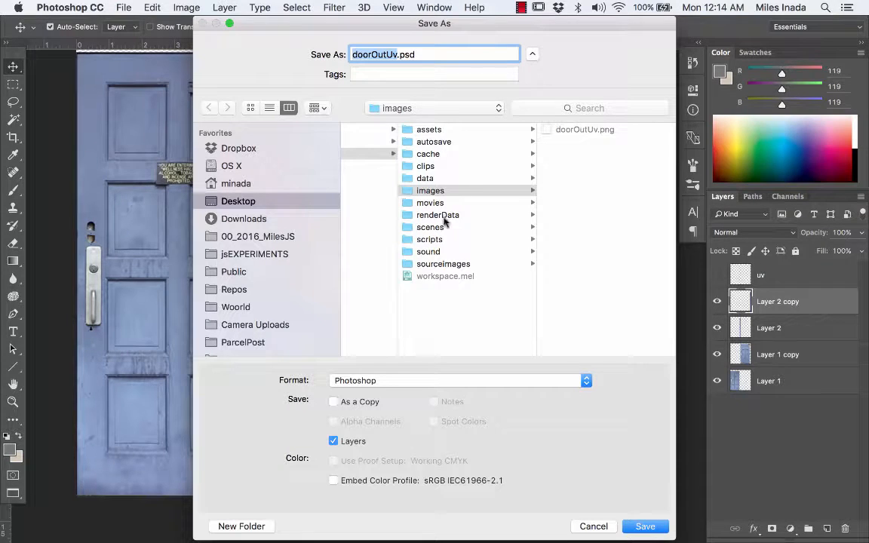
pyautogui.click(442, 263)
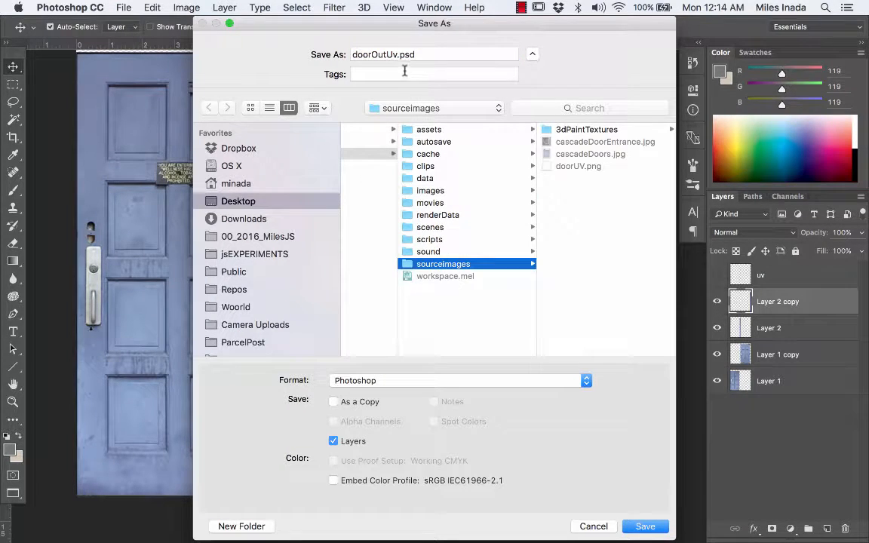
pyautogui.click(433, 55)
pyautogui.write('Texture')
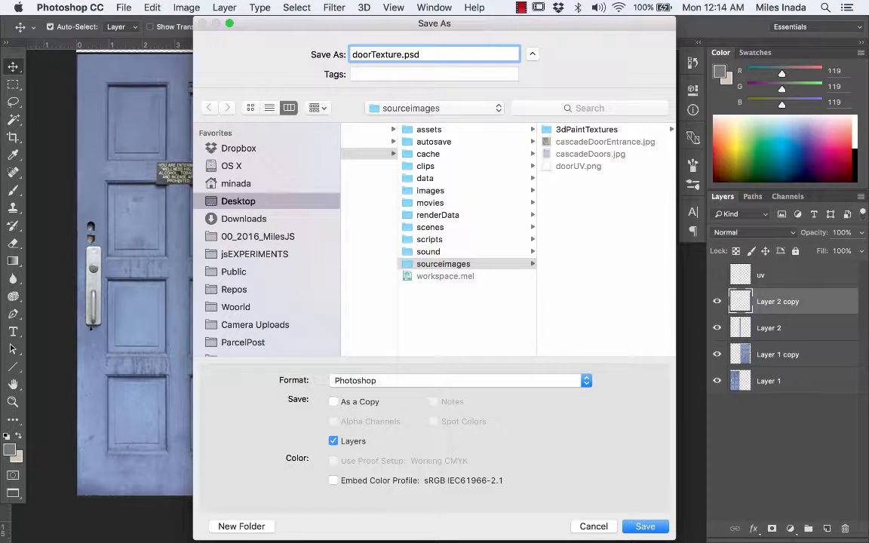
pyautogui.click(650, 526)
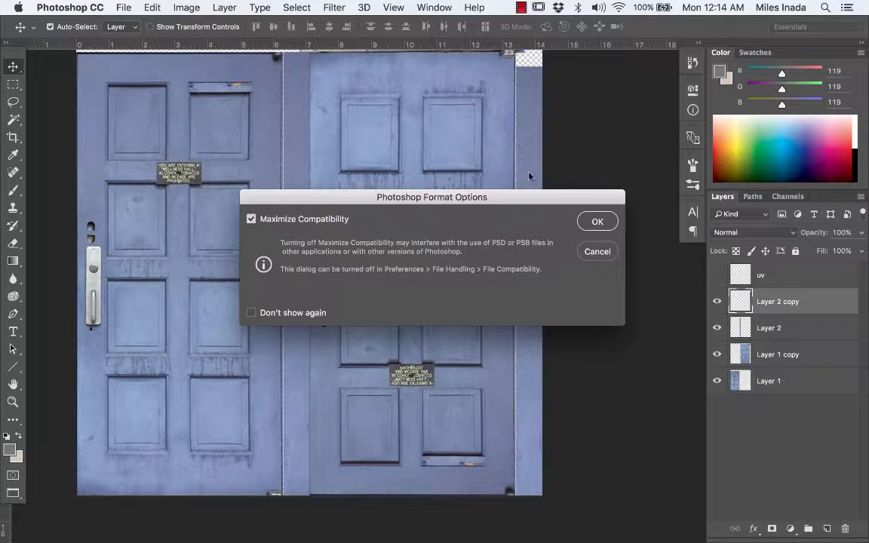
pyautogui.click(596, 221)
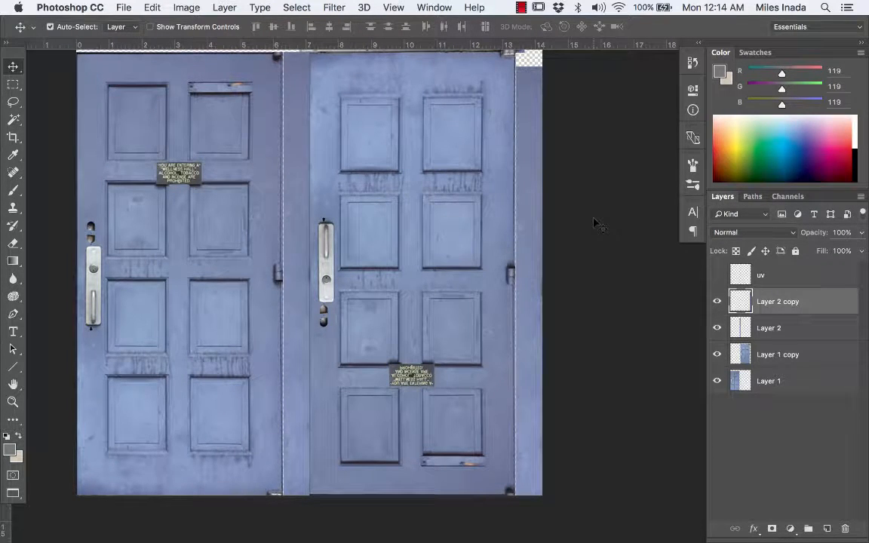
# - Save a Targa copy, doorTexture.tga, with 24 bits/pixel in Targa Options
pyautogui.click(124, 7)
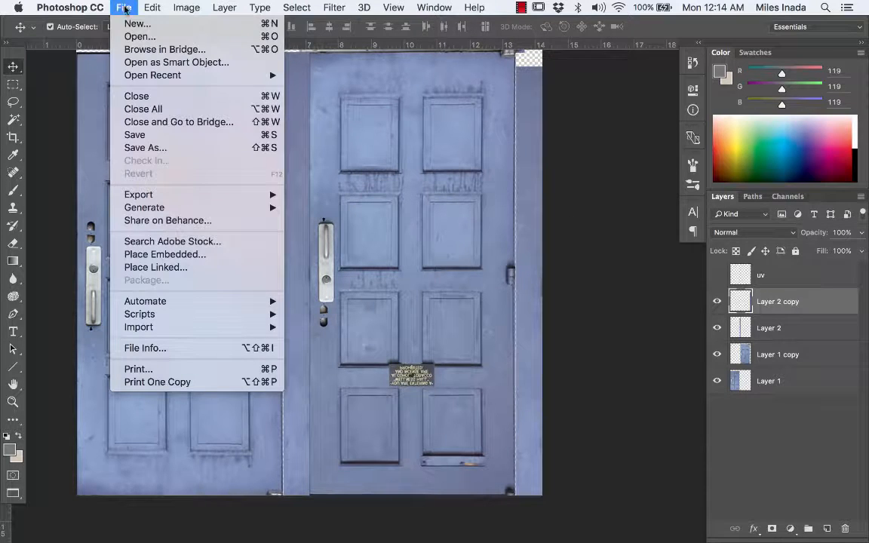
pyautogui.moveTo(159, 141)
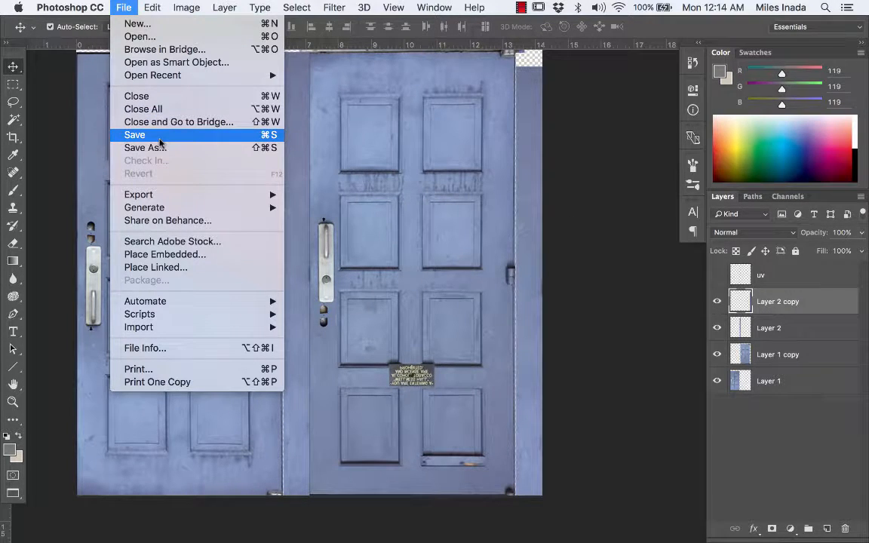
pyautogui.click(145, 147)
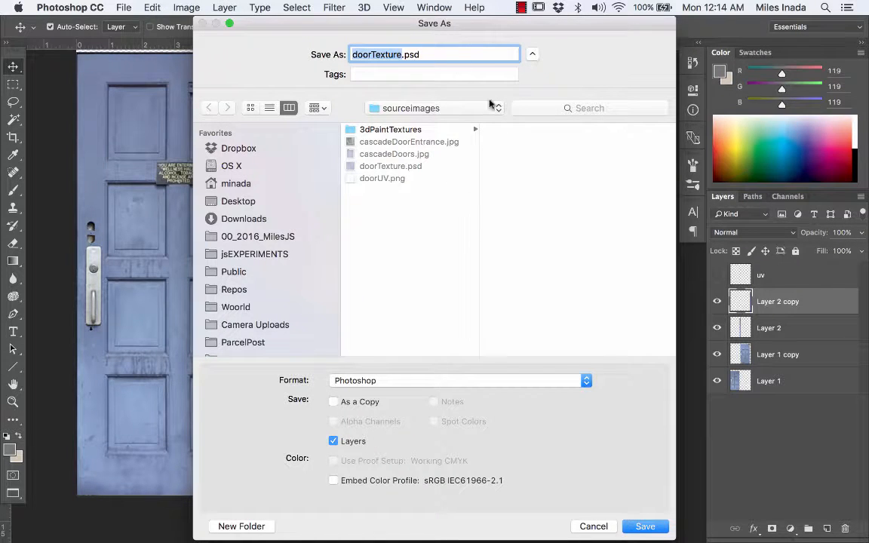
pyautogui.click(459, 380)
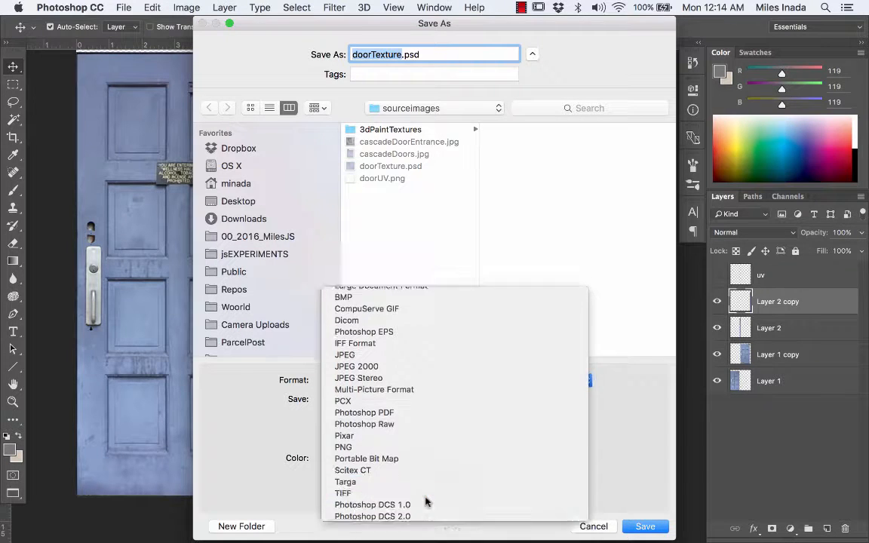
pyautogui.click(344, 482)
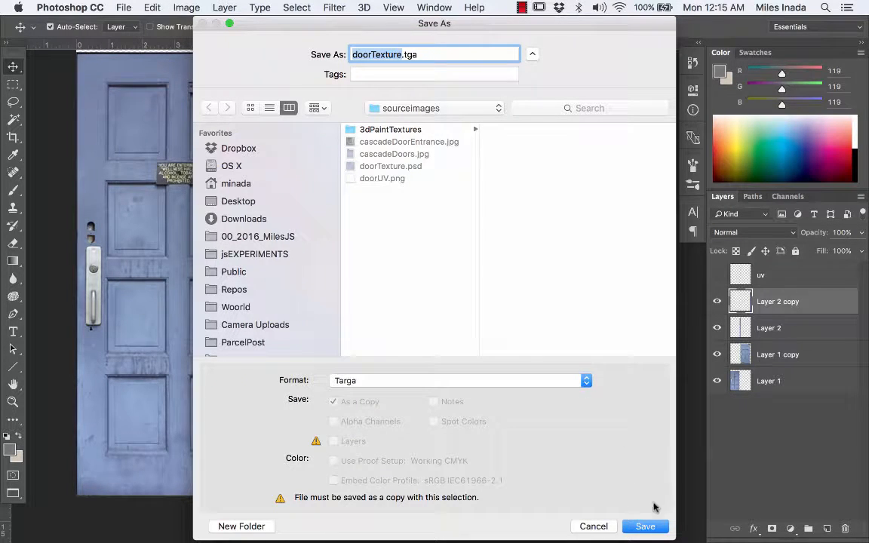
pyautogui.click(645, 526)
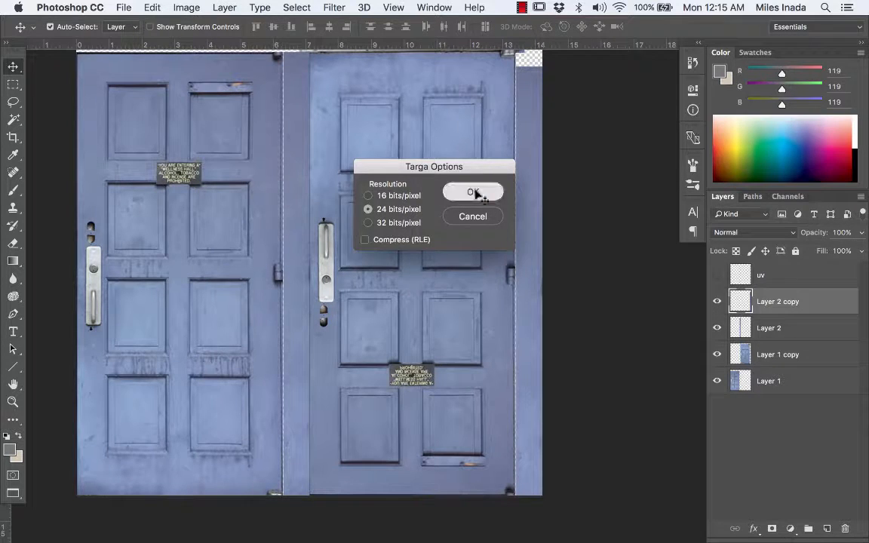
pyautogui.click(472, 192)
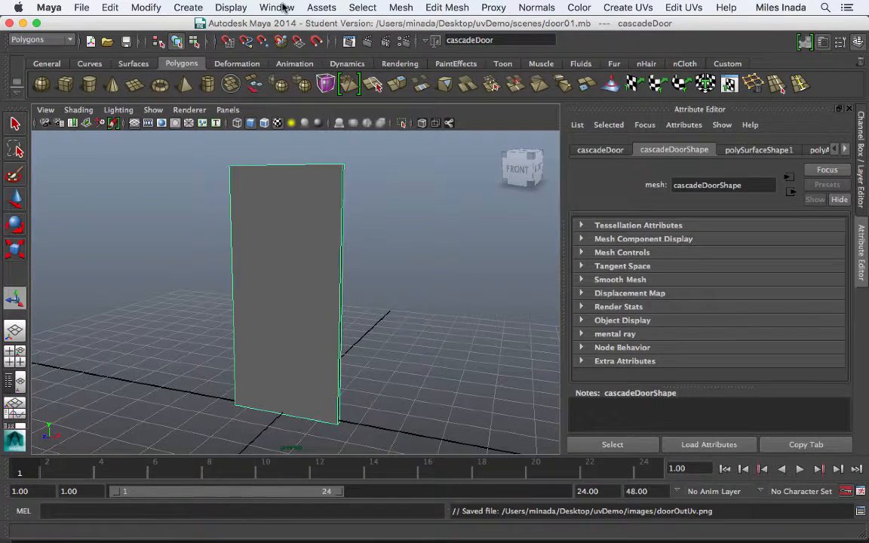
# - Open Hypershade and create a blinn1 material from Maya > Surface > Blinn
pyautogui.click(276, 8)
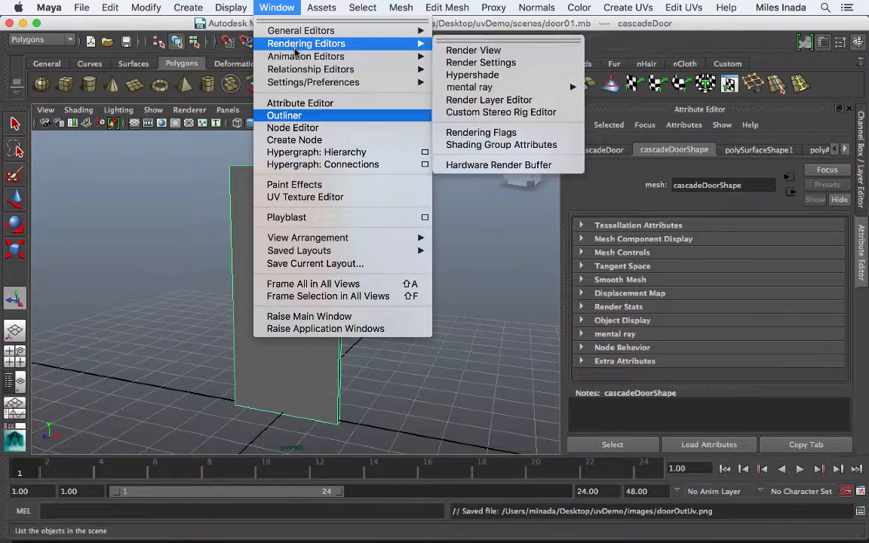
pyautogui.moveTo(472, 74)
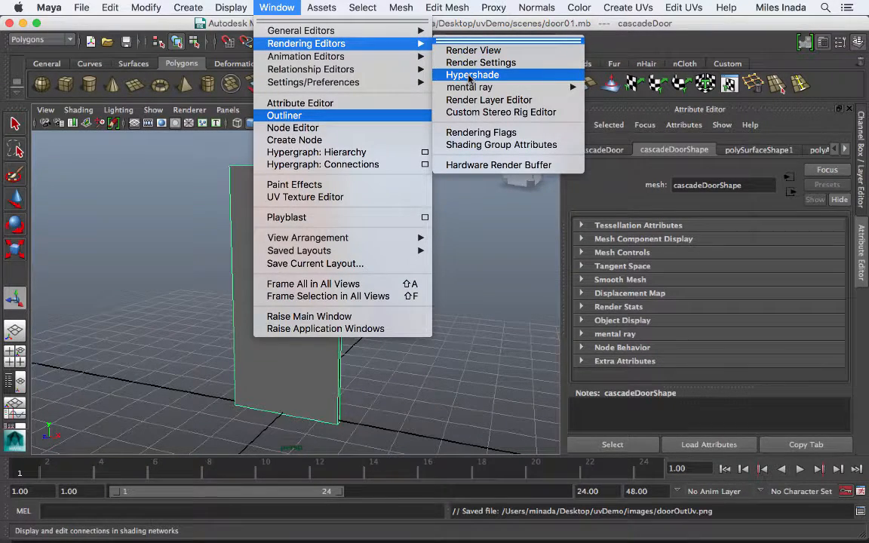
pyautogui.click(470, 74)
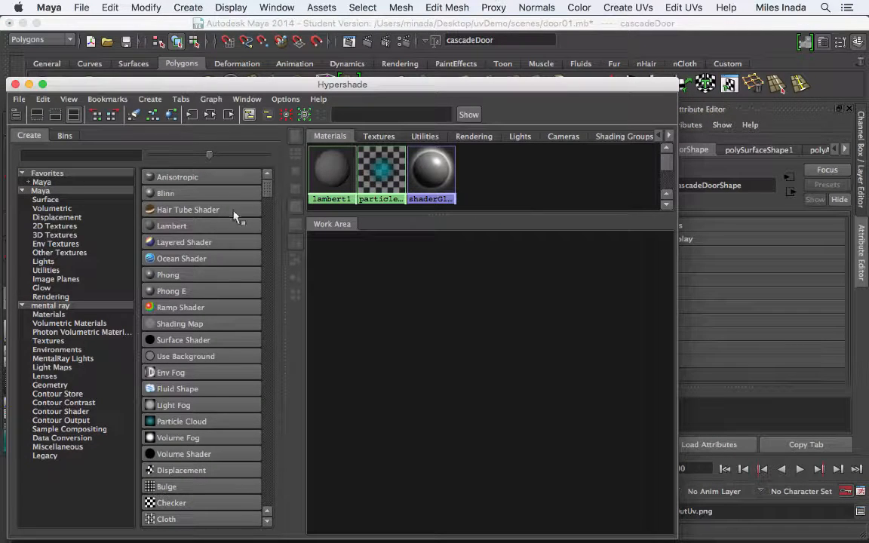
pyautogui.moveTo(178, 193)
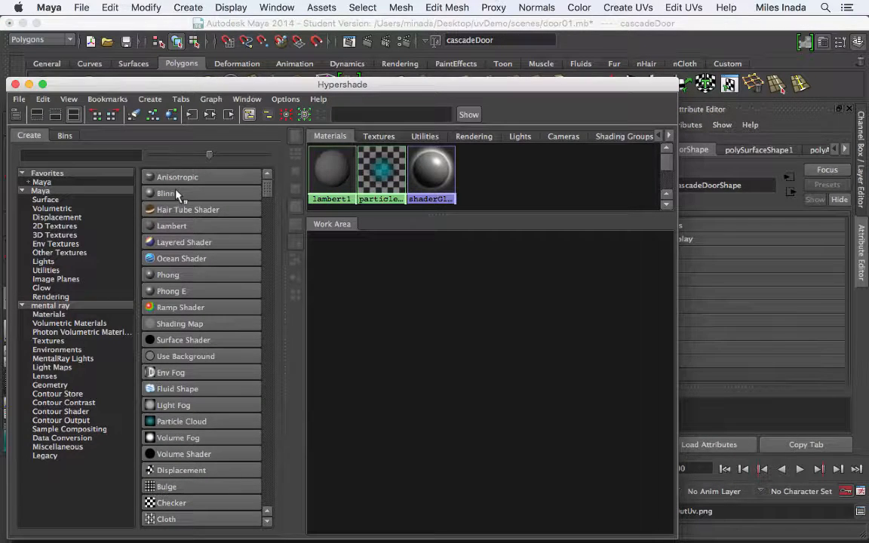
pyautogui.moveTo(167, 195)
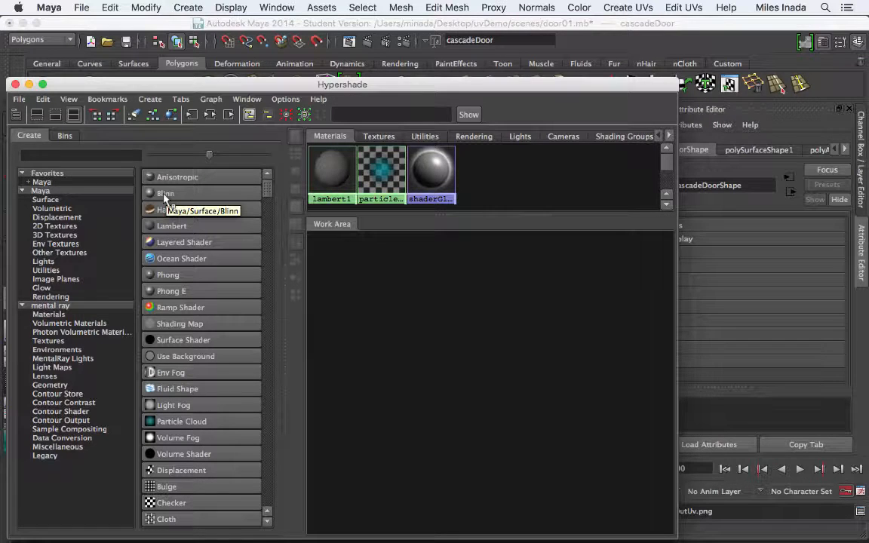
pyautogui.click(165, 193)
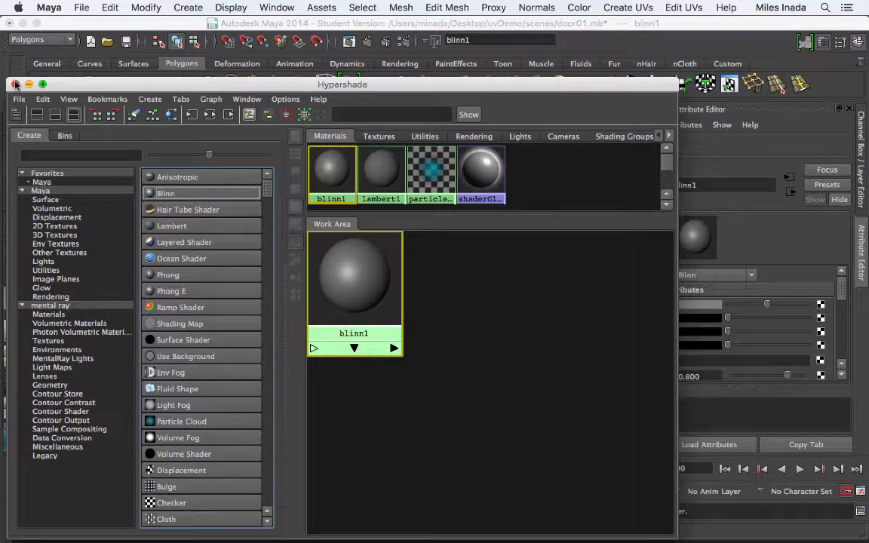
# - Close Hypershade, set blinn1's Color to green, and open Create Render Node for Color
pyautogui.click(15, 83)
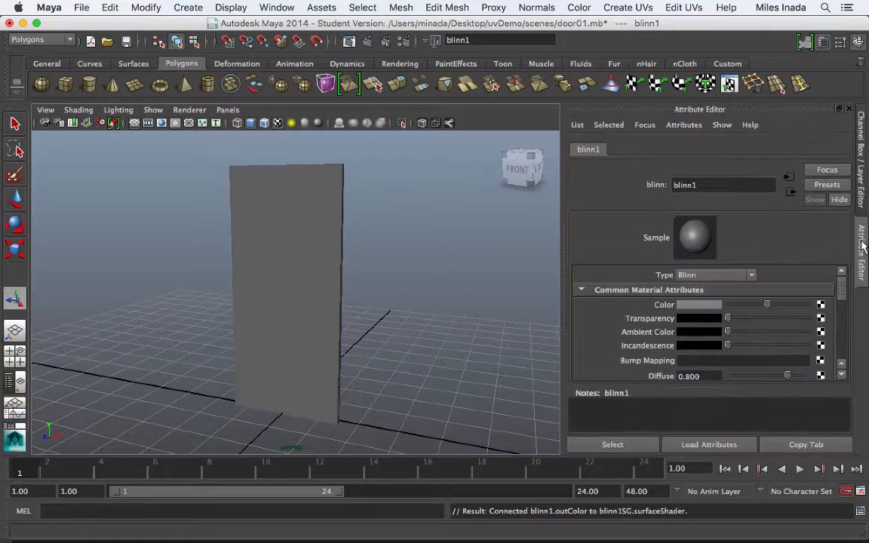
pyautogui.click(724, 185)
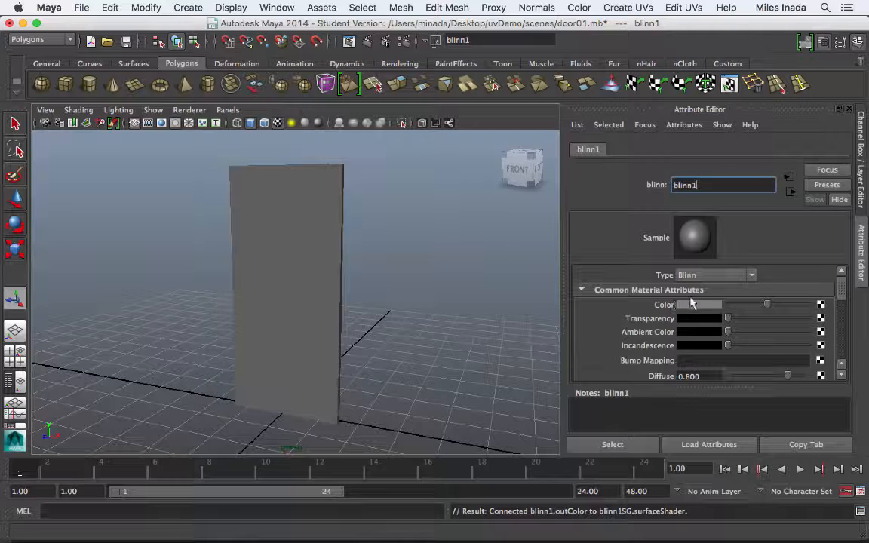
pyautogui.moveTo(786, 305)
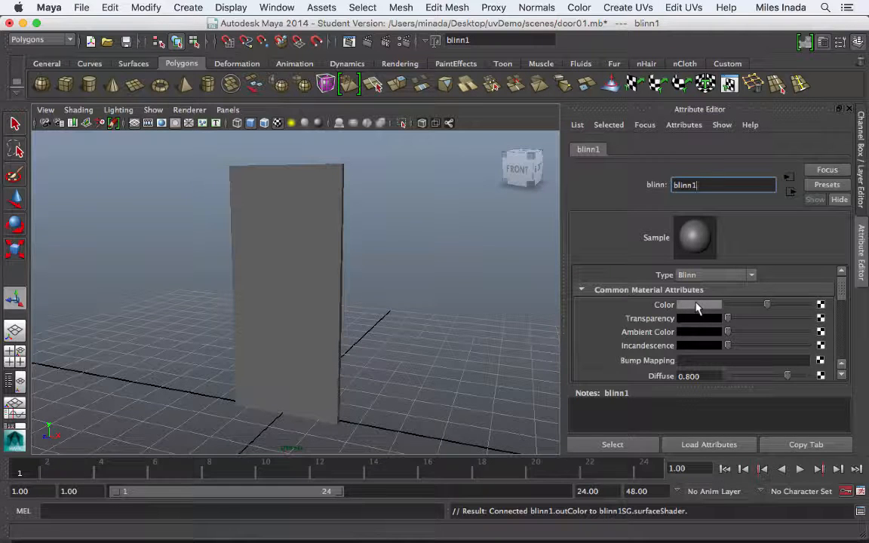
pyautogui.click(699, 305)
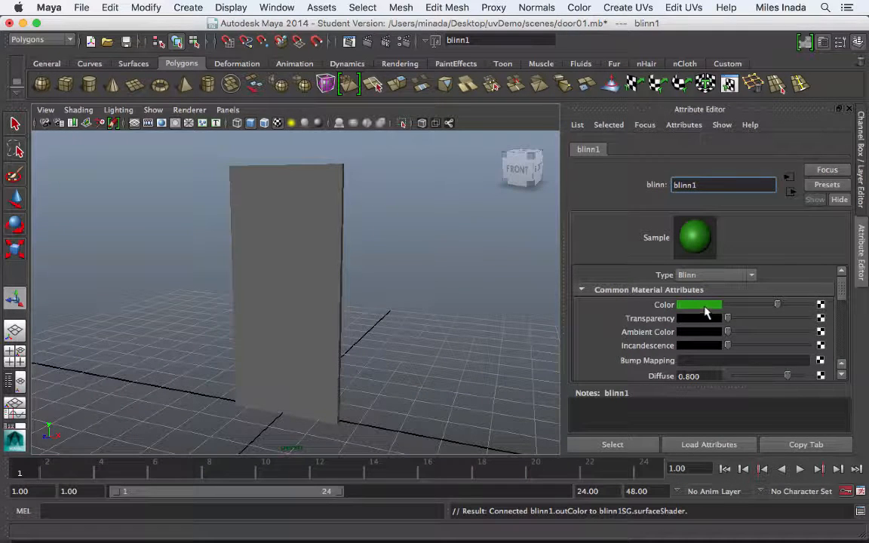
pyautogui.moveTo(806, 312)
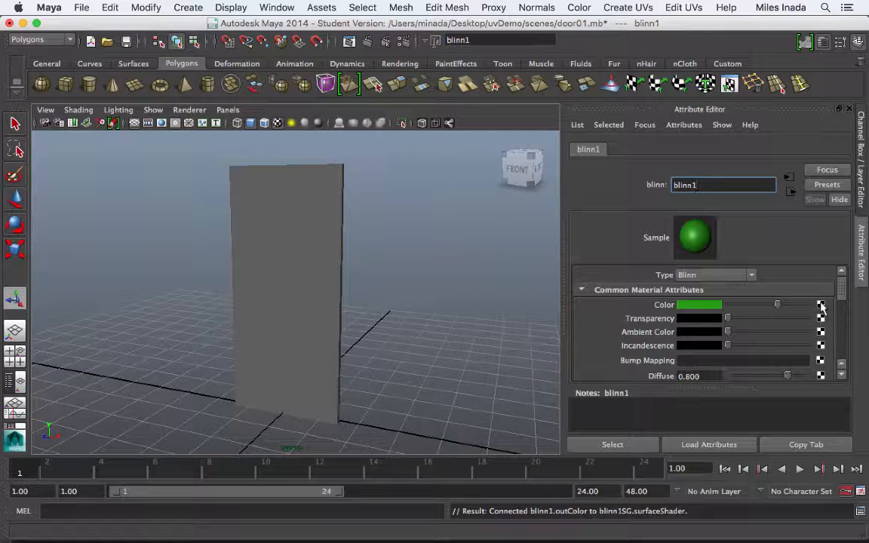
pyautogui.click(820, 305)
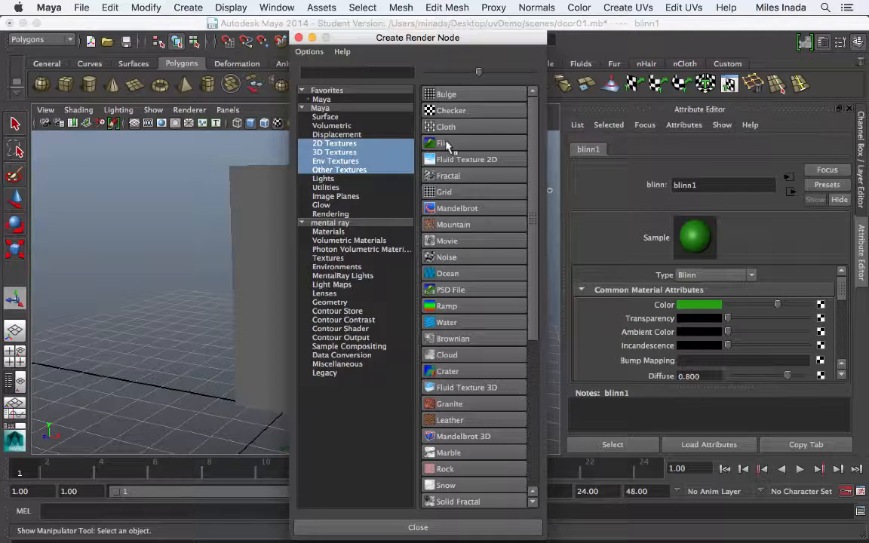
# - Create a File texture node and load doorTexture.tga as its Image Name
pyautogui.click(442, 143)
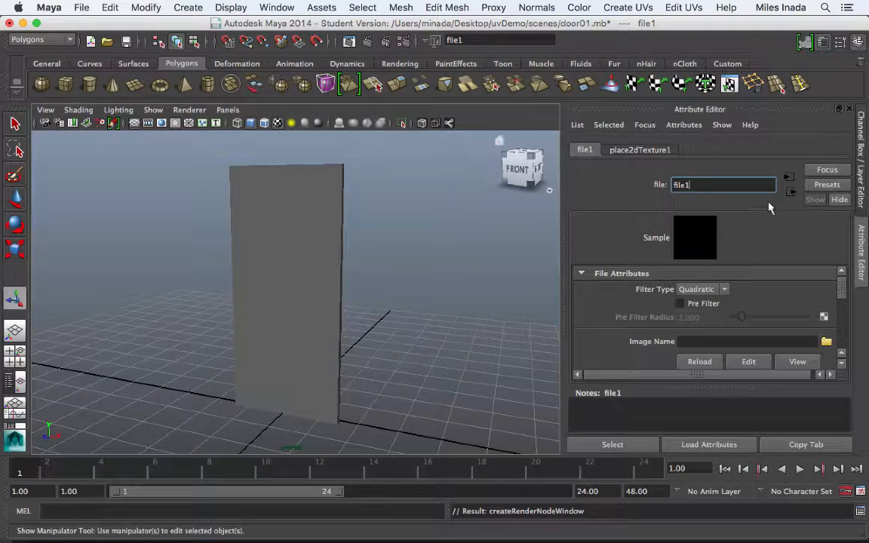
pyautogui.moveTo(785, 312)
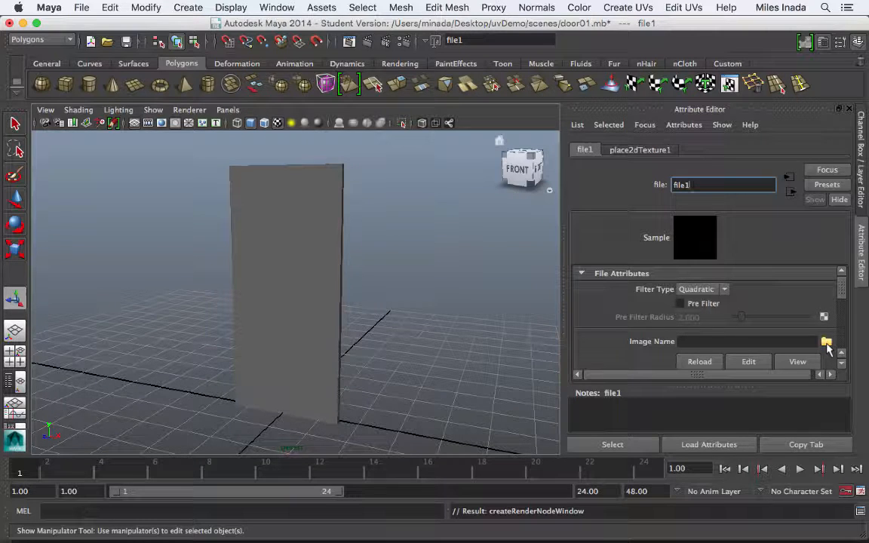
pyautogui.click(826, 341)
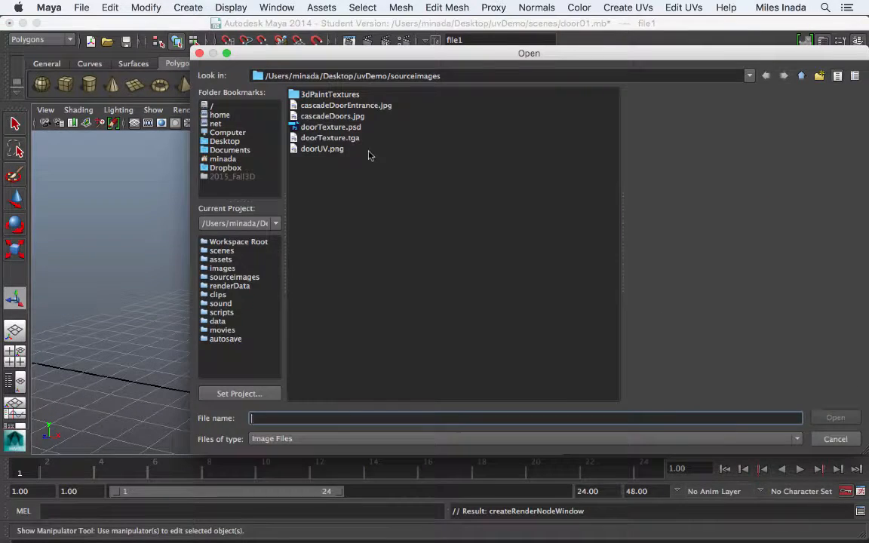
pyautogui.moveTo(344, 160)
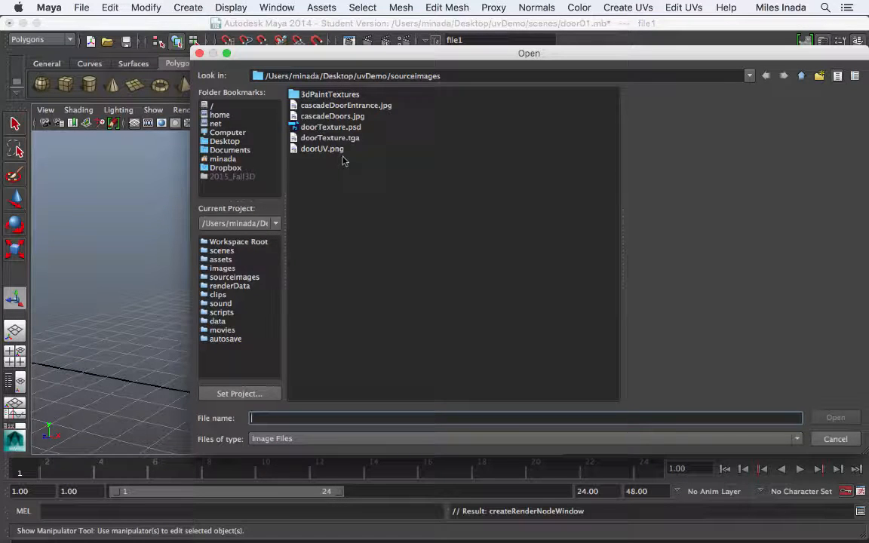
pyautogui.click(330, 138)
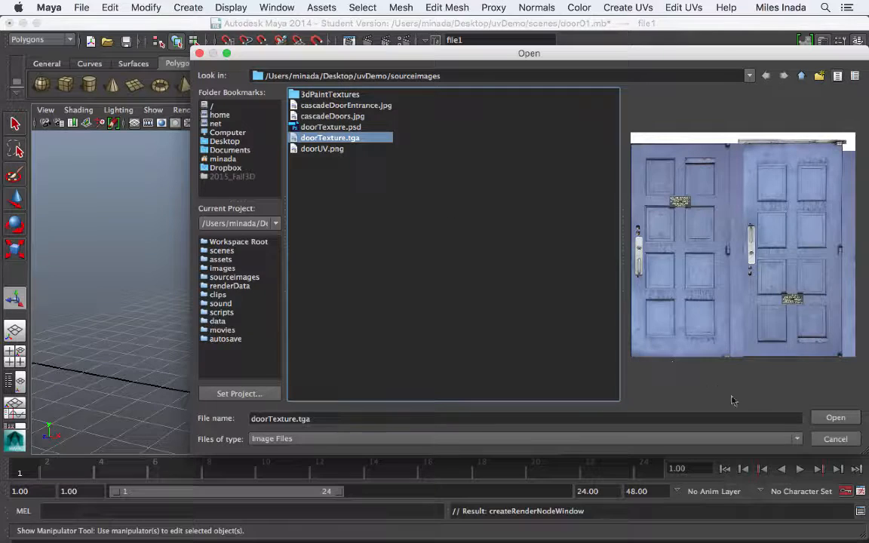
pyautogui.click(835, 417)
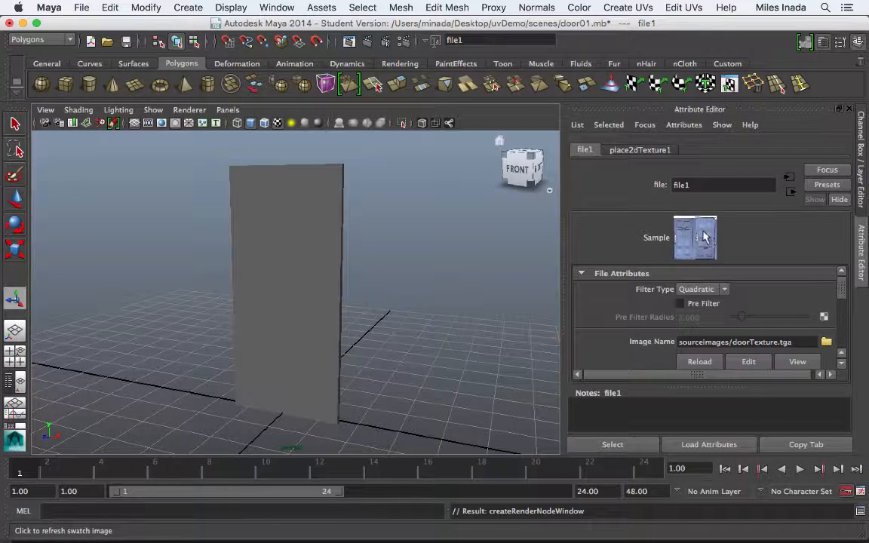
# - Reopen Hypershade, rename blinn1 to doorMaterial, and move Hypershade down to uncover the door
pyautogui.click(277, 8)
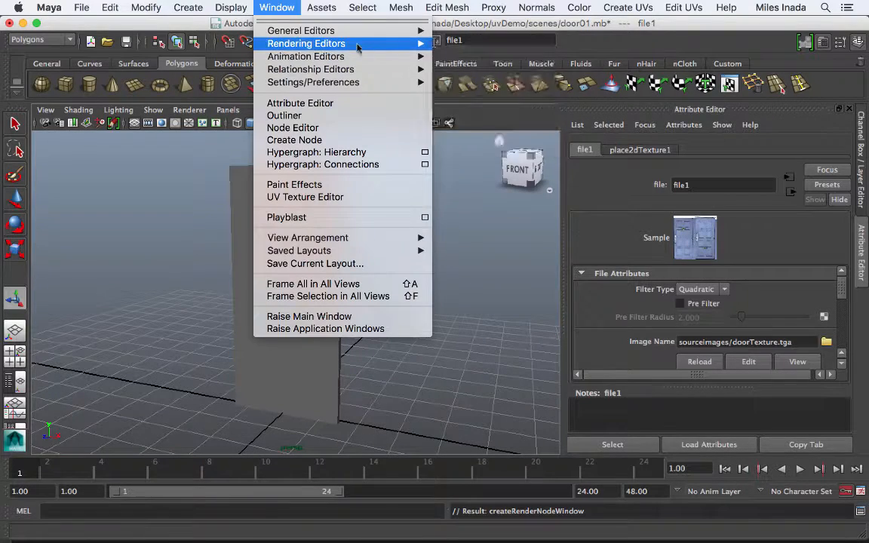
pyautogui.moveTo(305, 43)
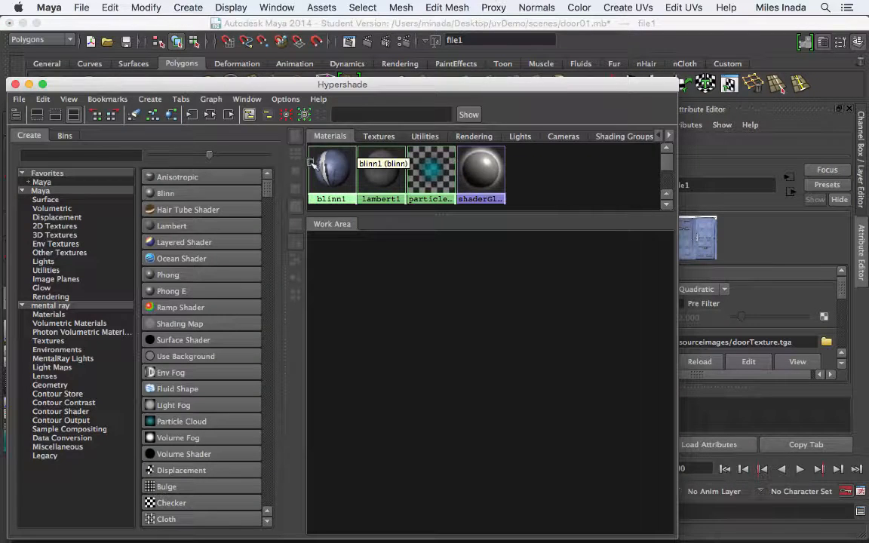
pyautogui.click(331, 171)
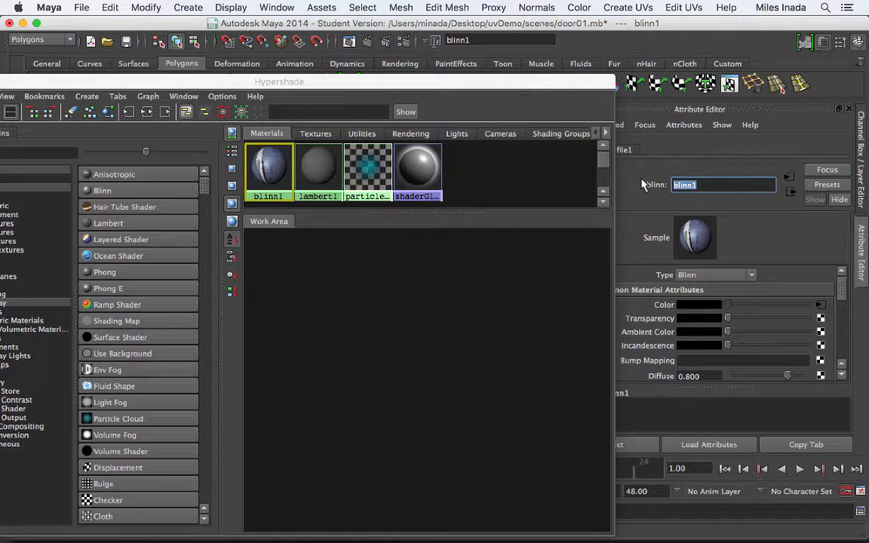
pyautogui.write('doorMaterial')
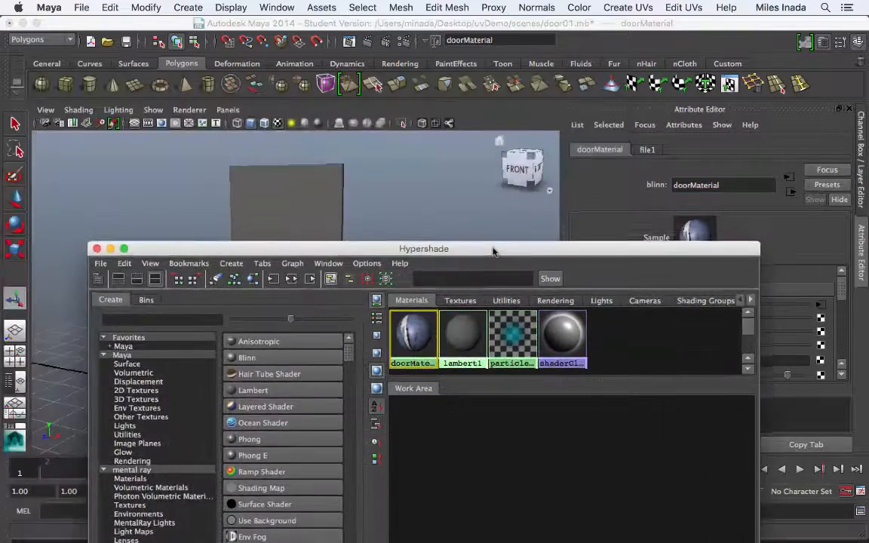
pyautogui.moveTo(424, 248); pyautogui.dragTo(401, 307)
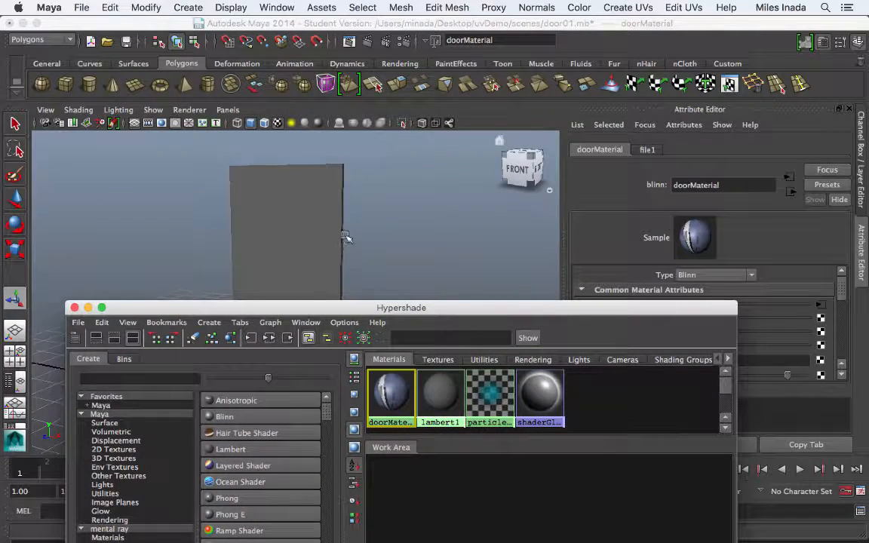
pyautogui.moveTo(363, 252)
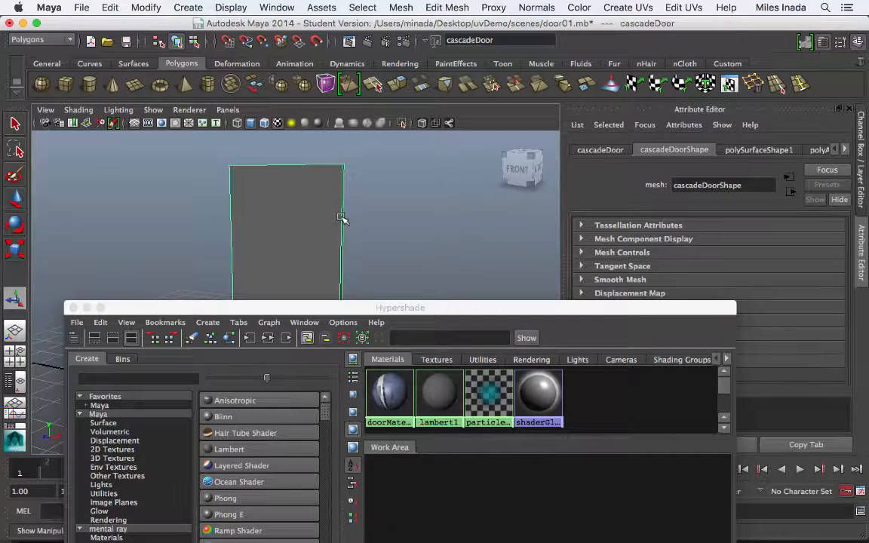
# - Assign doorMaterial to the cascadeDoor mesh and orbit to view the textured door front-on
pyautogui.click(389, 395)
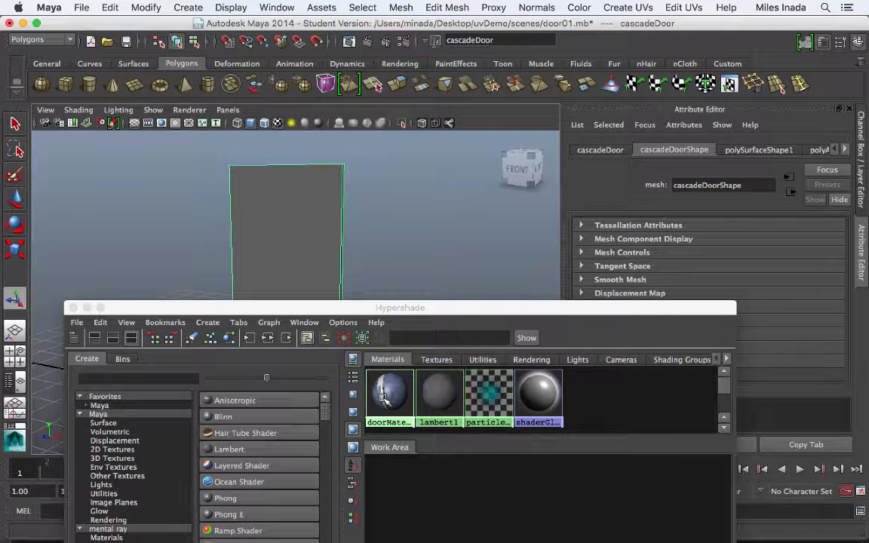
pyautogui.rightClick(387, 394)
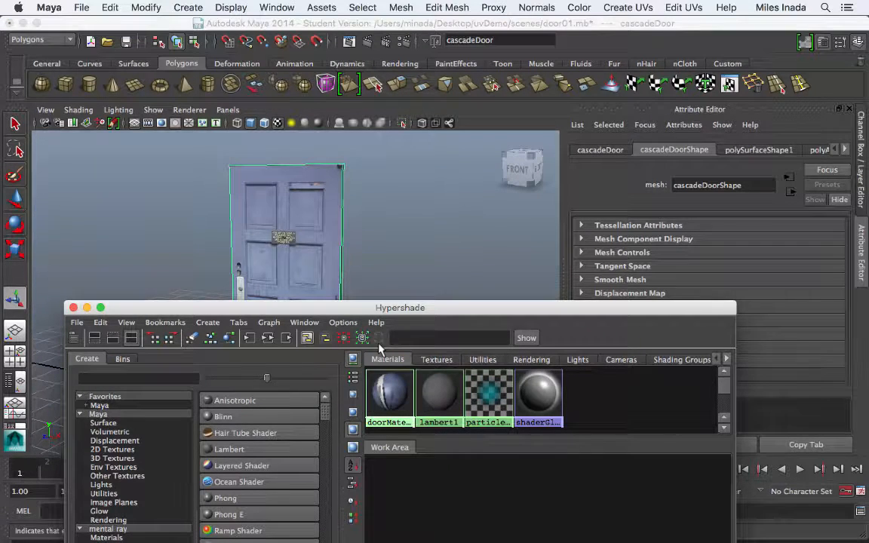
pyautogui.moveTo(400, 307); pyautogui.dragTo(782, 272)
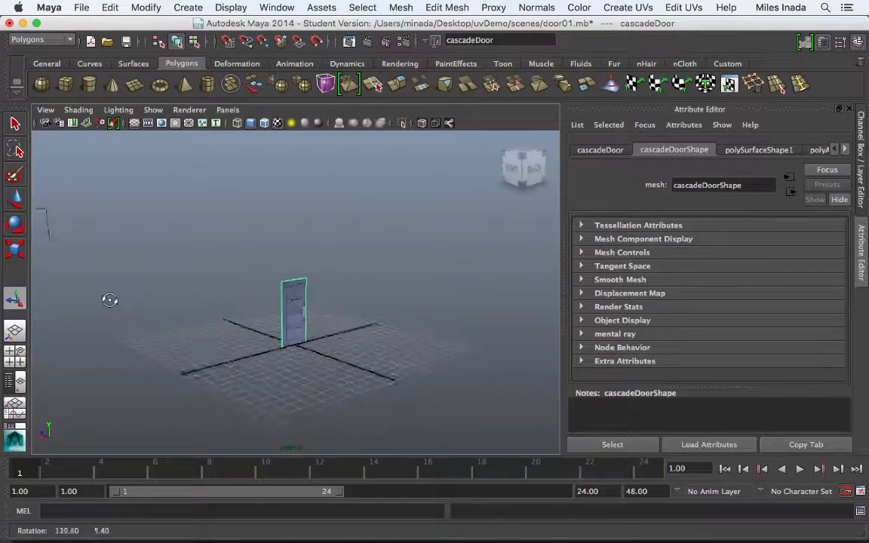
pyautogui.moveTo(110, 301); pyautogui.dragTo(221, 307)
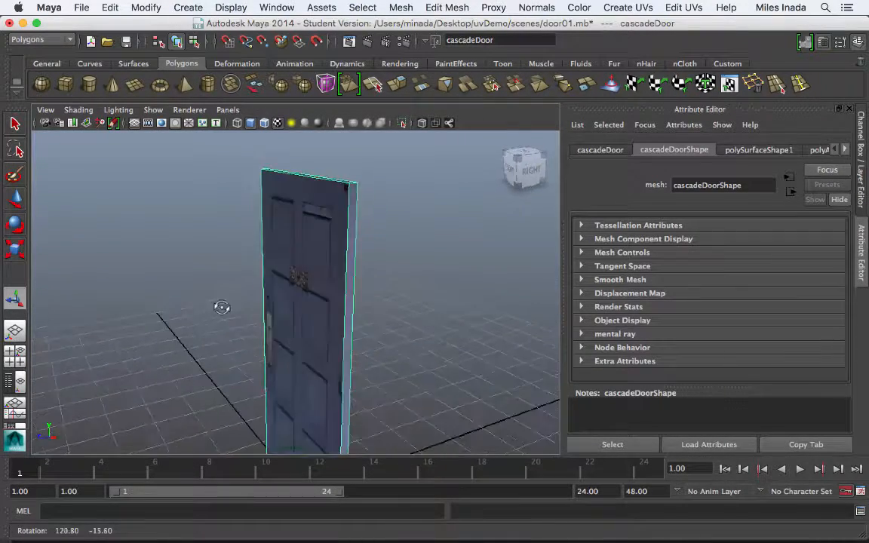
pyautogui.moveTo(222, 306); pyautogui.dragTo(332, 294)
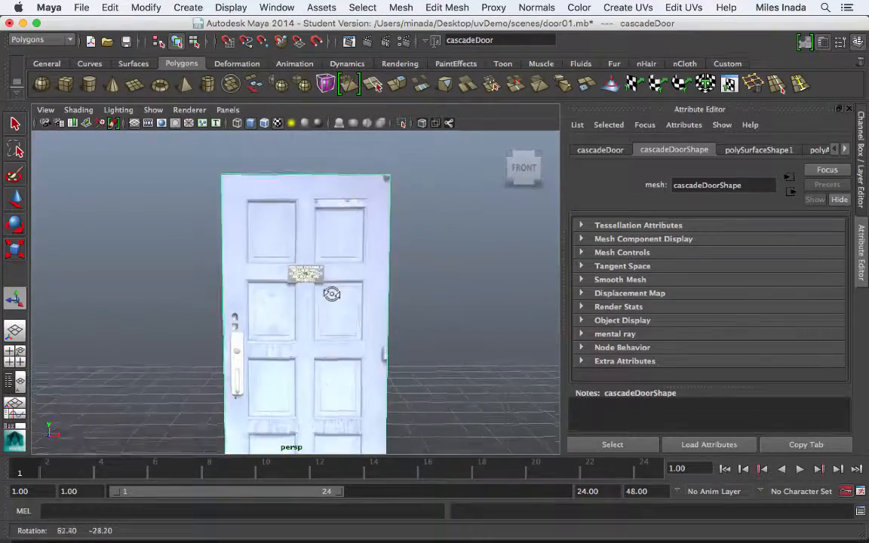